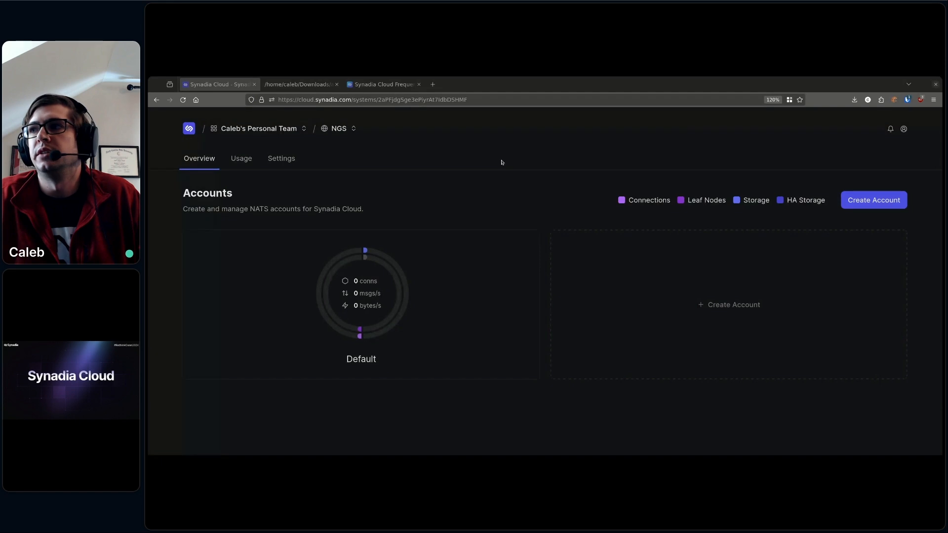
{"action": "mouse_move", "coordinate": [490, 197]}
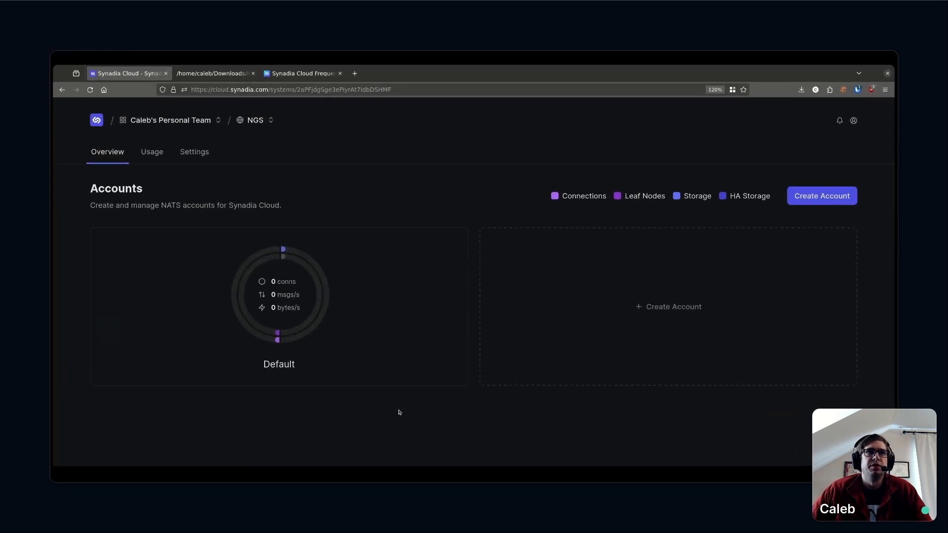
{"action": "mouse_move", "coordinate": [452, 161]}
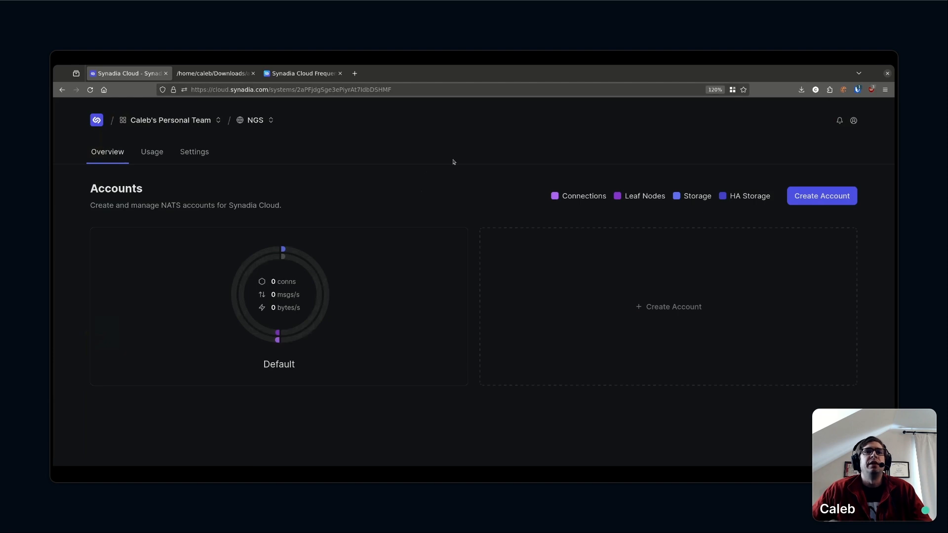
{"action": "mouse_move", "coordinate": [372, 138]}
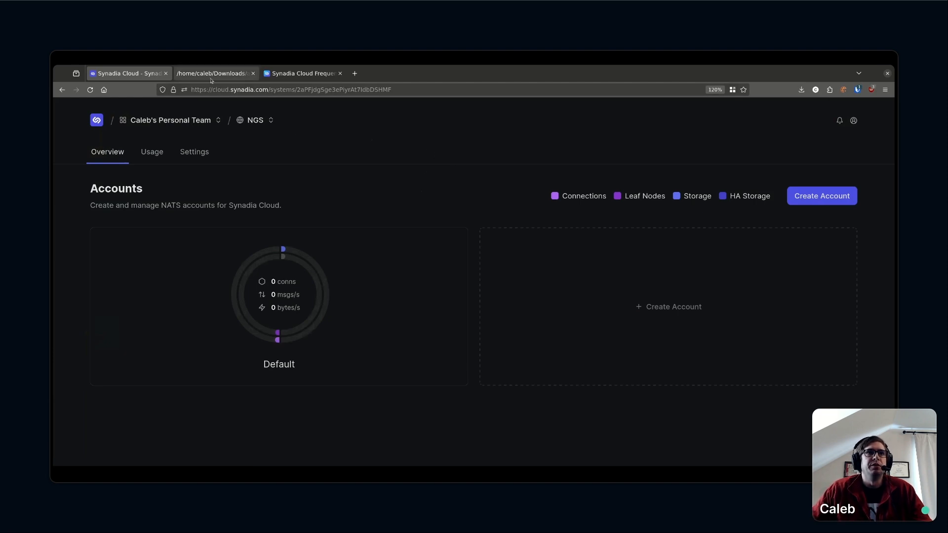
Show the arch.svg Cloud / Warehouse App architecture diagram
{"action": "left_click", "coordinate": [213, 73]}
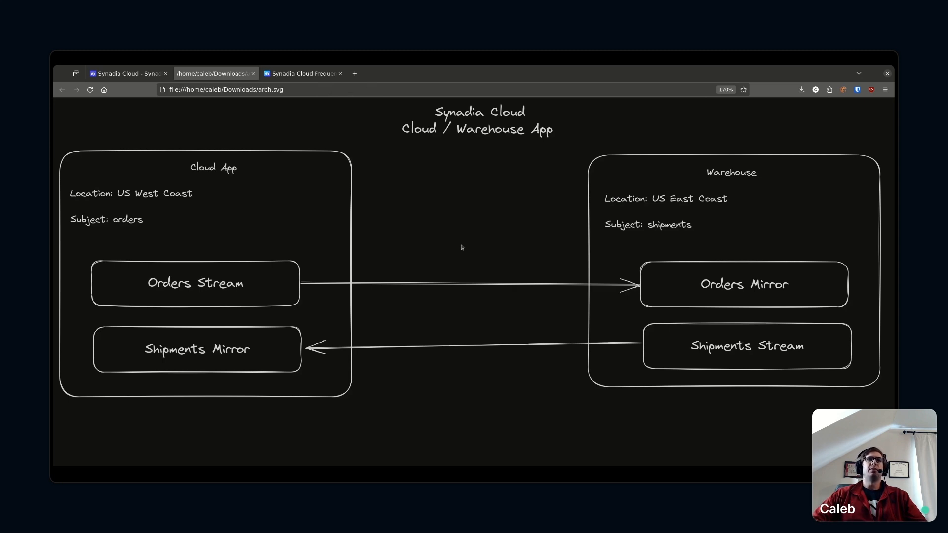
{"action": "mouse_move", "coordinate": [579, 249]}
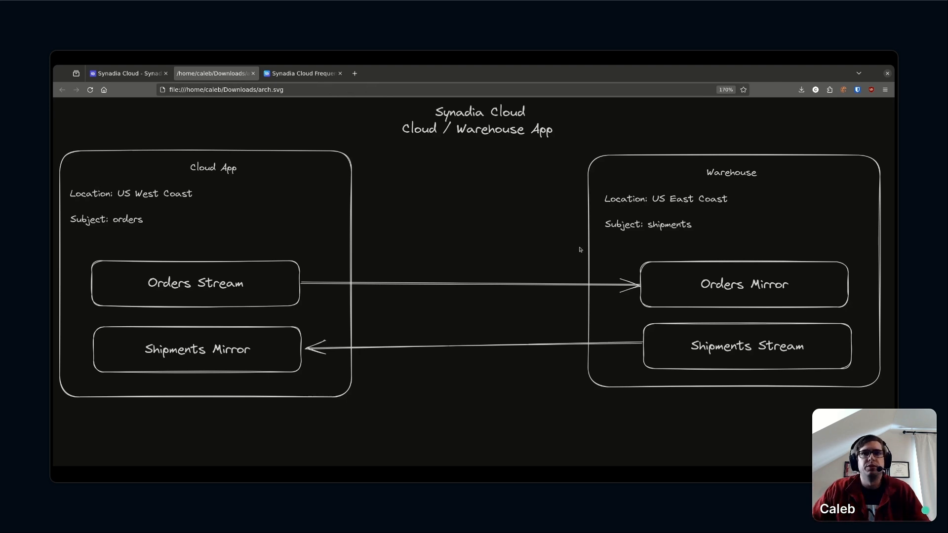
{"action": "mouse_move", "coordinate": [486, 359]}
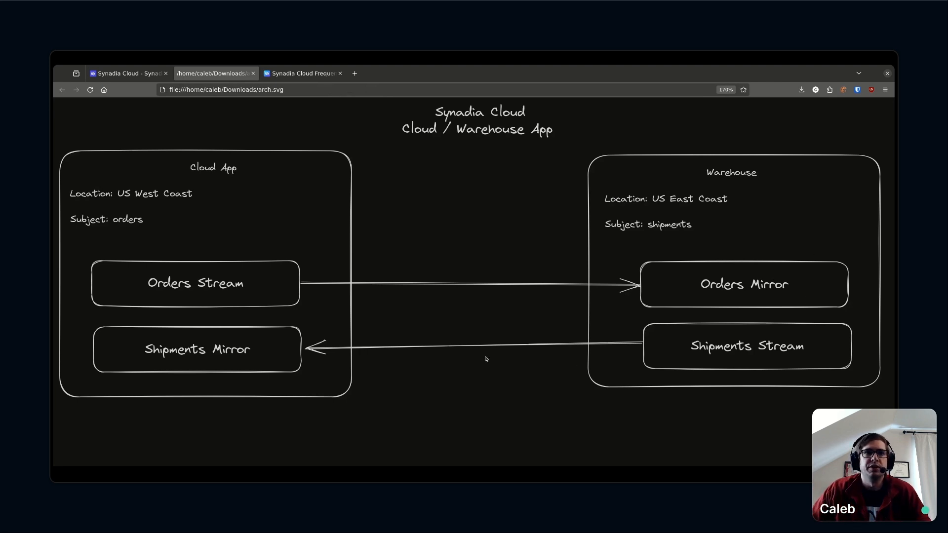
{"action": "mouse_move", "coordinate": [358, 392]}
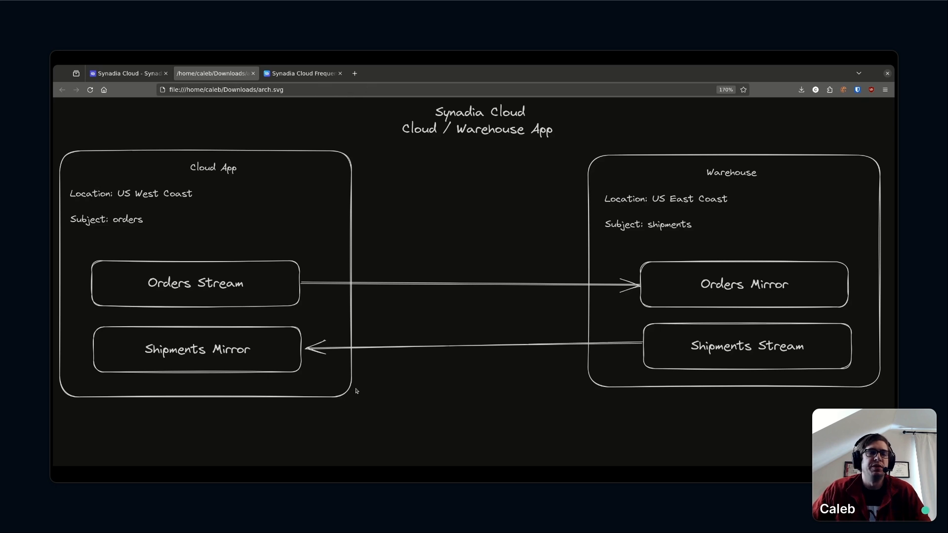
{"action": "mouse_move", "coordinate": [470, 427]}
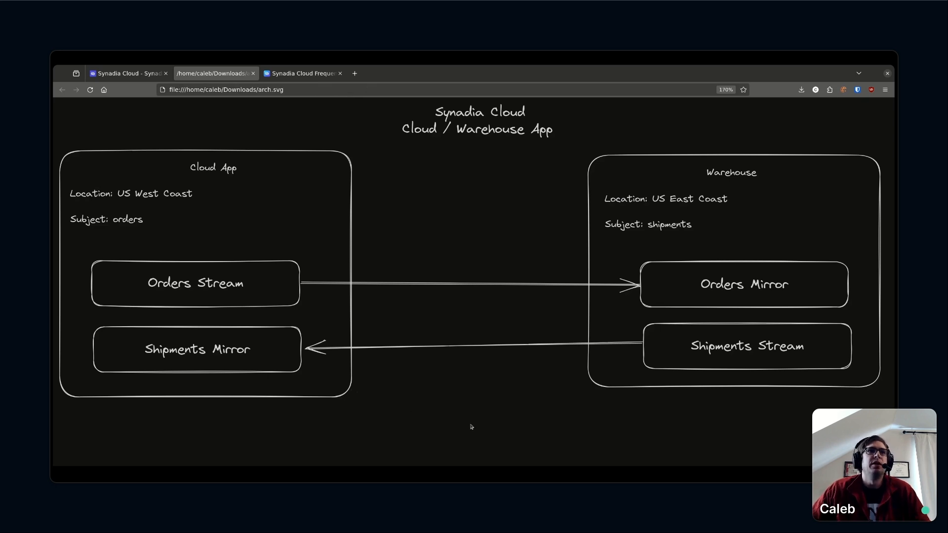
{"action": "mouse_move", "coordinate": [410, 220]}
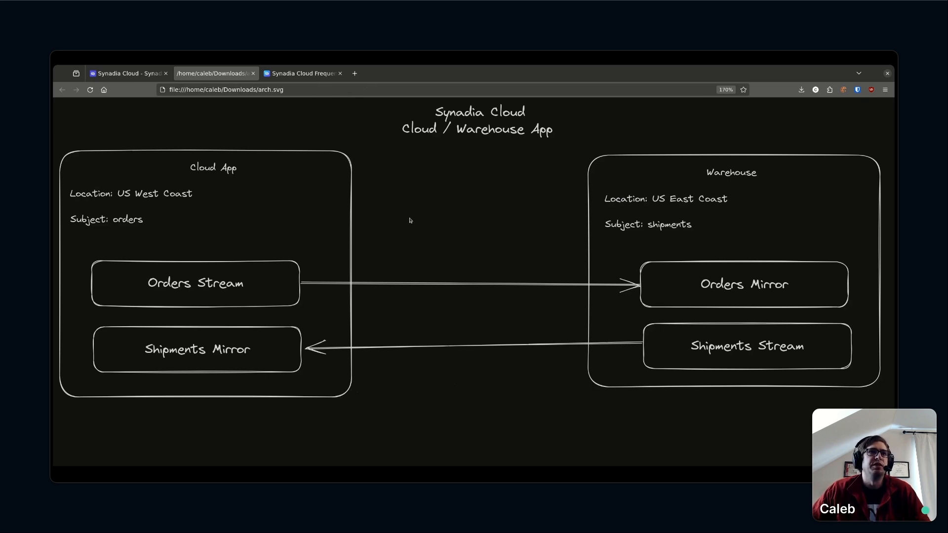
{"action": "mouse_move", "coordinate": [424, 211]}
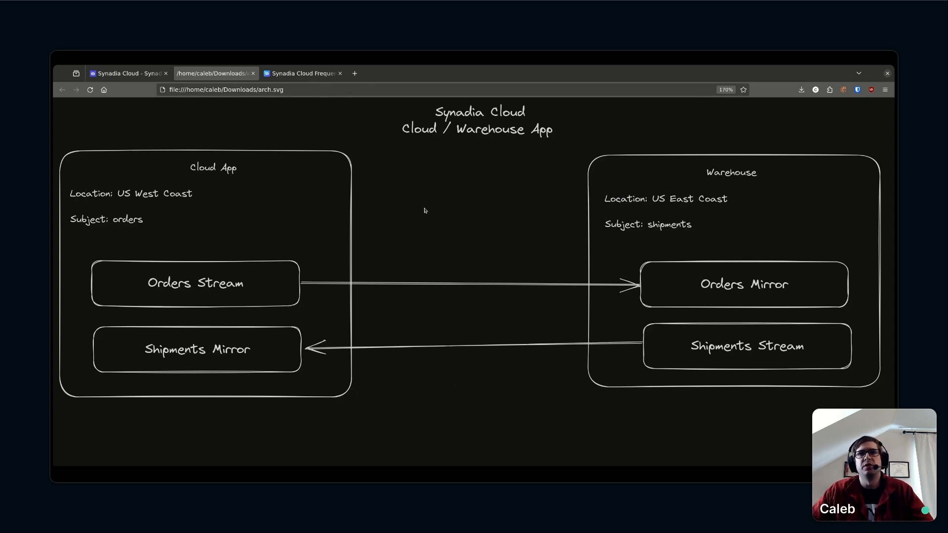
{"action": "mouse_move", "coordinate": [476, 217]}
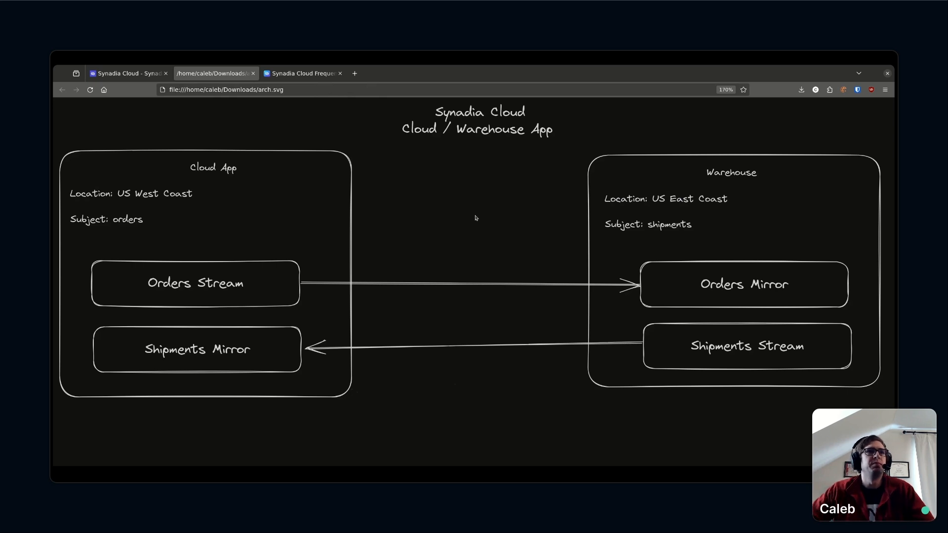
{"action": "mouse_move", "coordinate": [477, 204]}
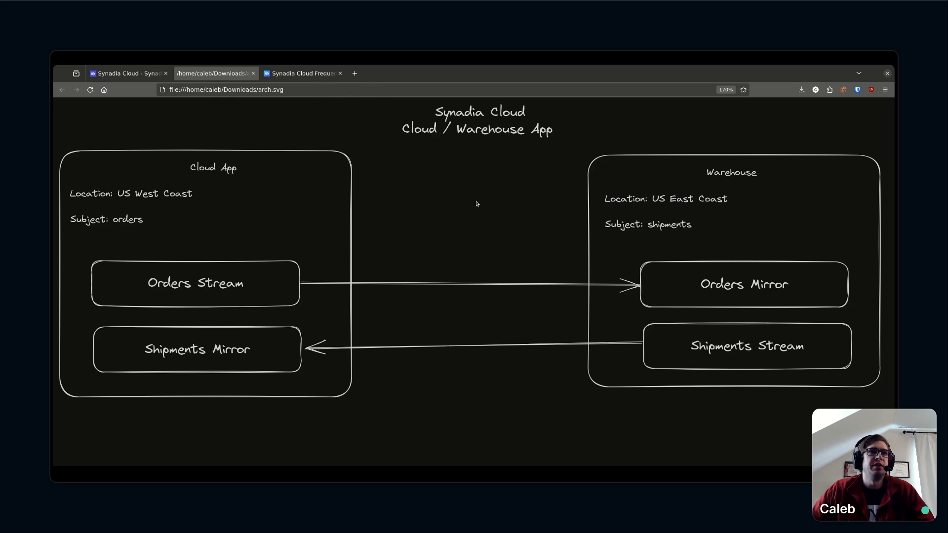
{"action": "mouse_move", "coordinate": [359, 218]}
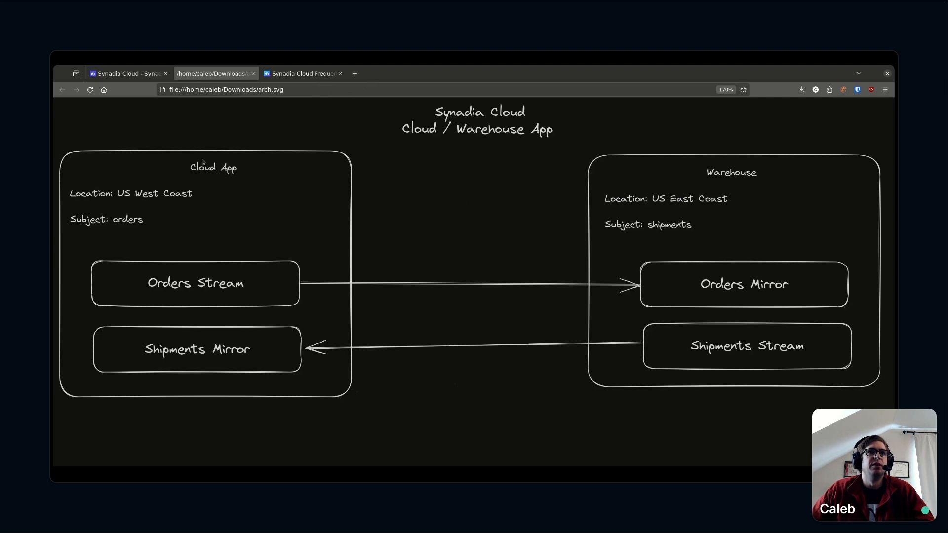
{"action": "mouse_move", "coordinate": [192, 308]}
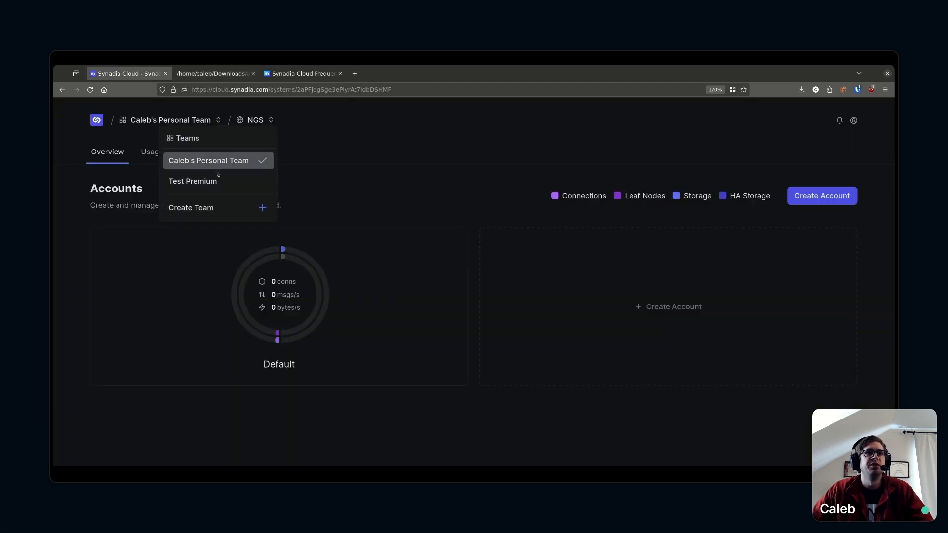
Select the Test Premium team from the Teams dropdown
{"action": "left_click", "coordinate": [192, 181]}
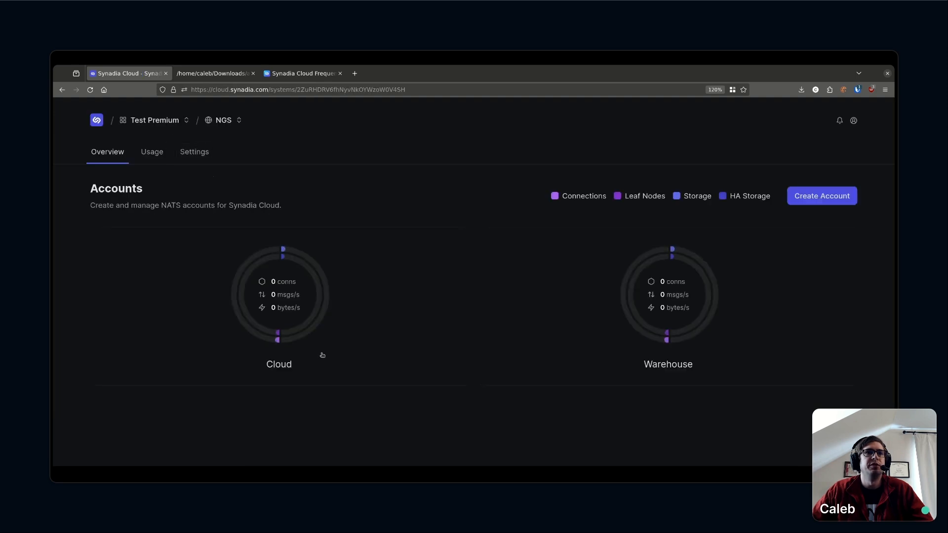
{"action": "mouse_move", "coordinate": [458, 422]}
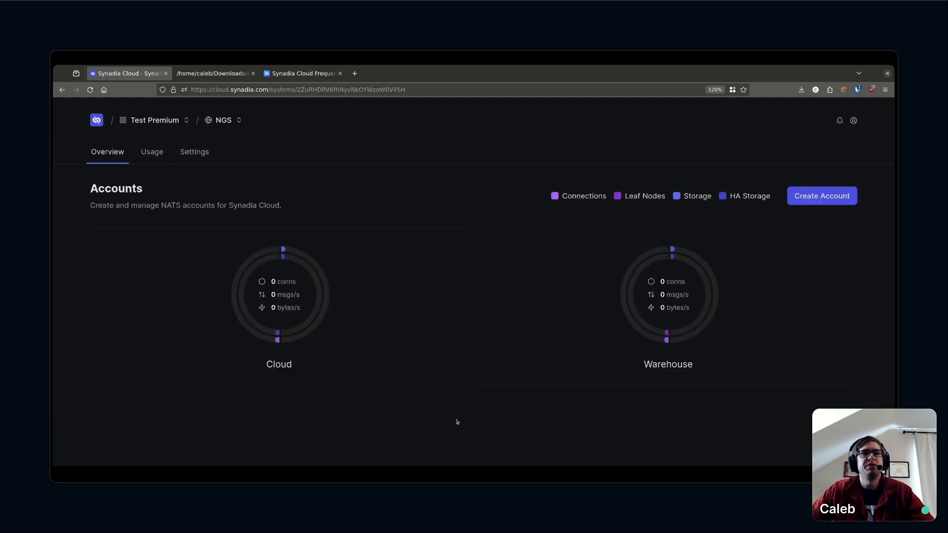
{"action": "mouse_move", "coordinate": [180, 328]}
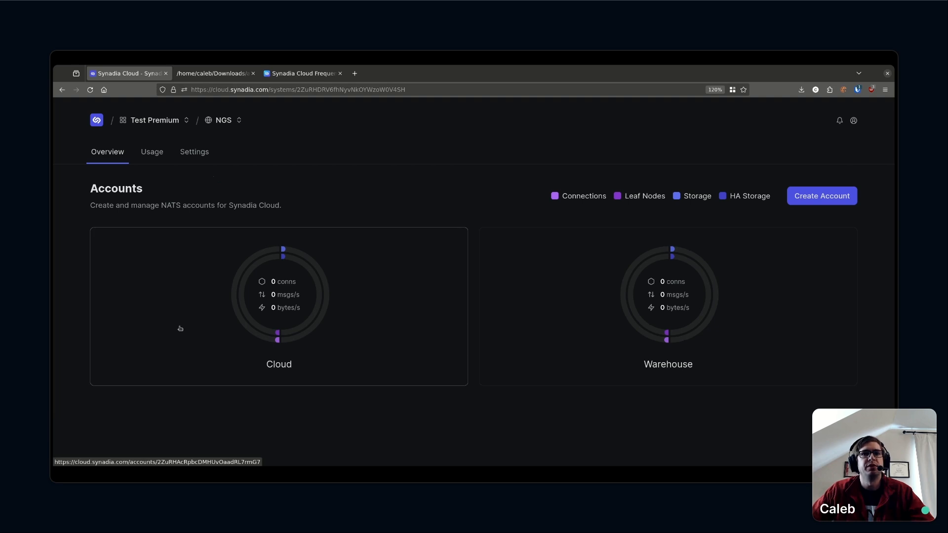
{"action": "mouse_move", "coordinate": [637, 329]}
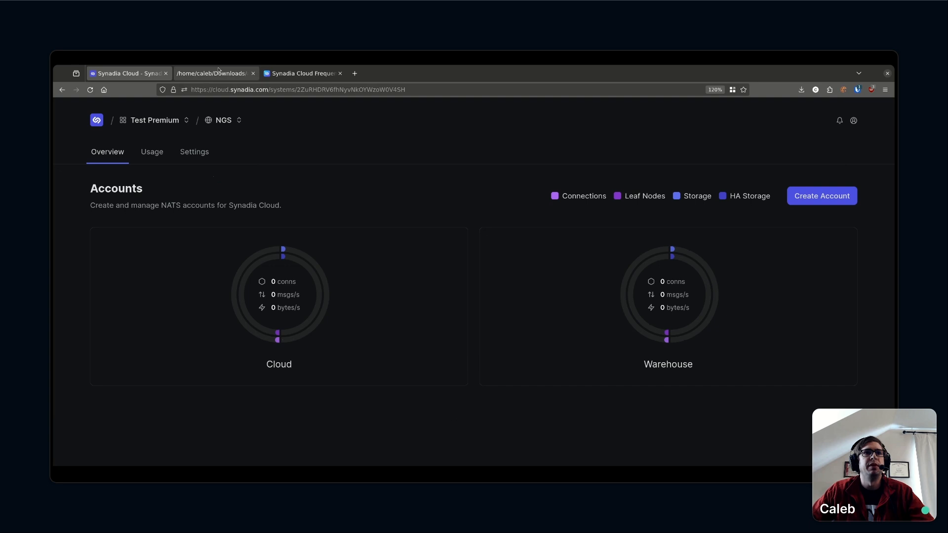
Bring the arch.svg architecture diagram back on screen
{"action": "left_click", "coordinate": [212, 73]}
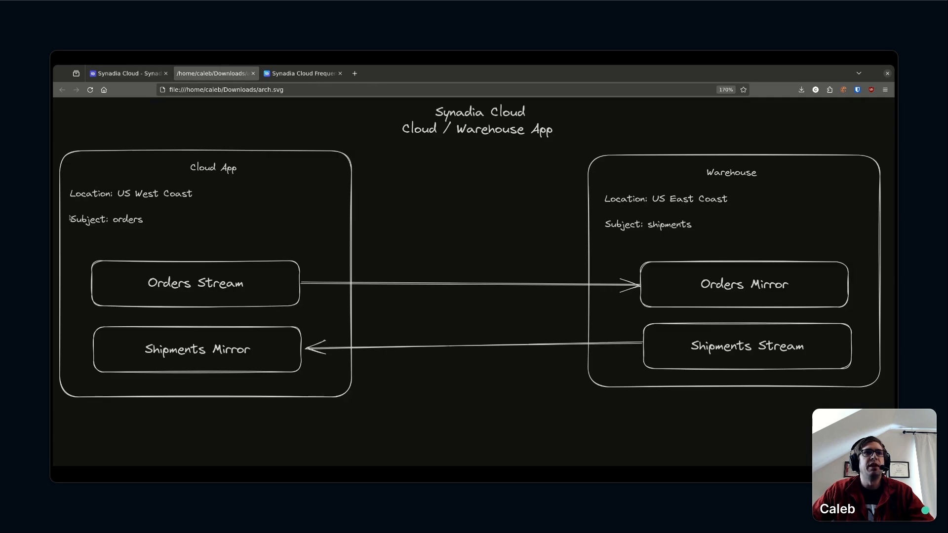
{"action": "mouse_move", "coordinate": [154, 220]}
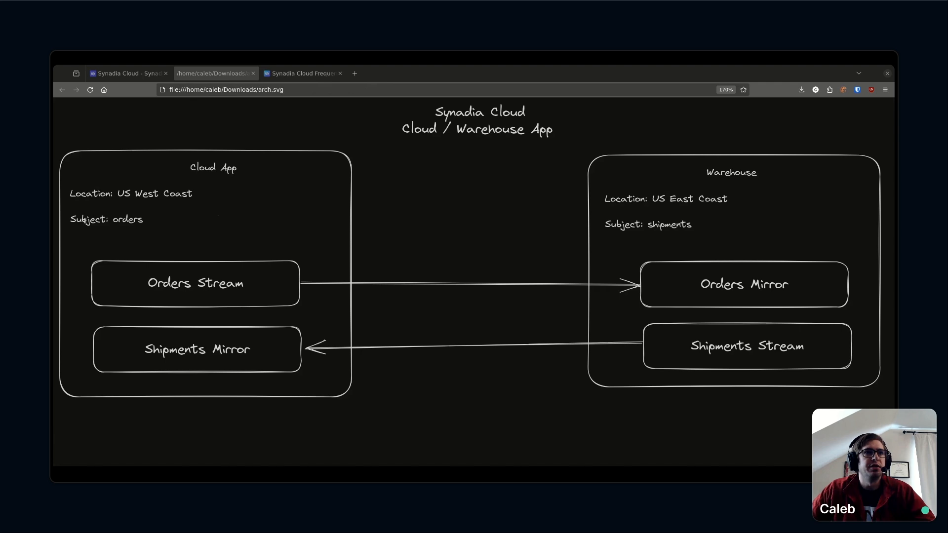
Open the Cloud account card to see its messages, bytes and connections
{"action": "left_click", "coordinate": [125, 73]}
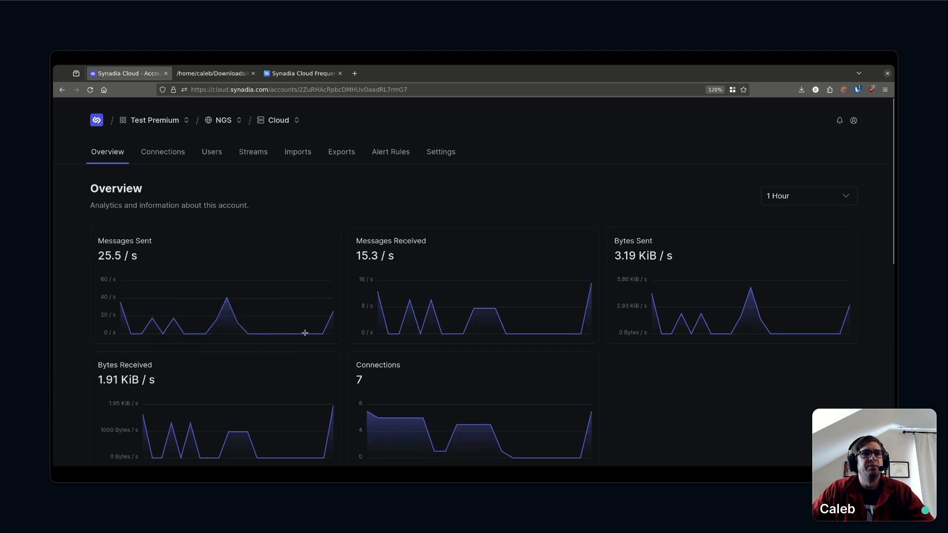
{"action": "mouse_move", "coordinate": [325, 322]}
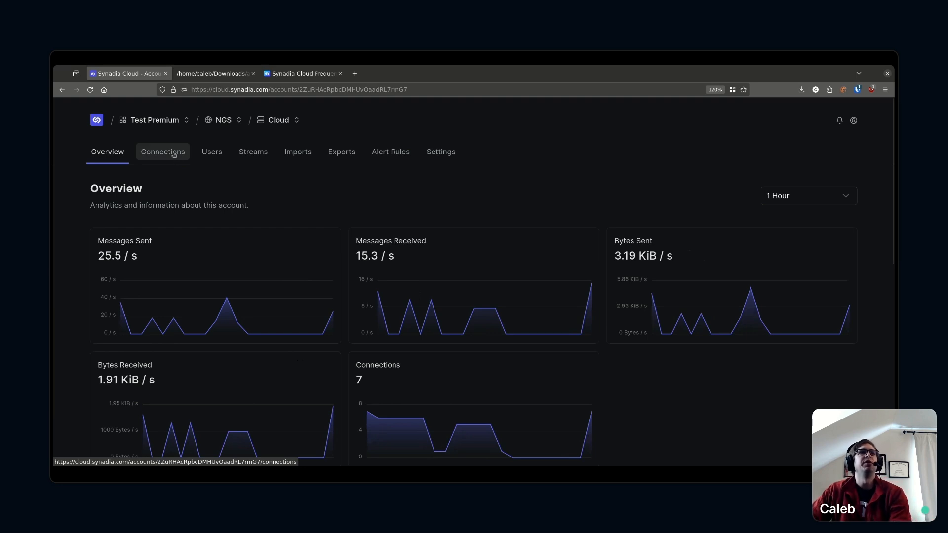
Inspect Cloud's connections and the 74.5ms client's details, then return to the diagram
{"action": "left_click", "coordinate": [162, 151]}
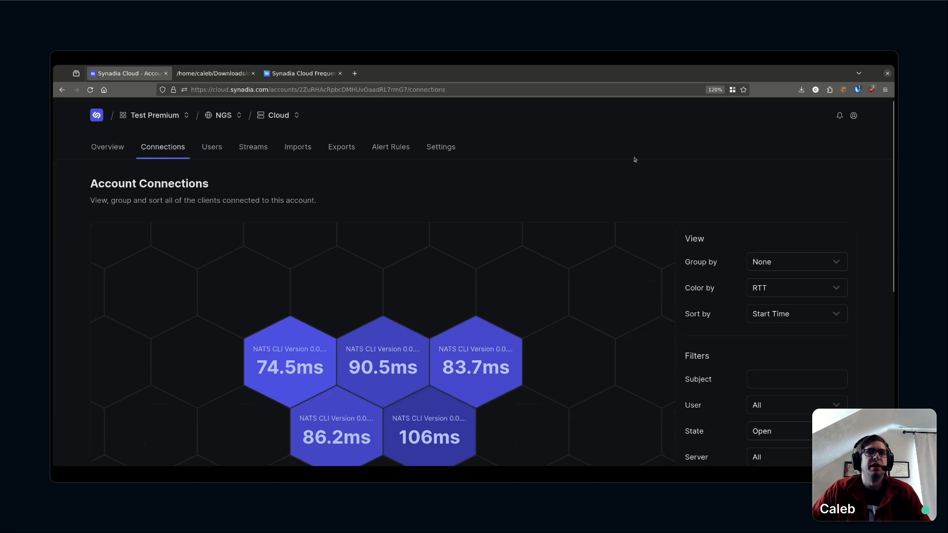
{"action": "scroll", "scroll_direction": "down", "scroll_amount": 3}
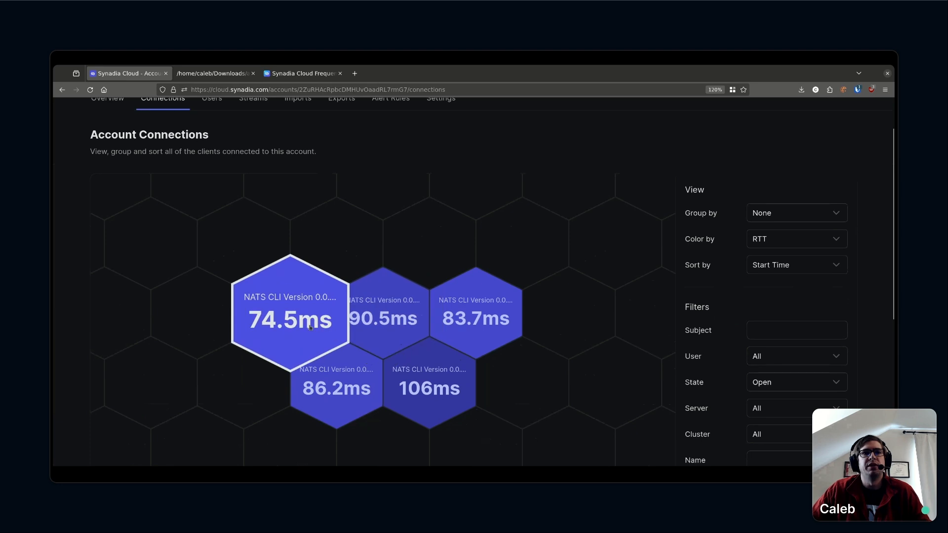
{"action": "left_click", "coordinate": [290, 320]}
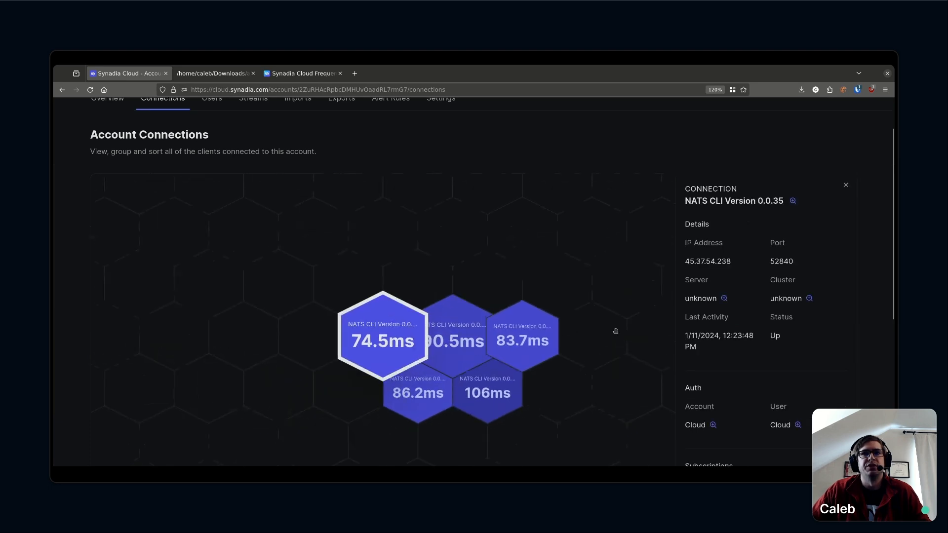
{"action": "scroll", "scroll_direction": "down", "scroll_amount": 3}
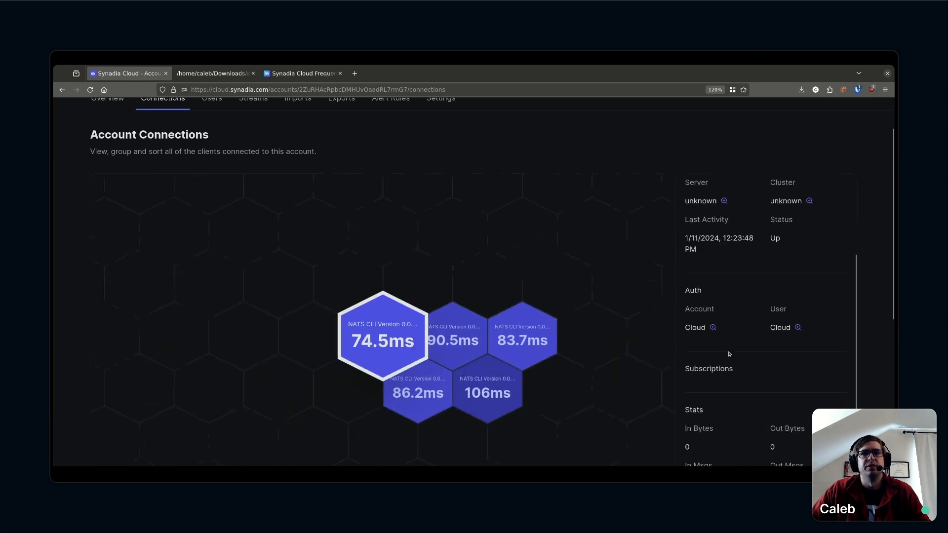
{"action": "scroll", "scroll_direction": "down", "scroll_amount": 3}
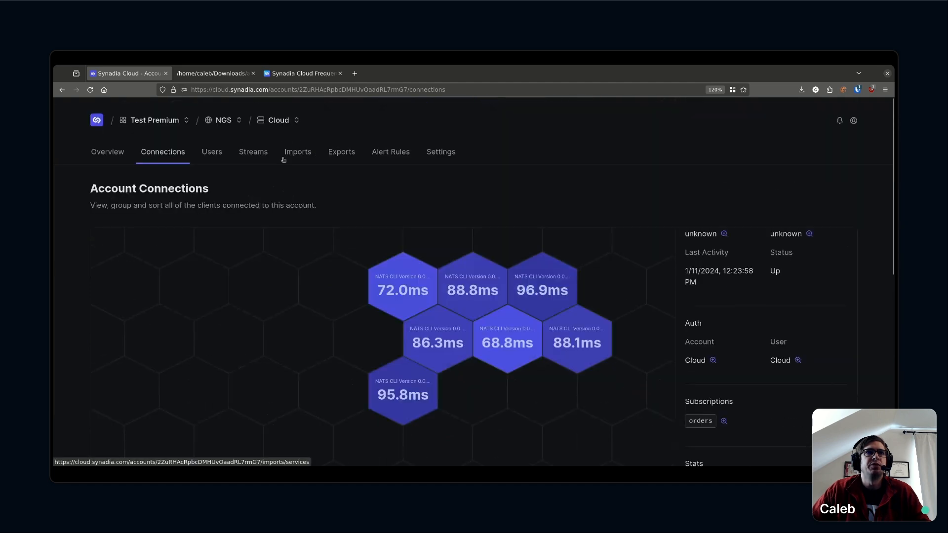
{"action": "left_click", "coordinate": [213, 73]}
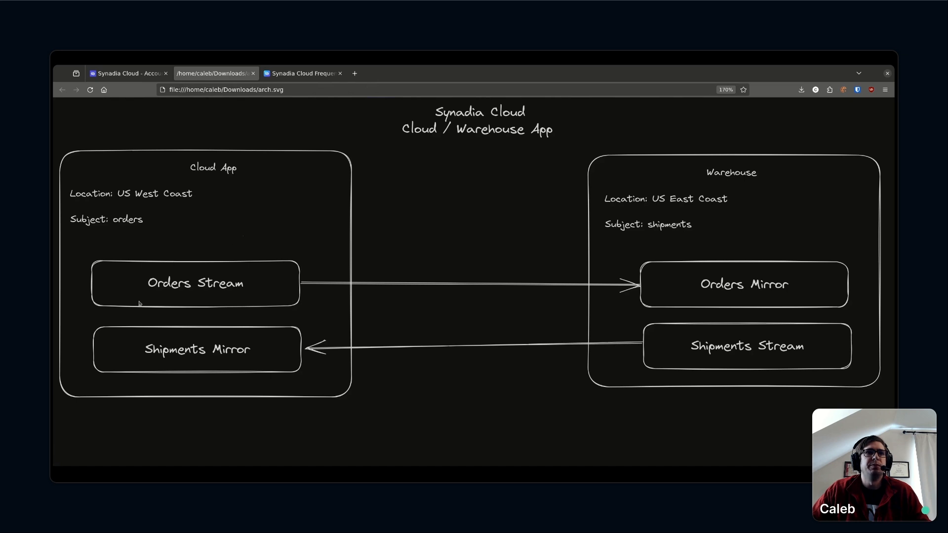
{"action": "mouse_move", "coordinate": [241, 239]}
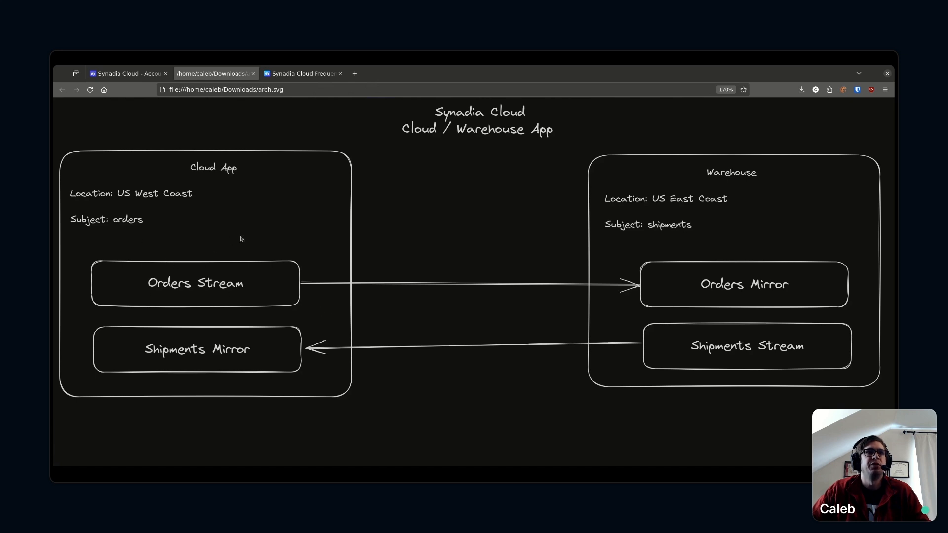
Return to the Cloud account and view its empty Streams page
{"action": "left_click", "coordinate": [126, 74]}
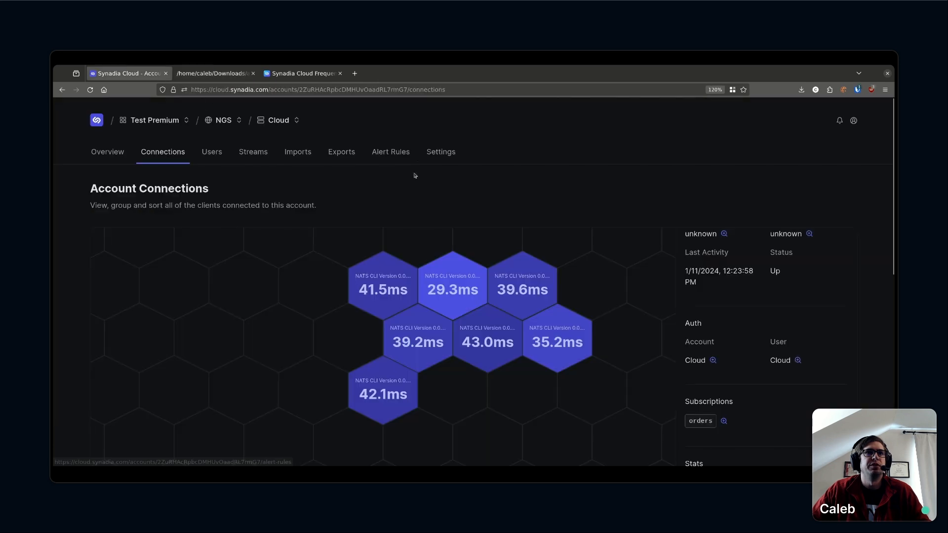
{"action": "mouse_move", "coordinate": [253, 164]}
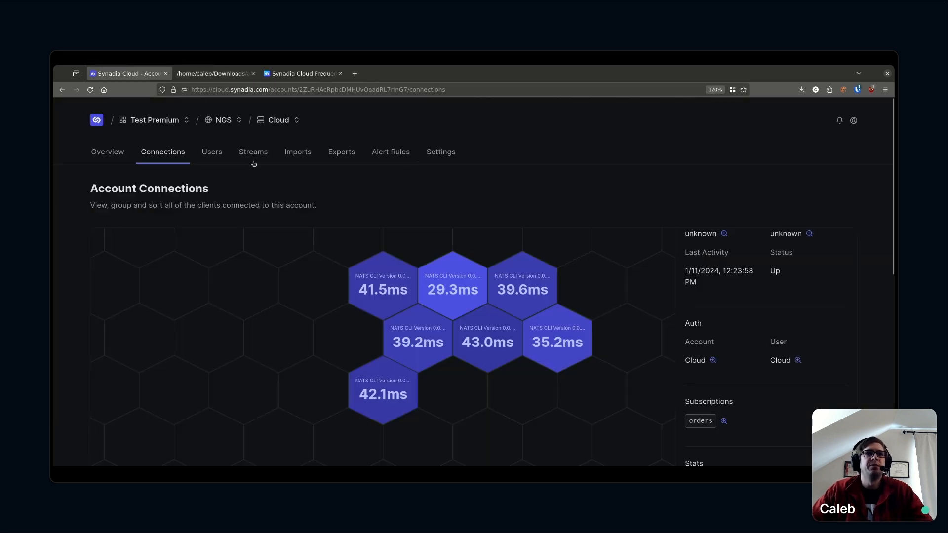
{"action": "left_click", "coordinate": [253, 151]}
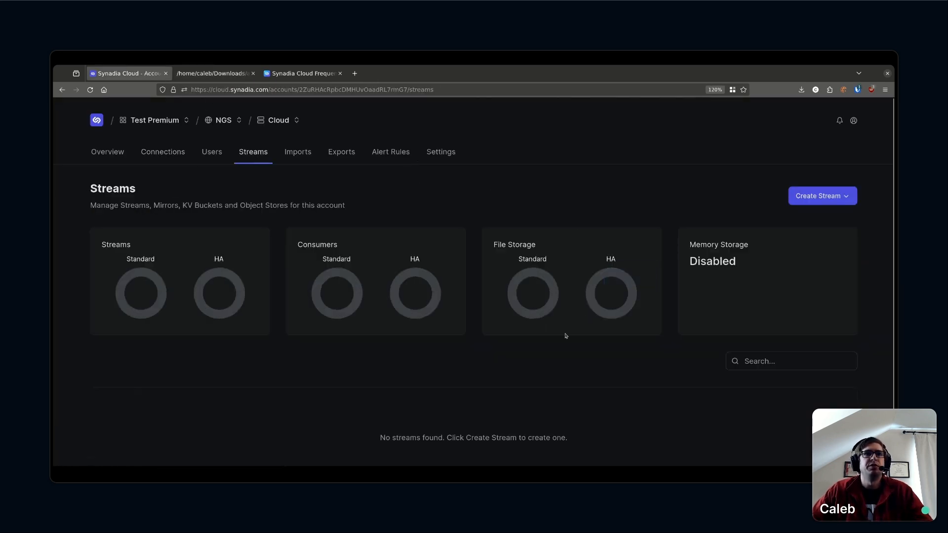
{"action": "mouse_move", "coordinate": [653, 360]}
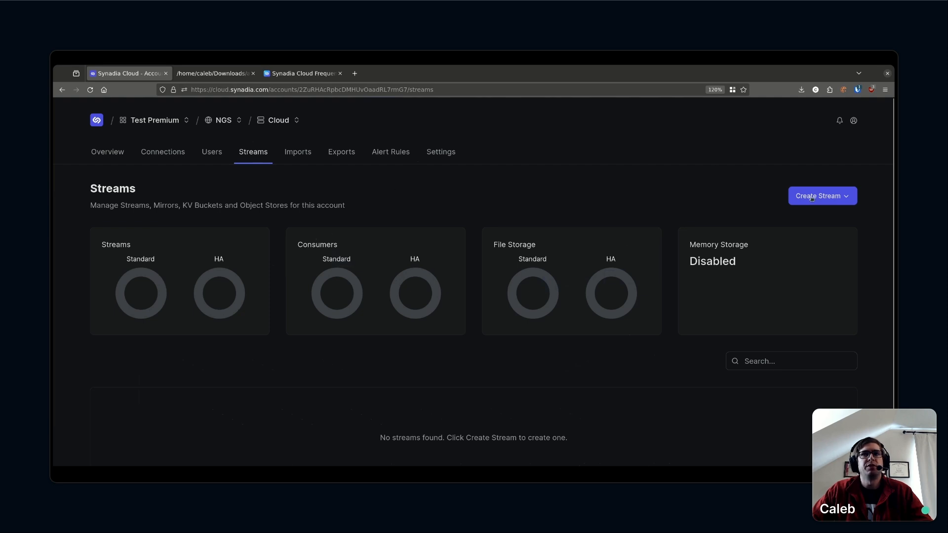
Start a new stream named orders that ingests the orders subject
{"action": "left_click", "coordinate": [818, 196]}
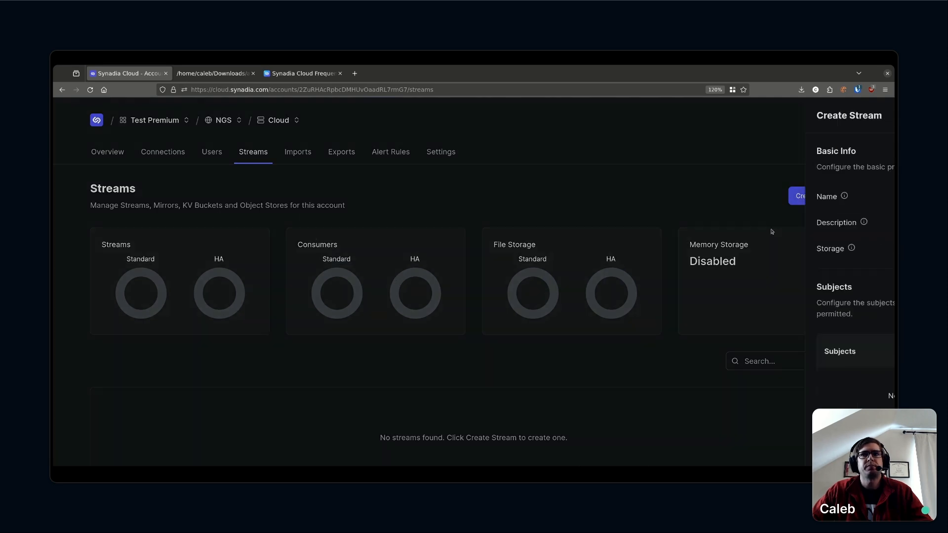
{"action": "type", "text": "order"}
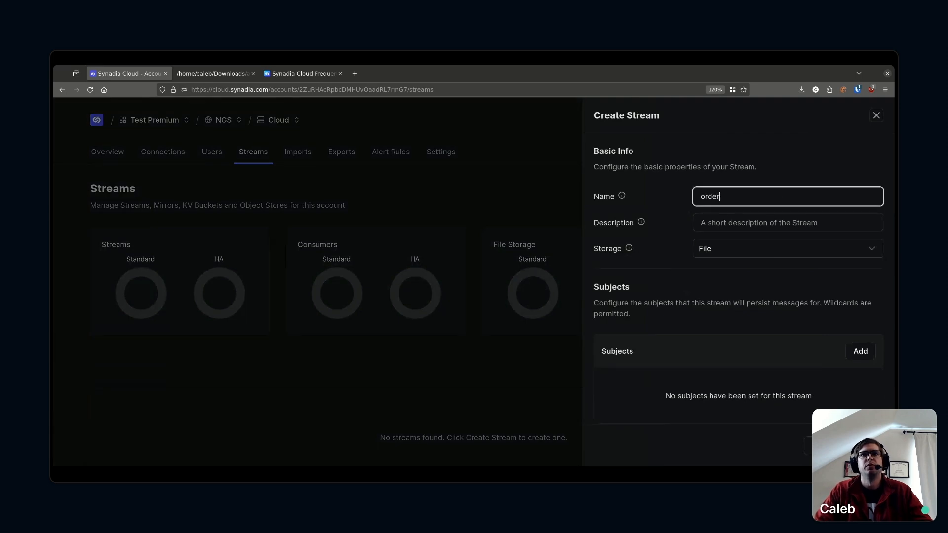
{"action": "left_click", "coordinate": [859, 351]}
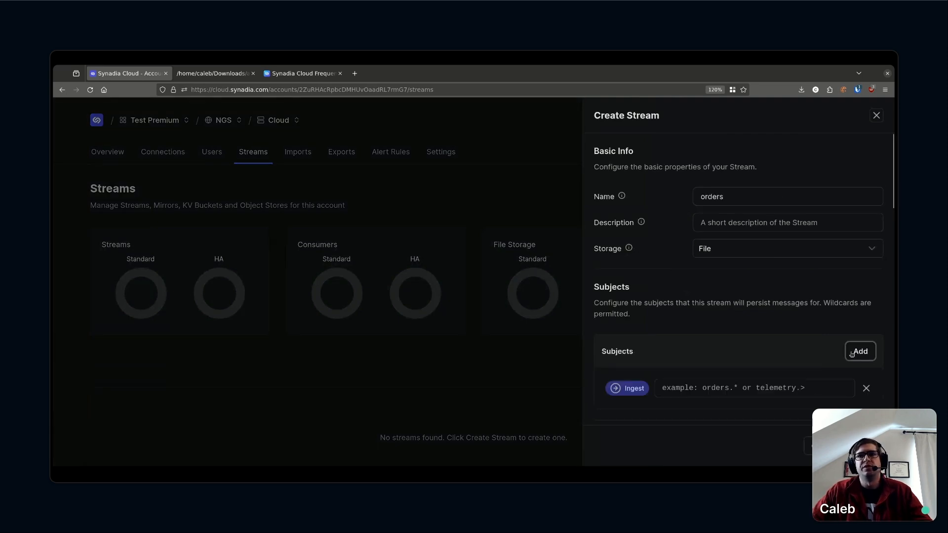
{"action": "type", "text": "o"}
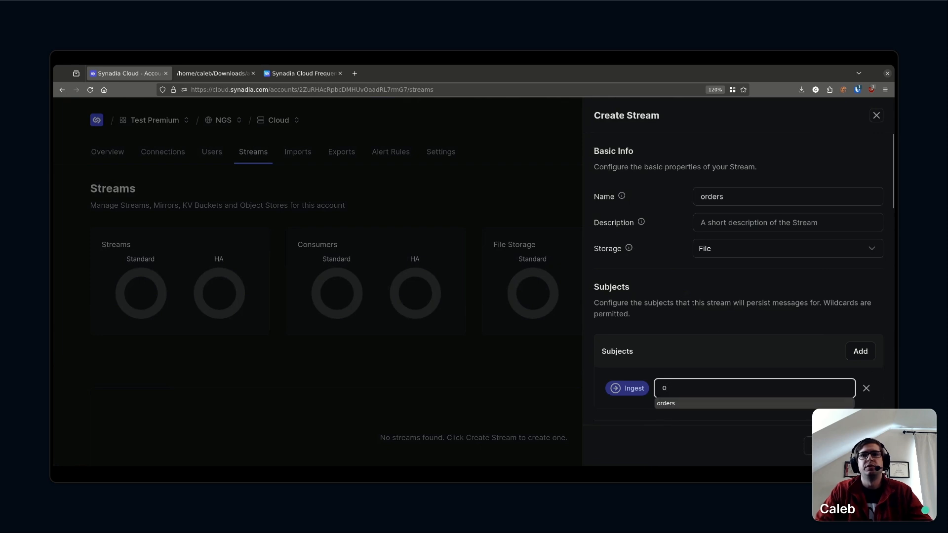
{"action": "type", "text": "rders"}
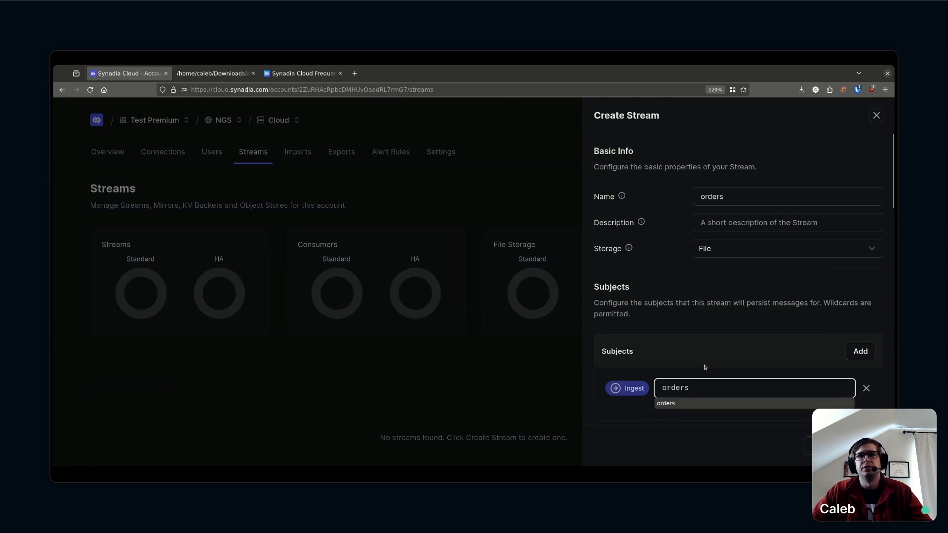
Set 3 replicas and place the stream on cluster ngsprod-aws-uswest2
{"action": "scroll", "scroll_direction": "down", "scroll_amount": 3}
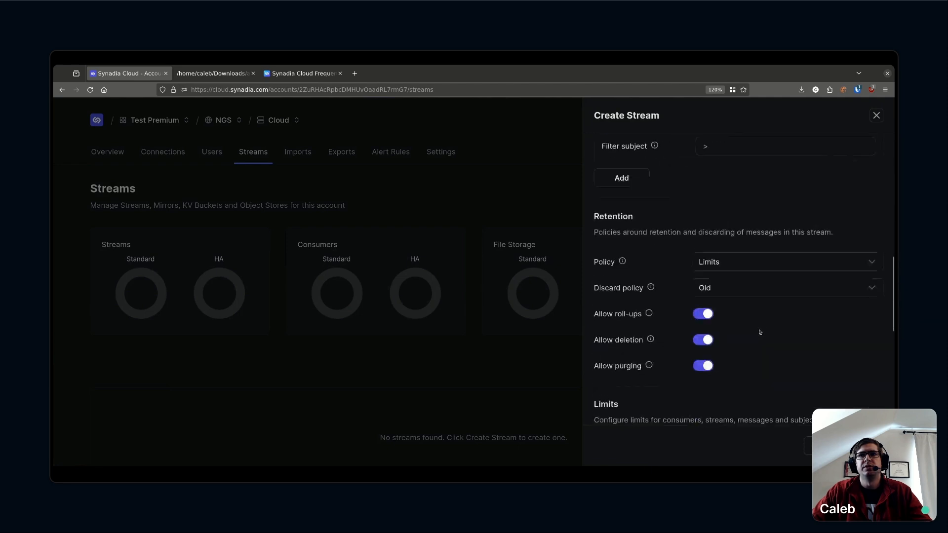
{"action": "scroll", "scroll_direction": "down", "scroll_amount": 3}
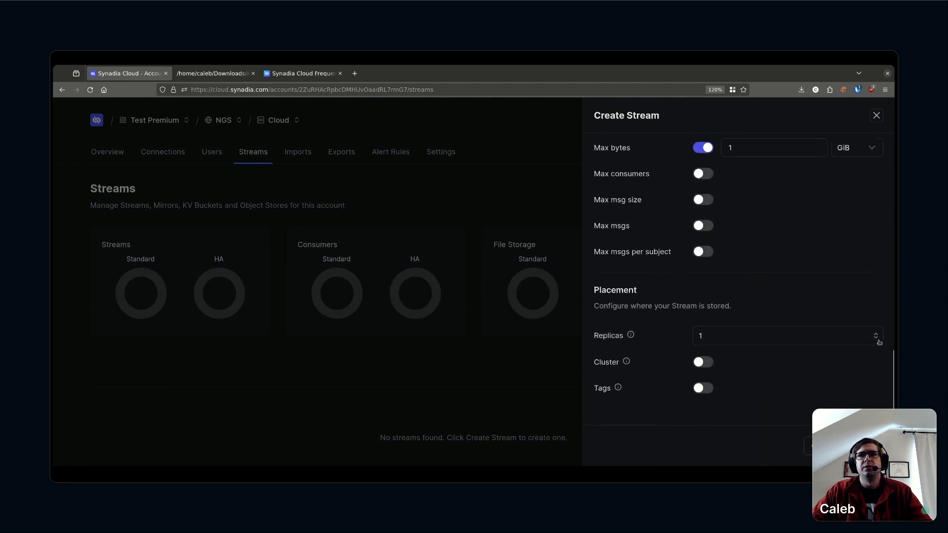
{"action": "type", "text": "3"}
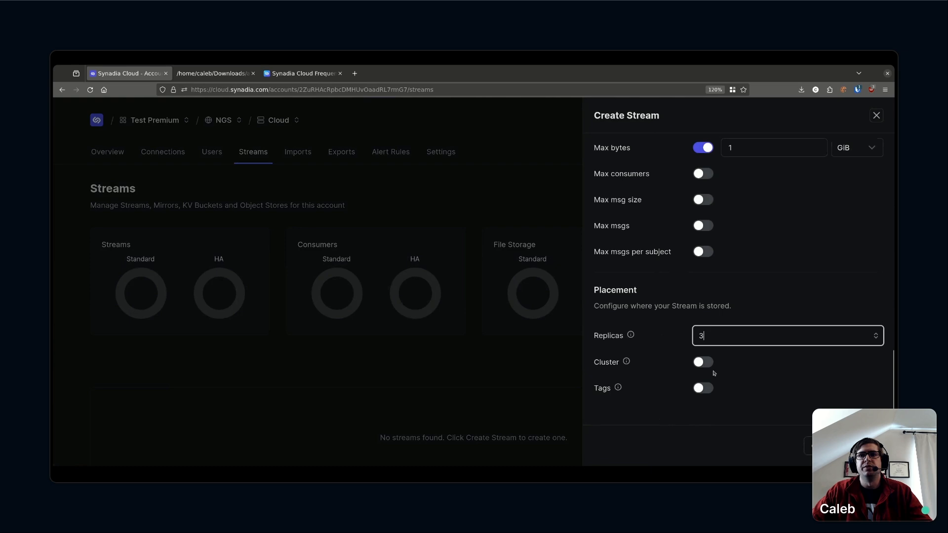
{"action": "left_click", "coordinate": [702, 361]}
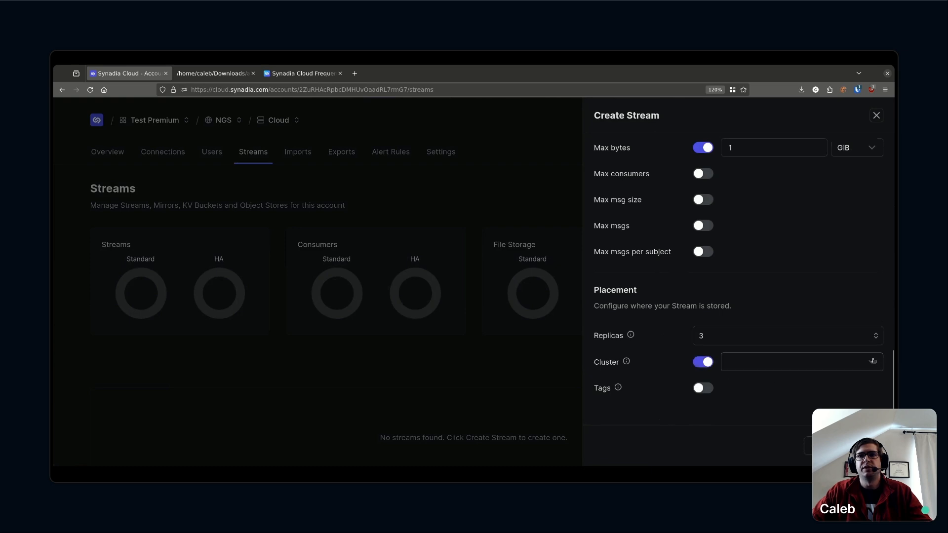
{"action": "left_click", "coordinate": [802, 362]}
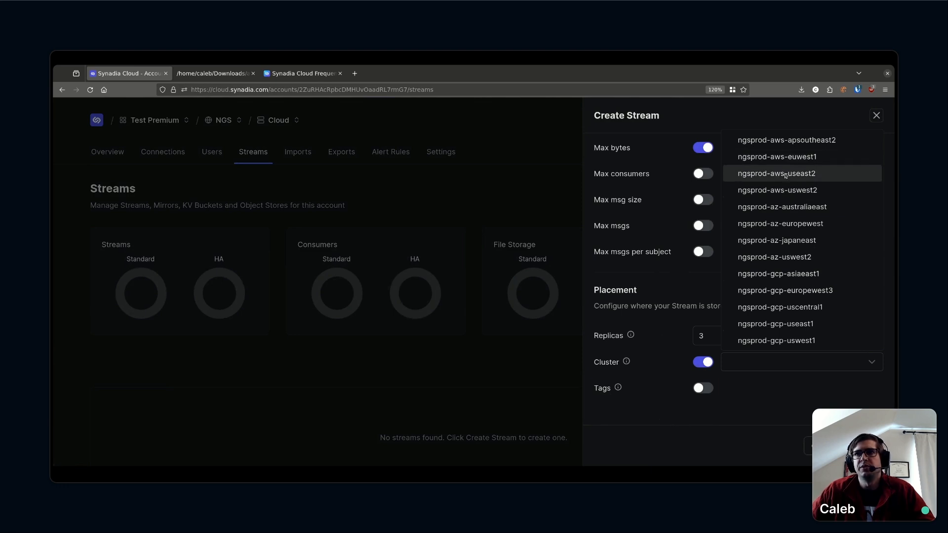
{"action": "mouse_move", "coordinate": [762, 190]}
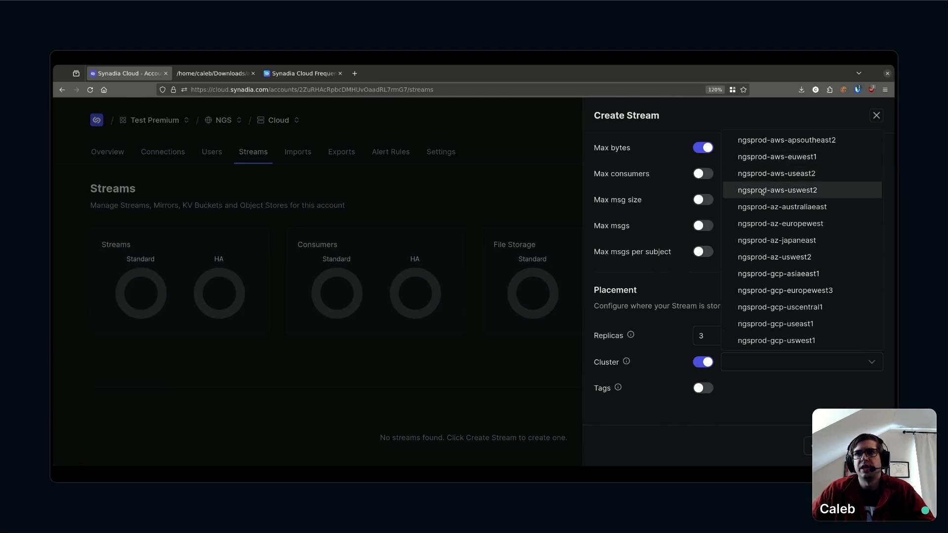
{"action": "left_click", "coordinate": [777, 190]}
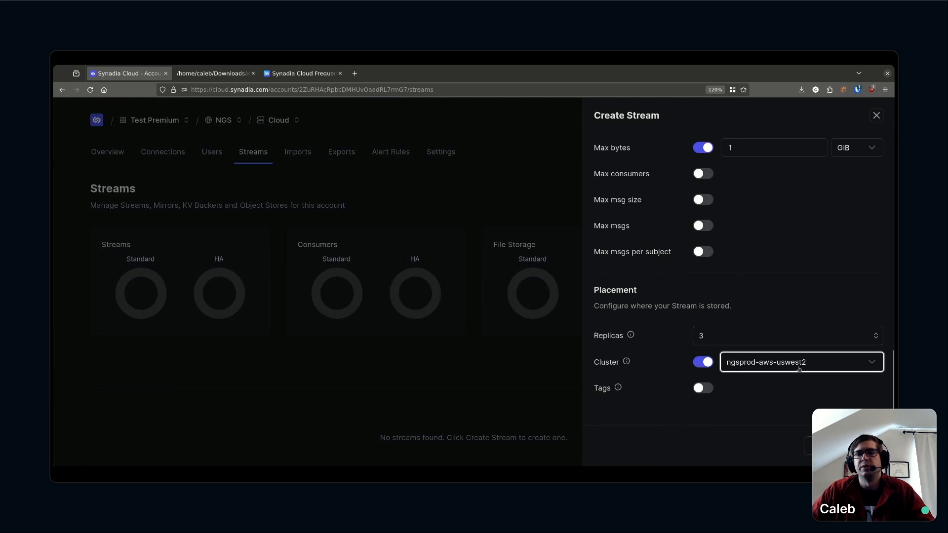
{"action": "left_click", "coordinate": [801, 362]}
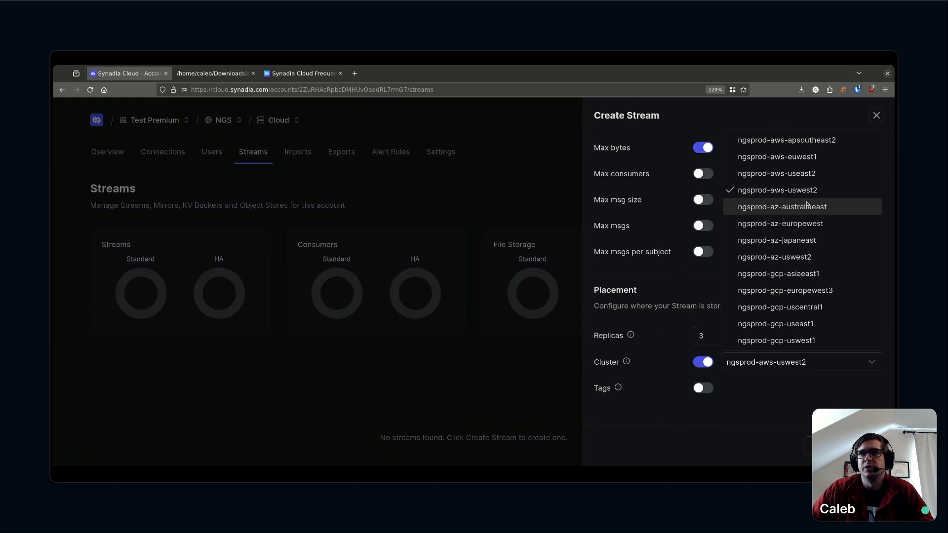
{"action": "mouse_move", "coordinate": [822, 188]}
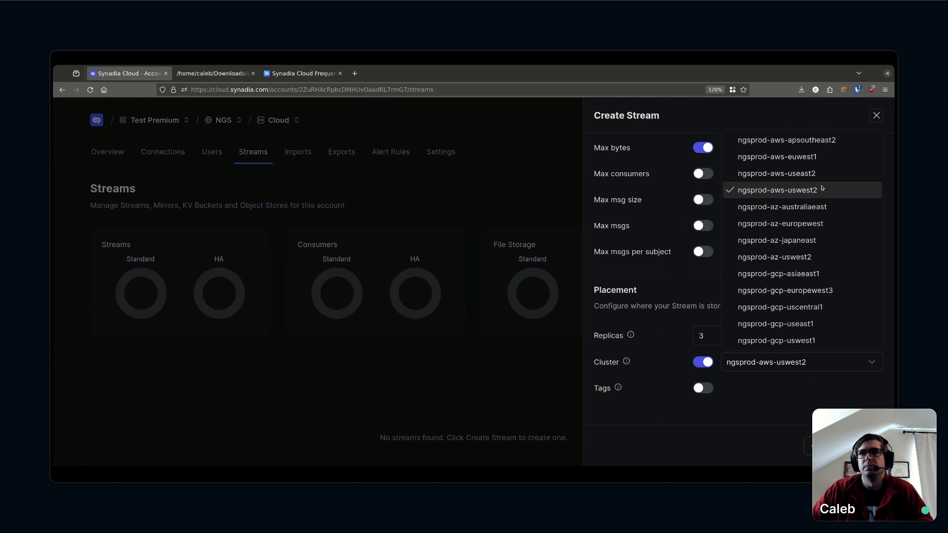
{"action": "mouse_move", "coordinate": [787, 194]}
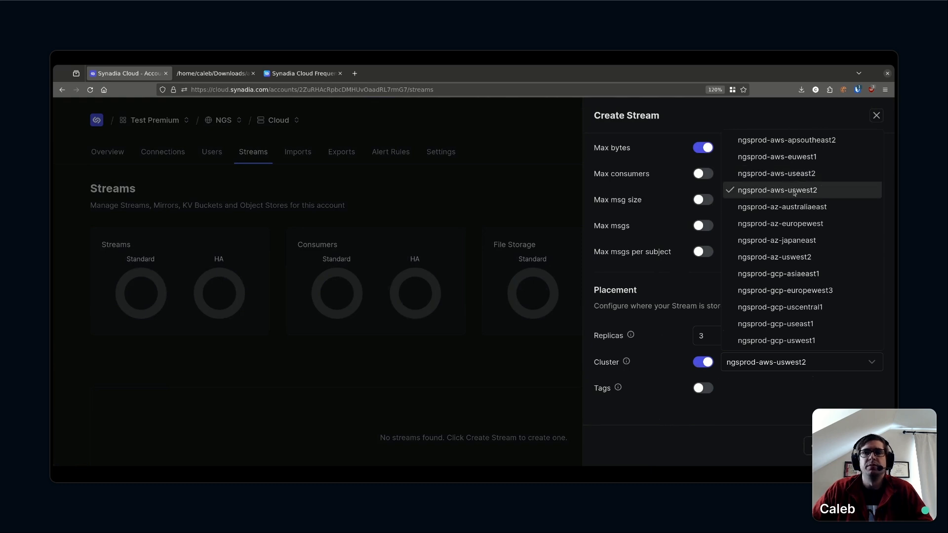
{"action": "left_click", "coordinate": [777, 190]}
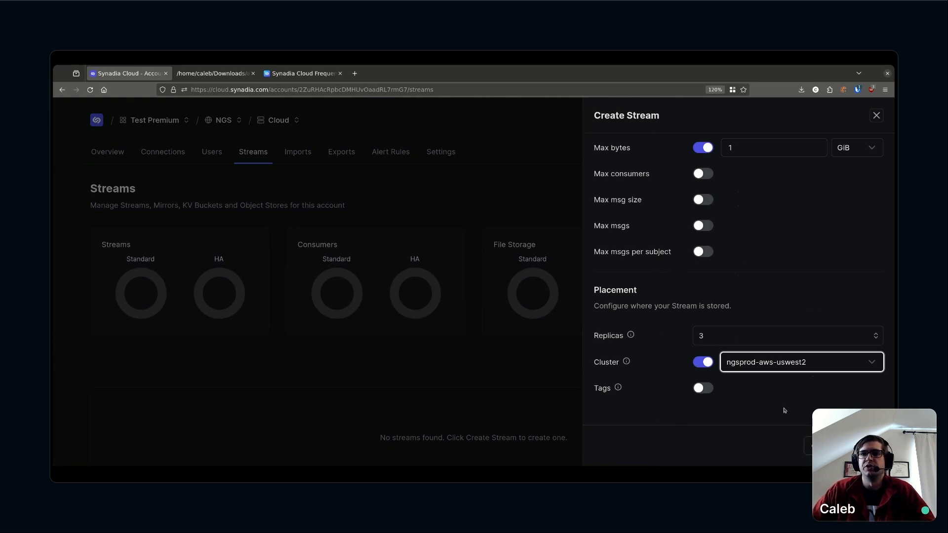
{"action": "mouse_move", "coordinate": [788, 393]}
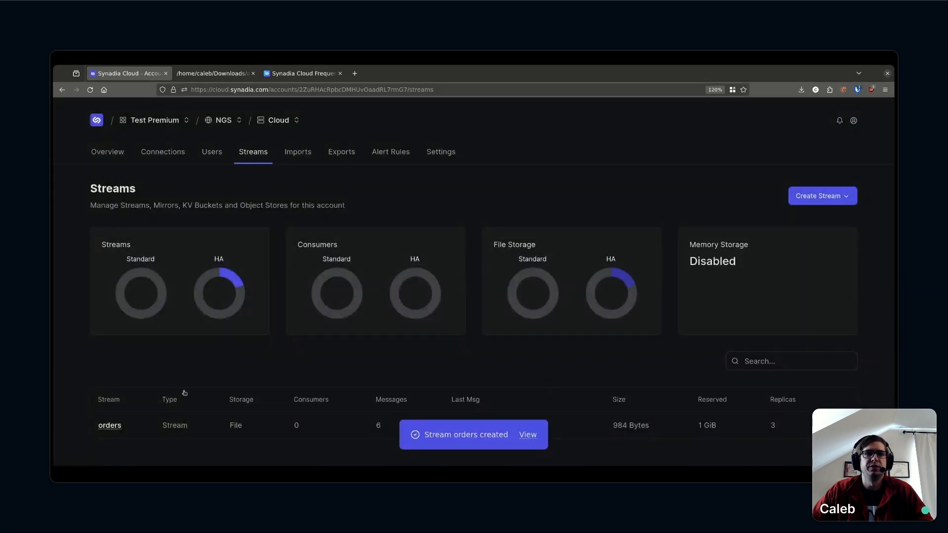
Open the orders stream overview: 164 messages, 3 replicas on ngsprod-aws-uswest2
{"action": "left_click", "coordinate": [110, 425]}
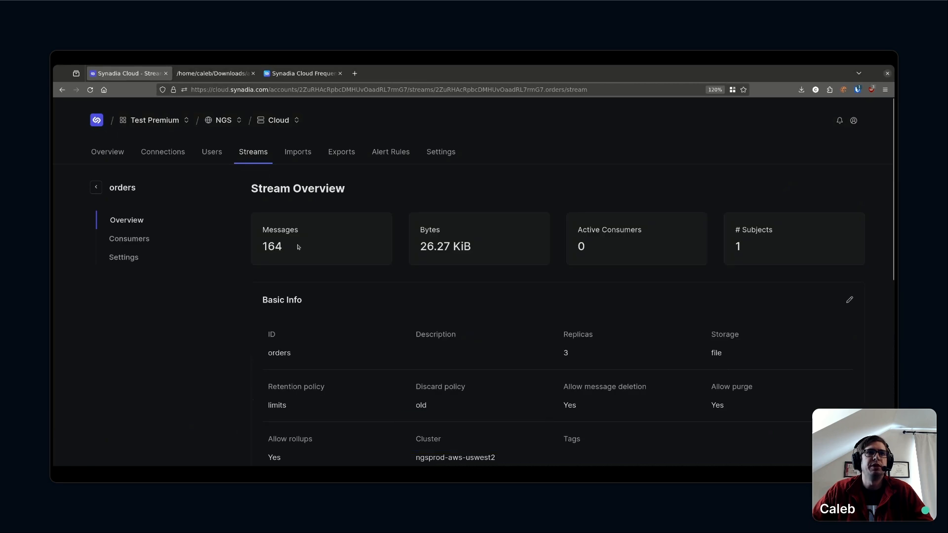
{"action": "mouse_move", "coordinate": [293, 218]}
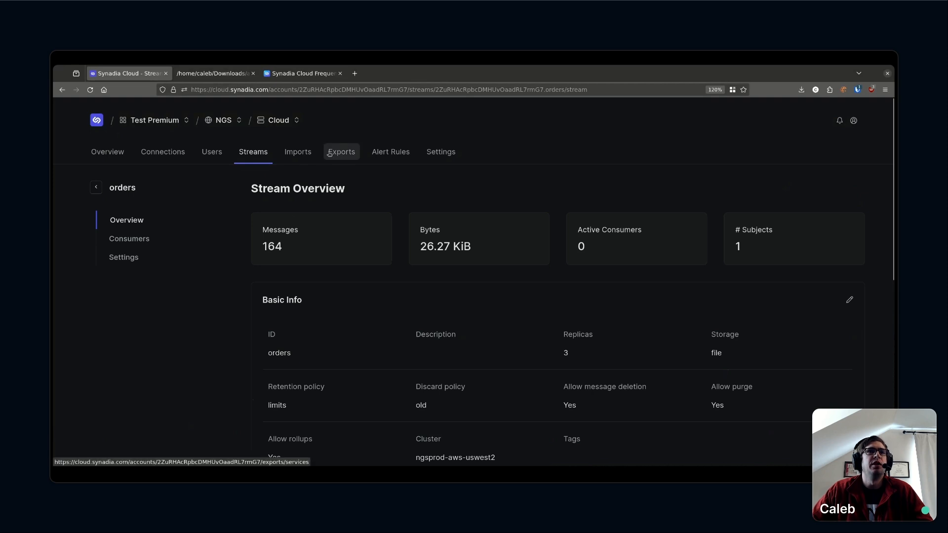
{"action": "left_click", "coordinate": [216, 73]}
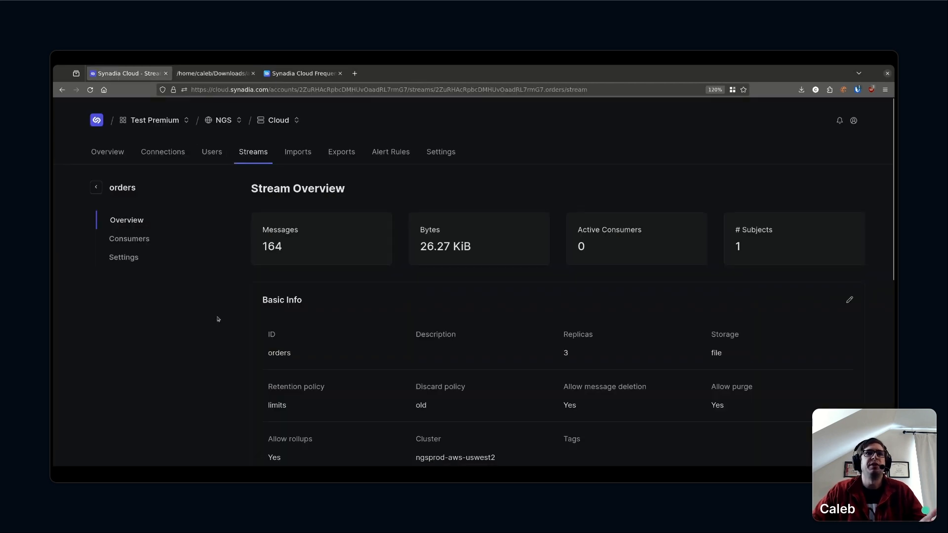
{"action": "mouse_move", "coordinate": [217, 227]}
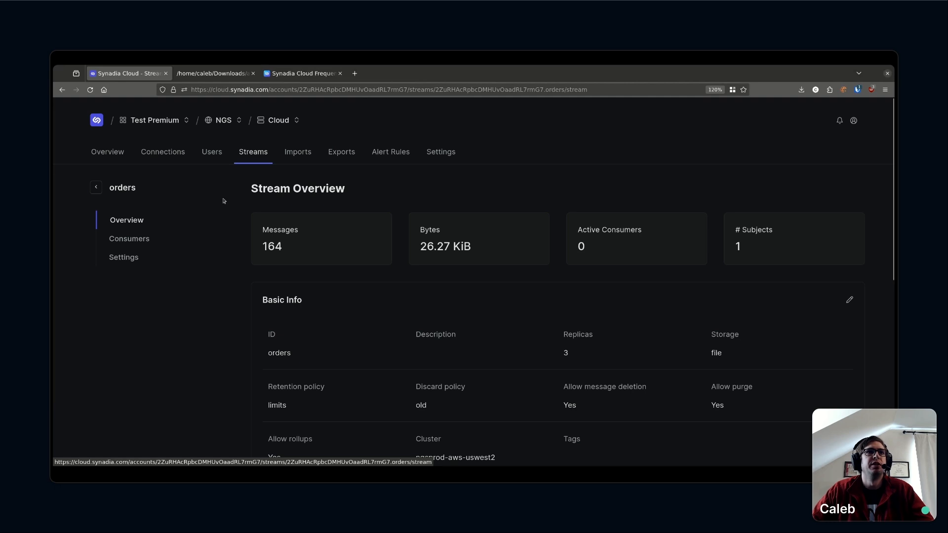
{"action": "mouse_move", "coordinate": [359, 169]}
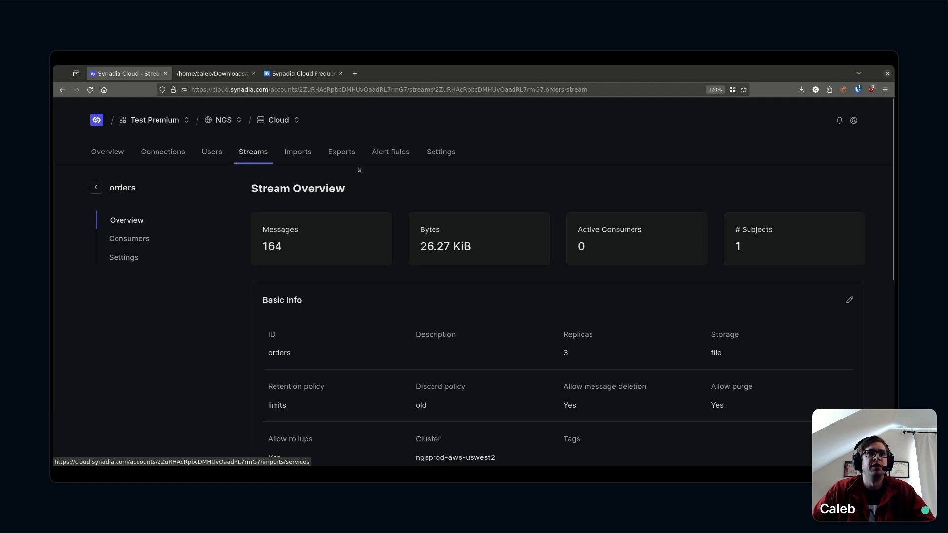
Export the orders stream from Cloud and share it with the Warehouse account
{"action": "left_click", "coordinate": [341, 152]}
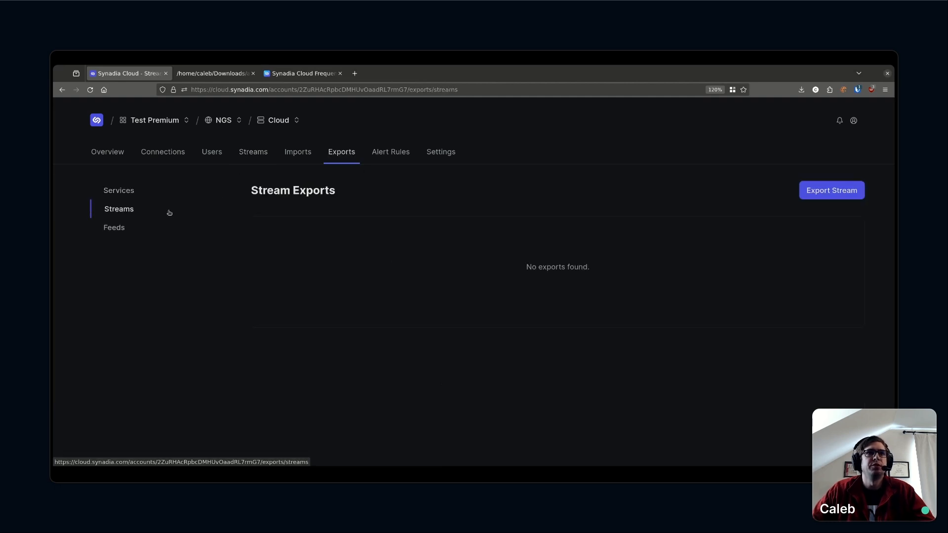
{"action": "left_click", "coordinate": [831, 190]}
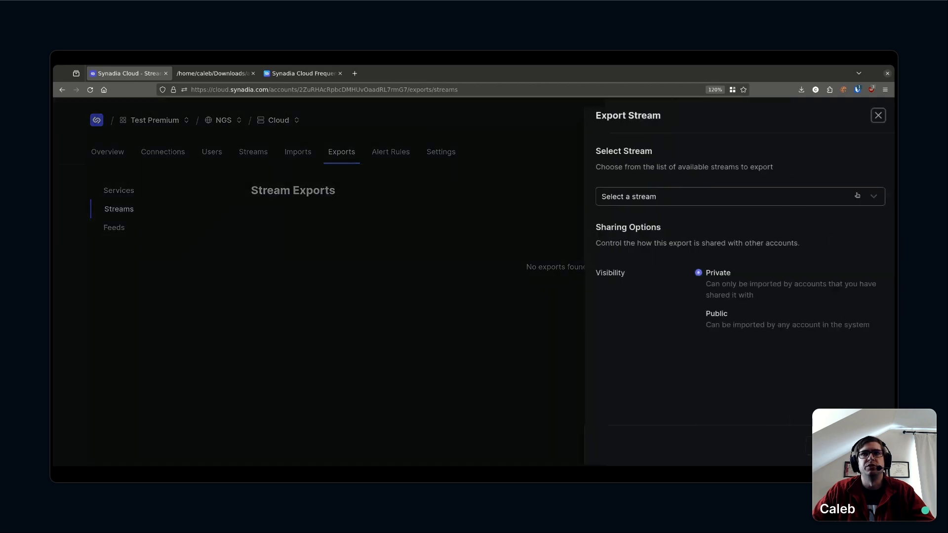
{"action": "left_click", "coordinate": [739, 197]}
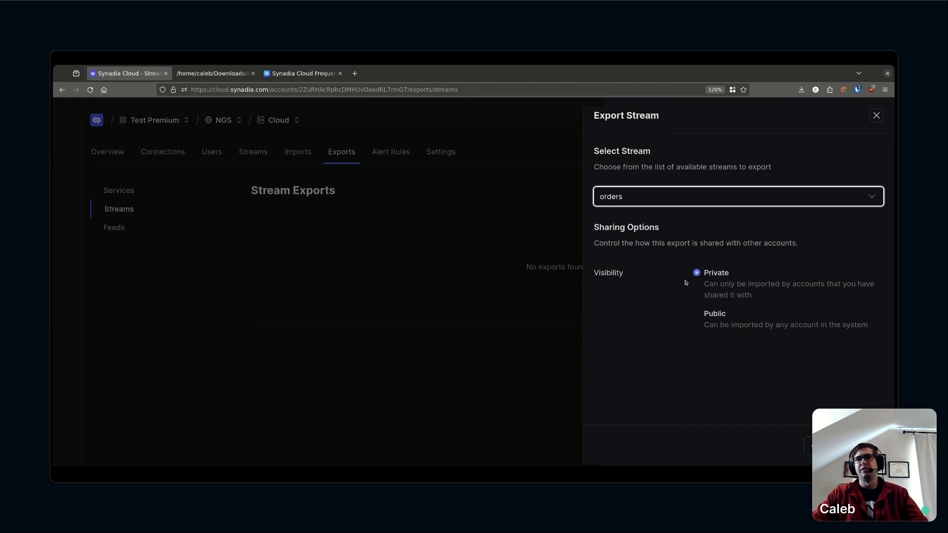
{"action": "mouse_move", "coordinate": [644, 349]}
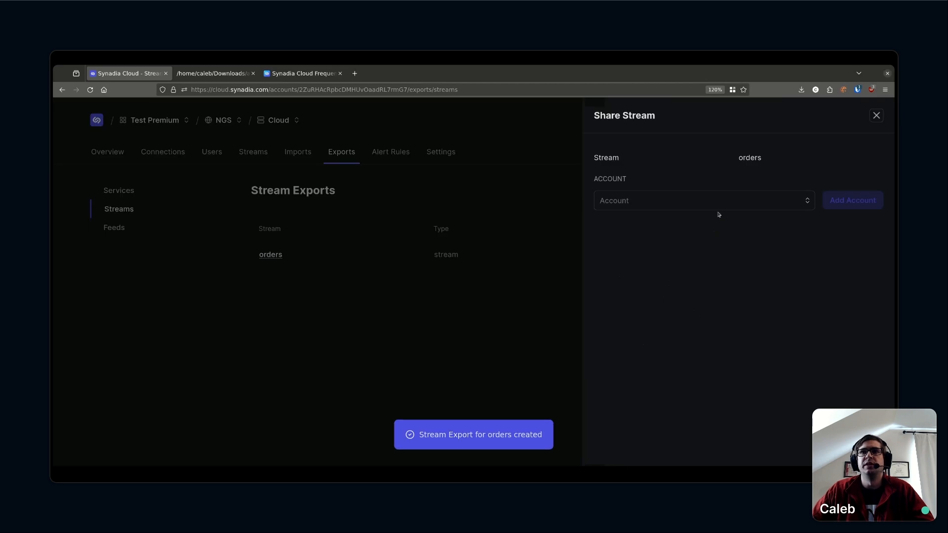
{"action": "left_click", "coordinate": [704, 200]}
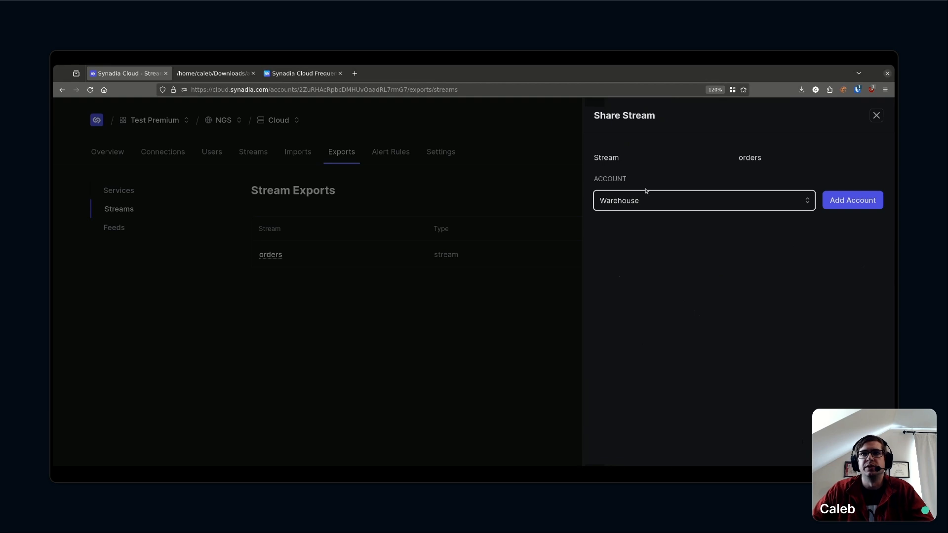
{"action": "left_click", "coordinate": [852, 200]}
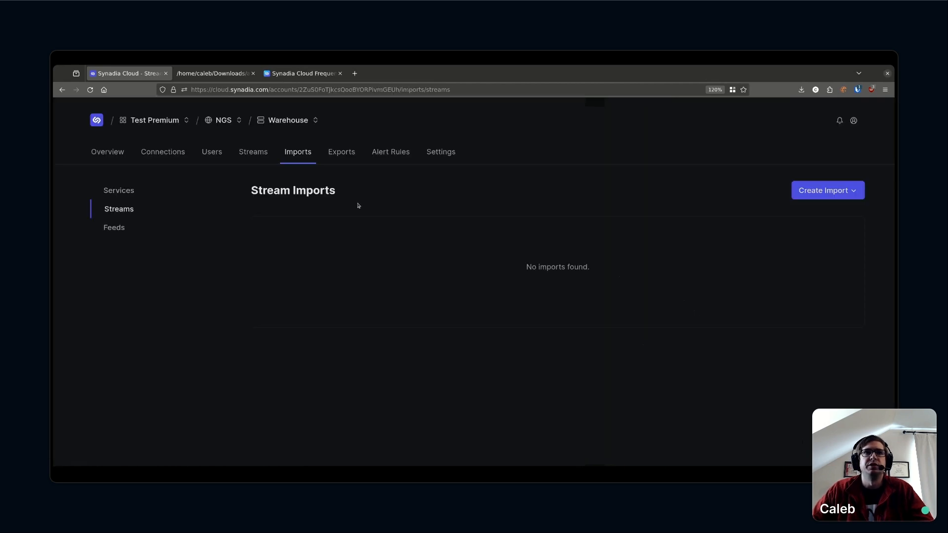
{"action": "mouse_move", "coordinate": [258, 161]}
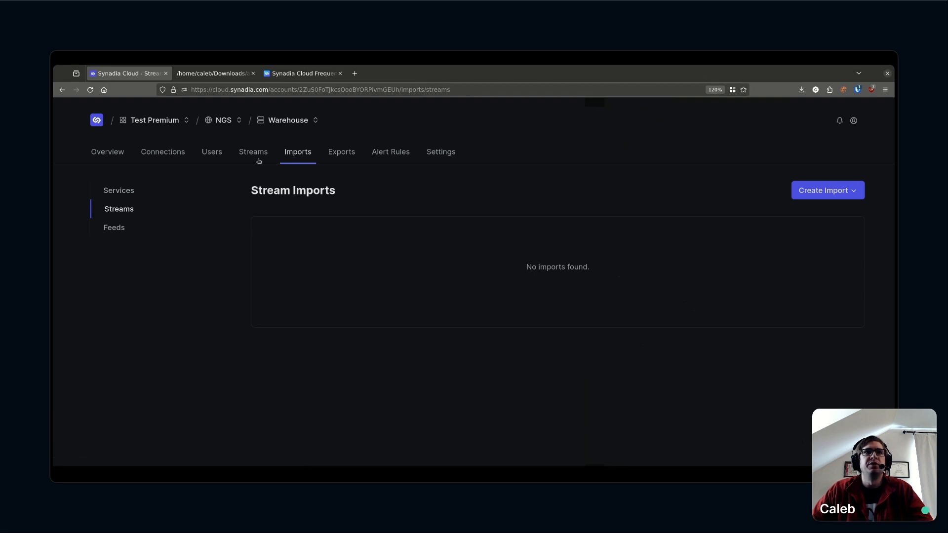
Import Cloud's shared orders stream into Warehouse using Import and Mirror
{"action": "left_click", "coordinate": [828, 190]}
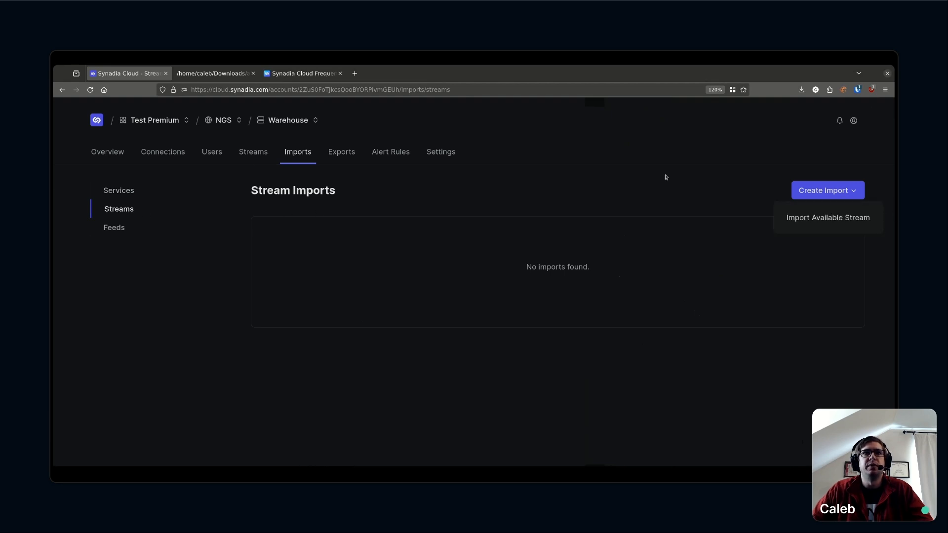
{"action": "mouse_move", "coordinate": [776, 200]}
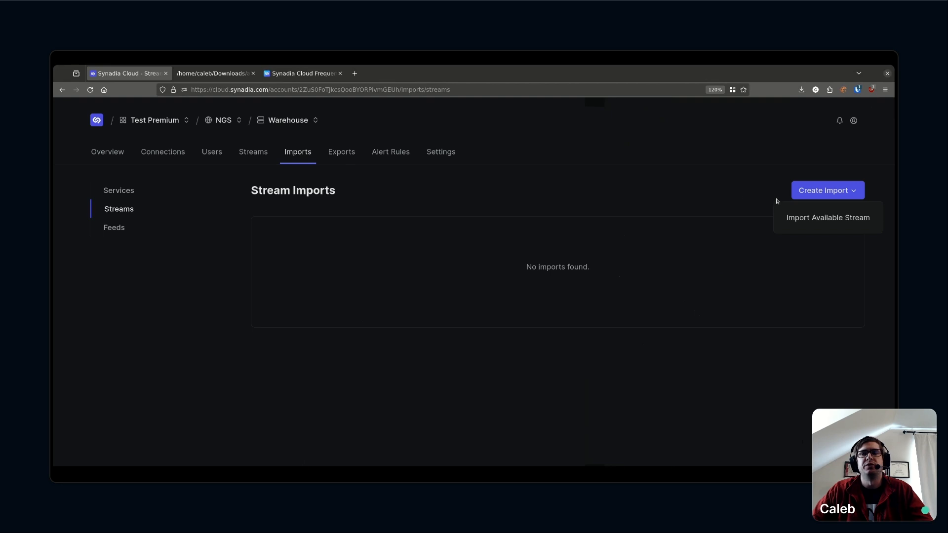
{"action": "left_click", "coordinate": [828, 217]}
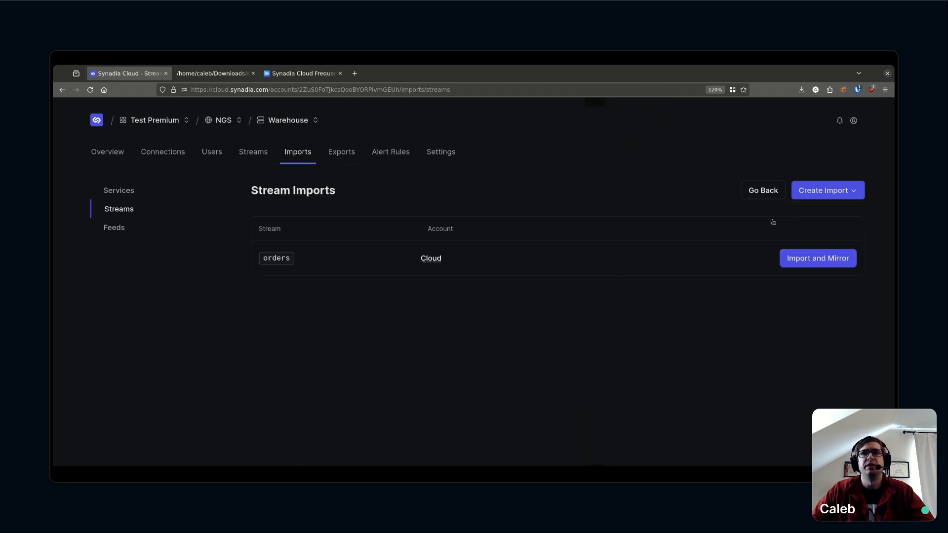
{"action": "mouse_move", "coordinate": [286, 270]}
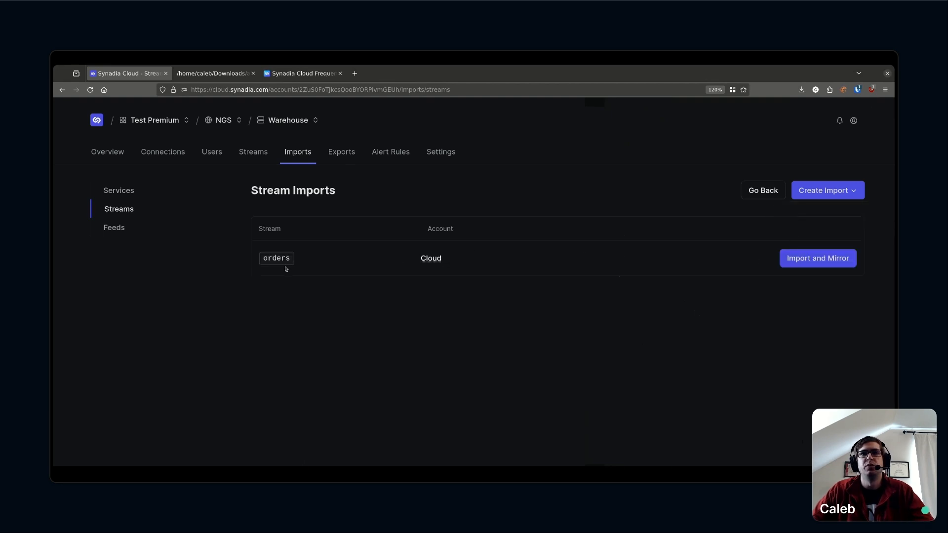
{"action": "left_click", "coordinate": [818, 258]}
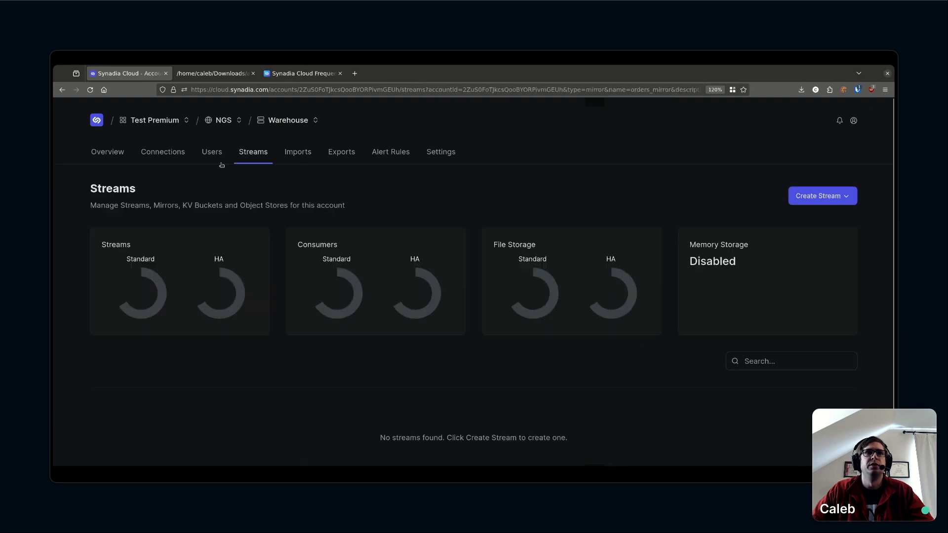
Start a new mirror of the orders stream from the Create Stream menu
{"action": "left_click", "coordinate": [822, 195]}
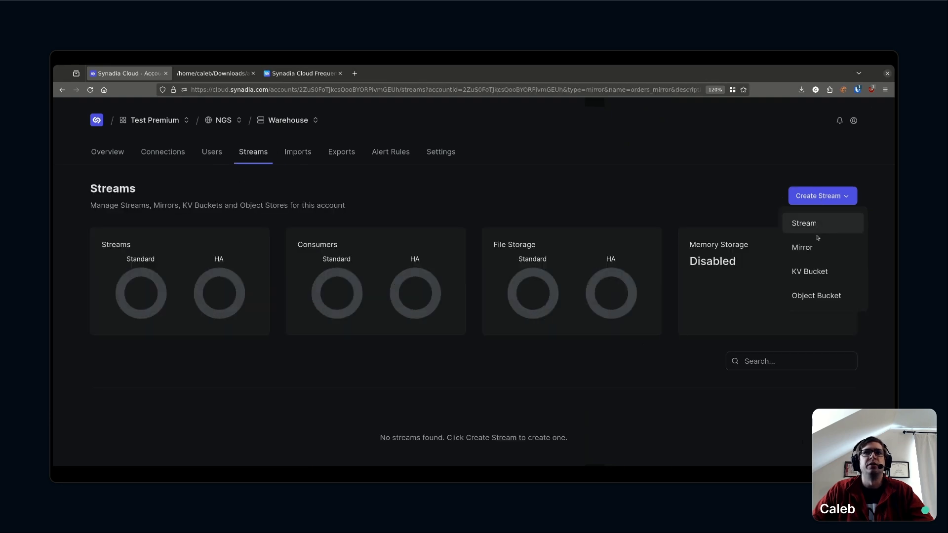
{"action": "left_click", "coordinate": [802, 248]}
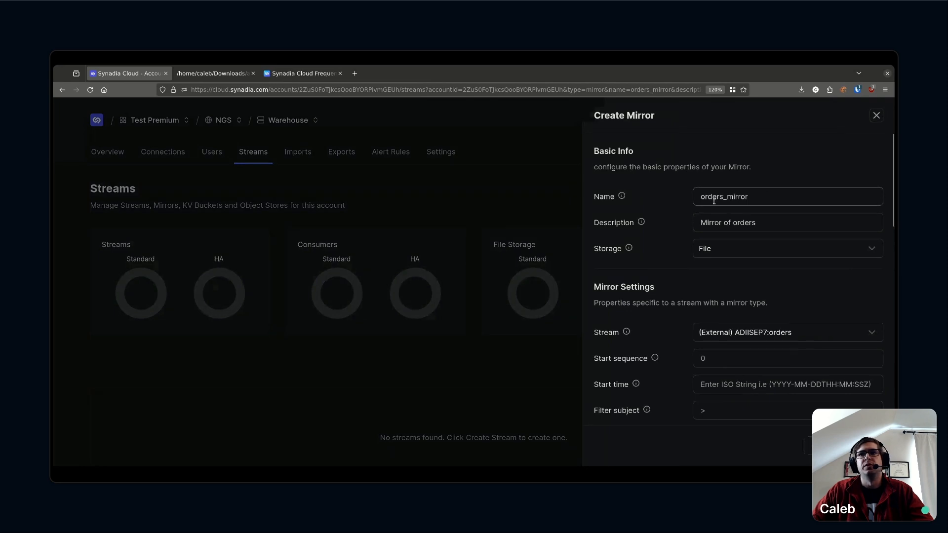
{"action": "scroll", "scroll_direction": "down", "scroll_amount": 3}
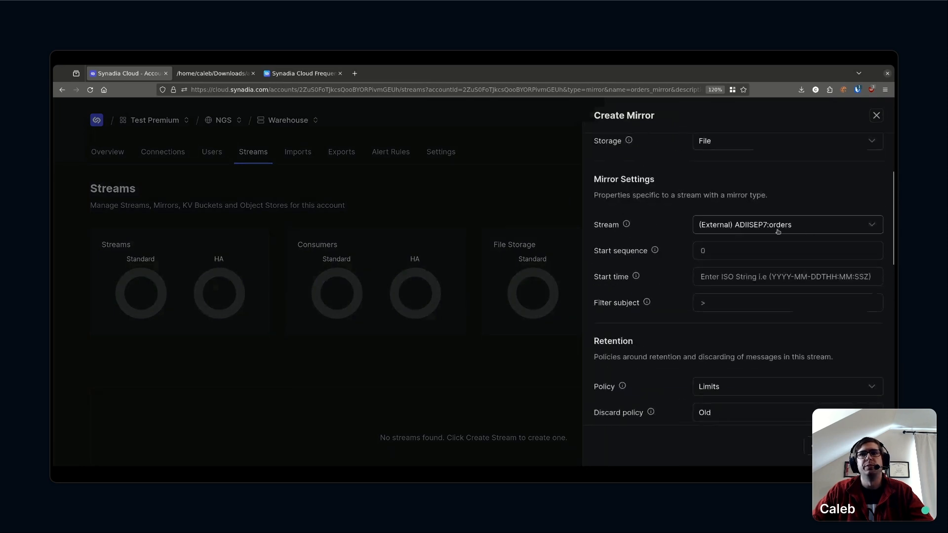
{"action": "scroll", "scroll_direction": "down", "scroll_amount": 3}
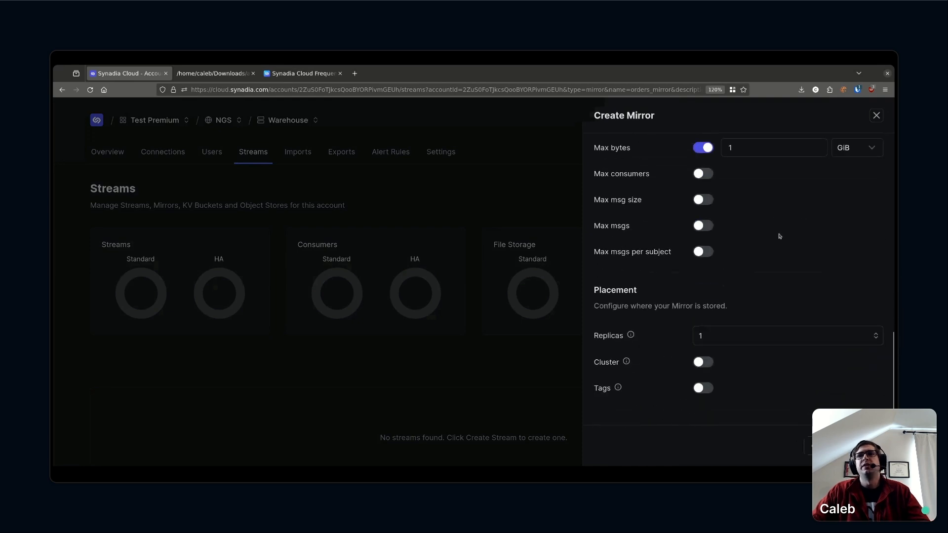
Give the mirror 3 replicas and place it on the ngsprod-aws-useast2 cluster
{"action": "left_click", "coordinate": [787, 335]}
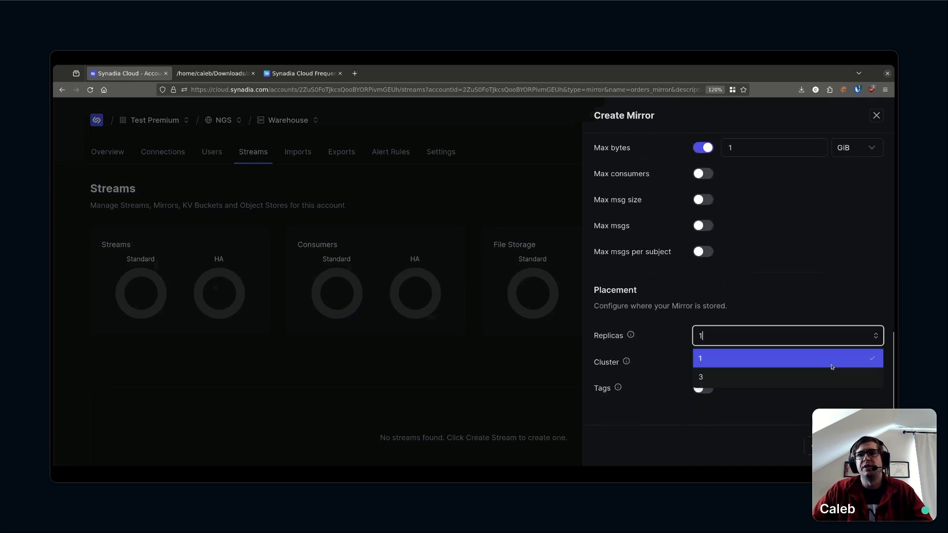
{"action": "left_click", "coordinate": [701, 377]}
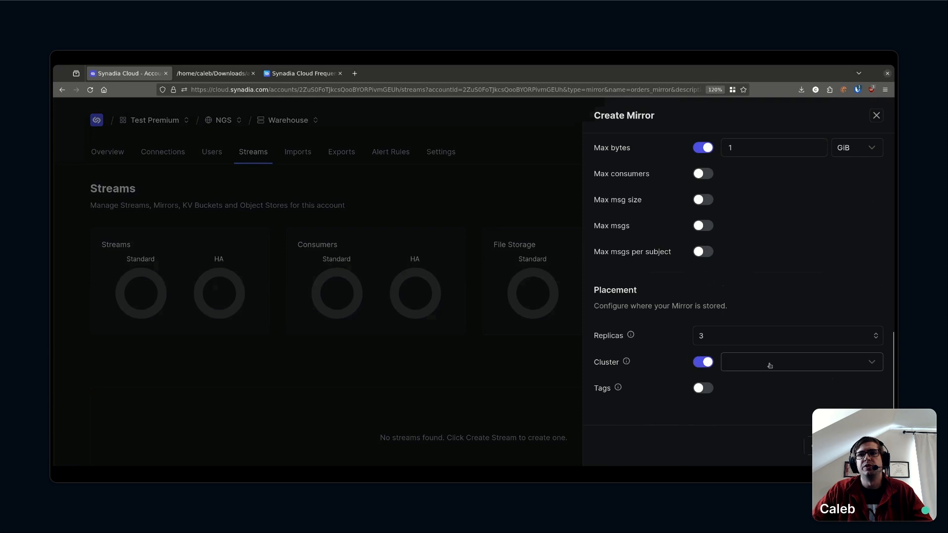
{"action": "left_click", "coordinate": [801, 362]}
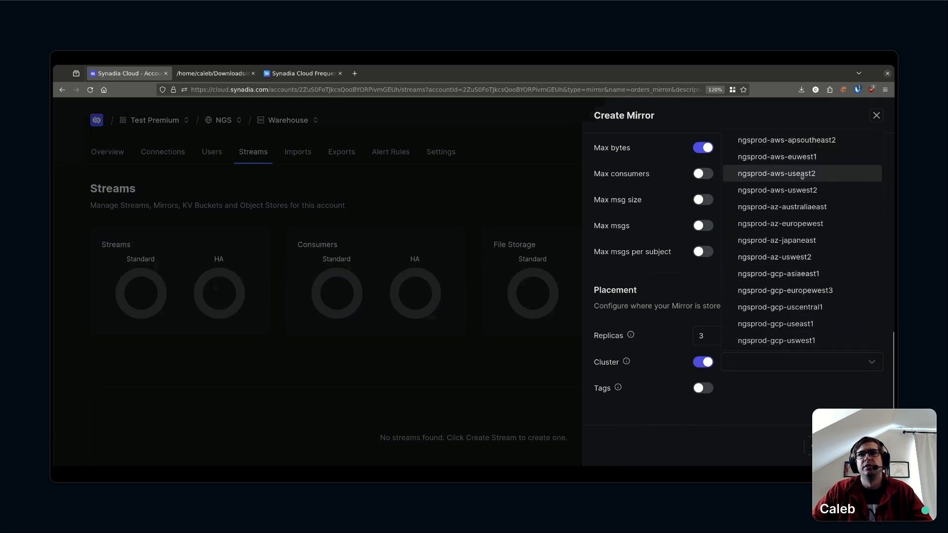
{"action": "left_click", "coordinate": [776, 173]}
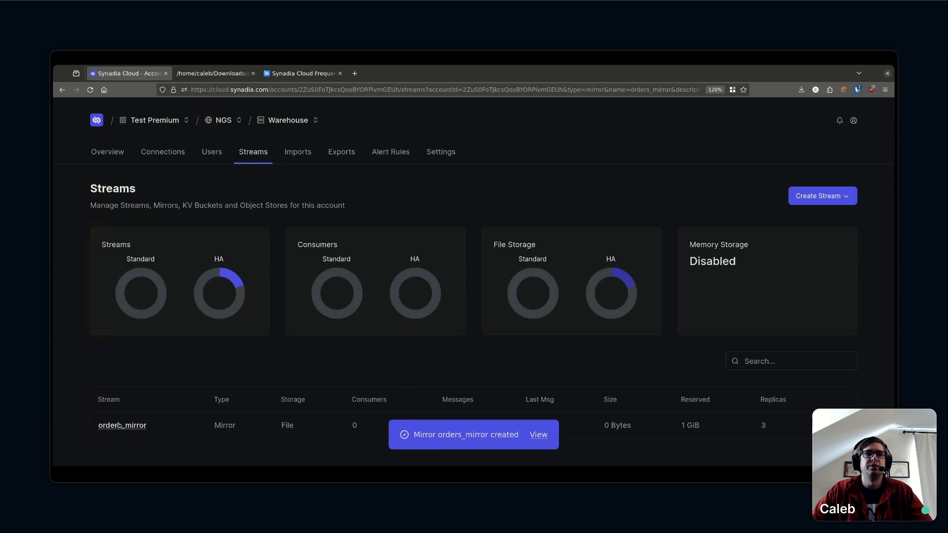
Check orders_mirror's overview (4018 messages), then return to the arch.svg diagram
{"action": "left_click", "coordinate": [122, 425]}
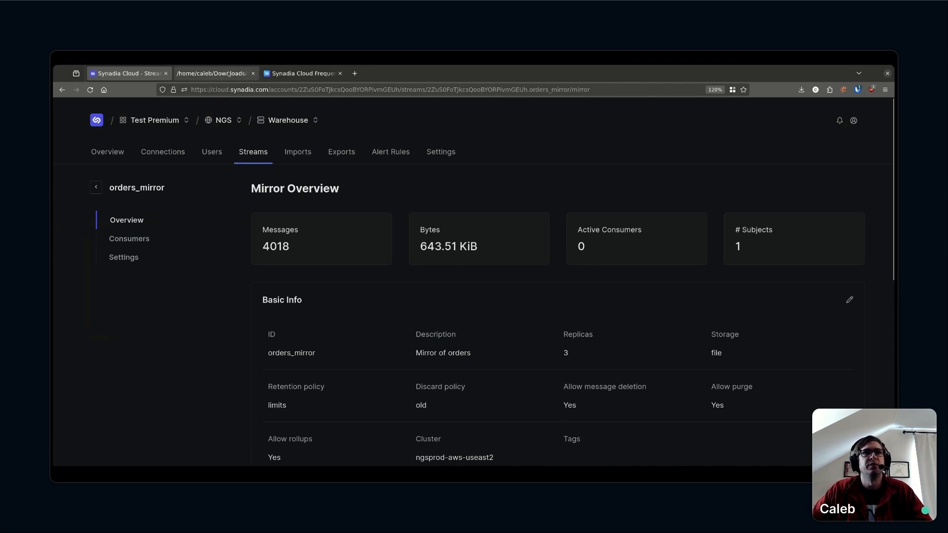
{"action": "left_click", "coordinate": [213, 73]}
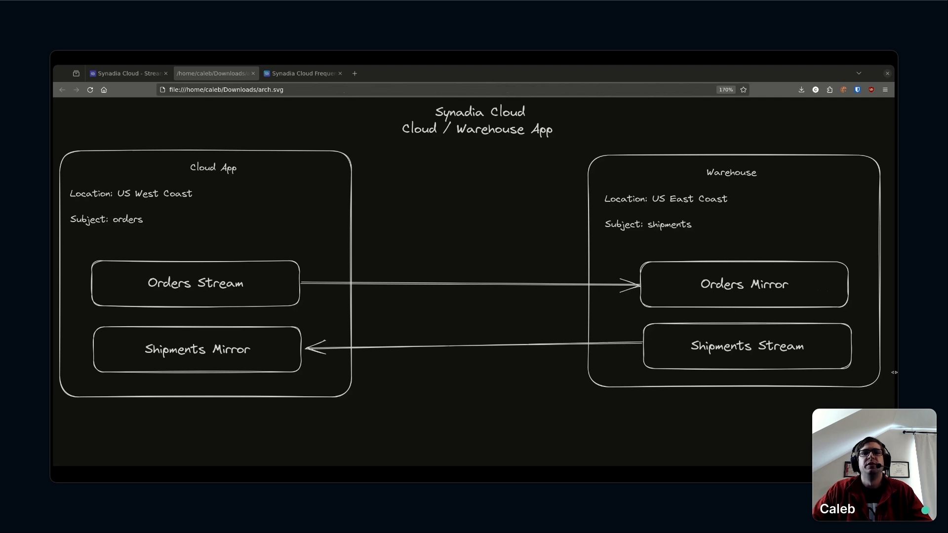
{"action": "mouse_move", "coordinate": [55, 141]}
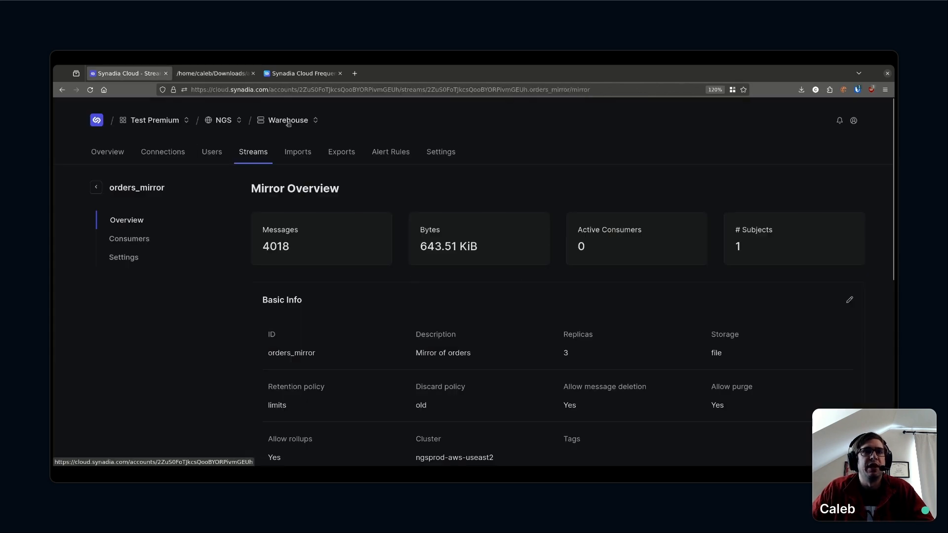
Inspect Warehouse's connections, including the 103ms client subscribed to shipments
{"action": "left_click", "coordinate": [162, 152]}
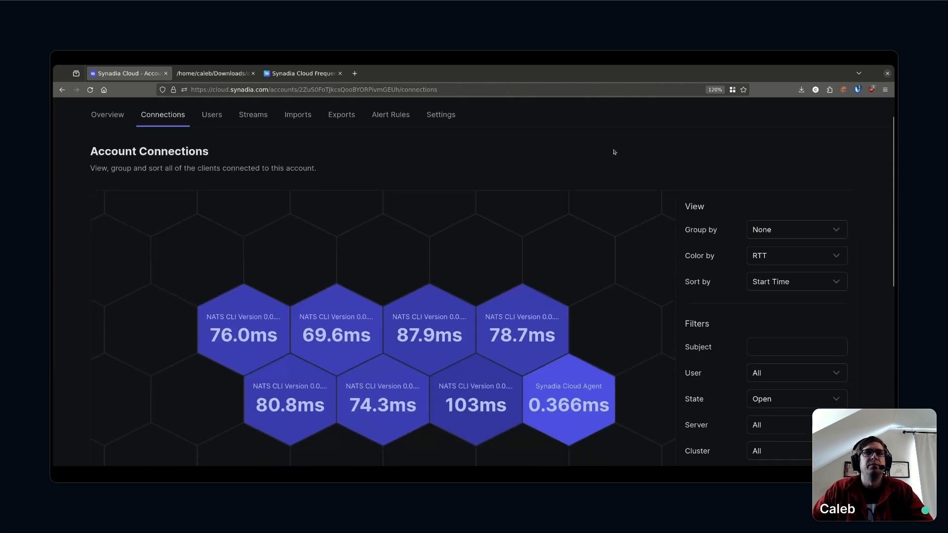
{"action": "left_click", "coordinate": [475, 405]}
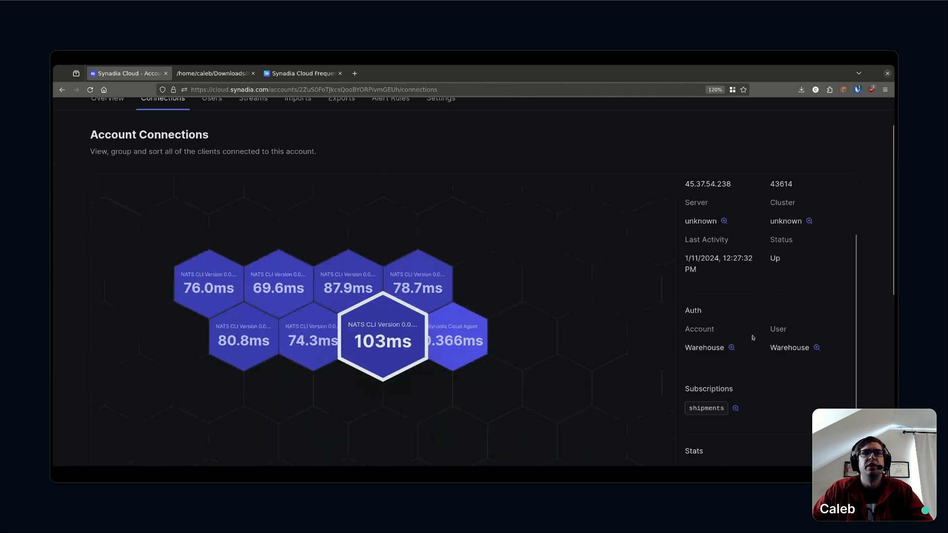
{"action": "scroll", "scroll_direction": "down", "scroll_amount": 3}
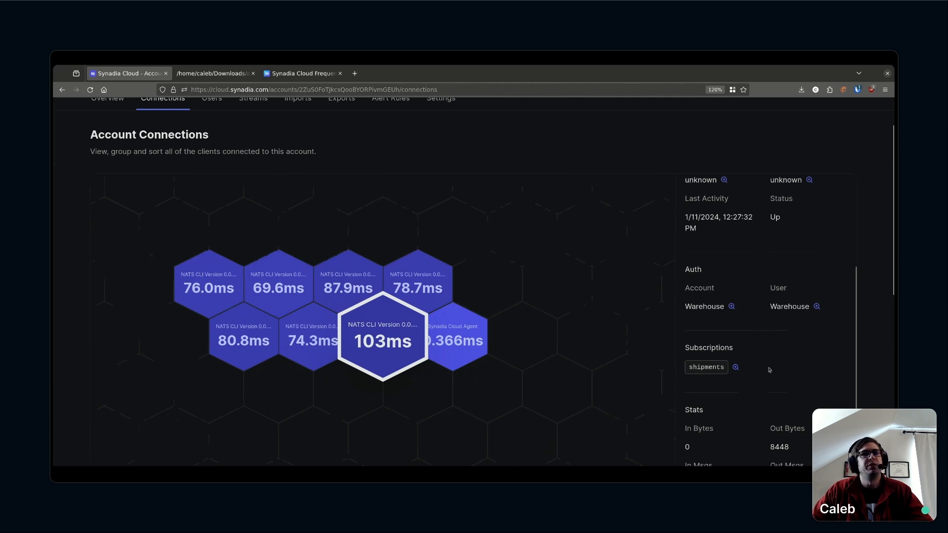
{"action": "mouse_move", "coordinate": [799, 376]}
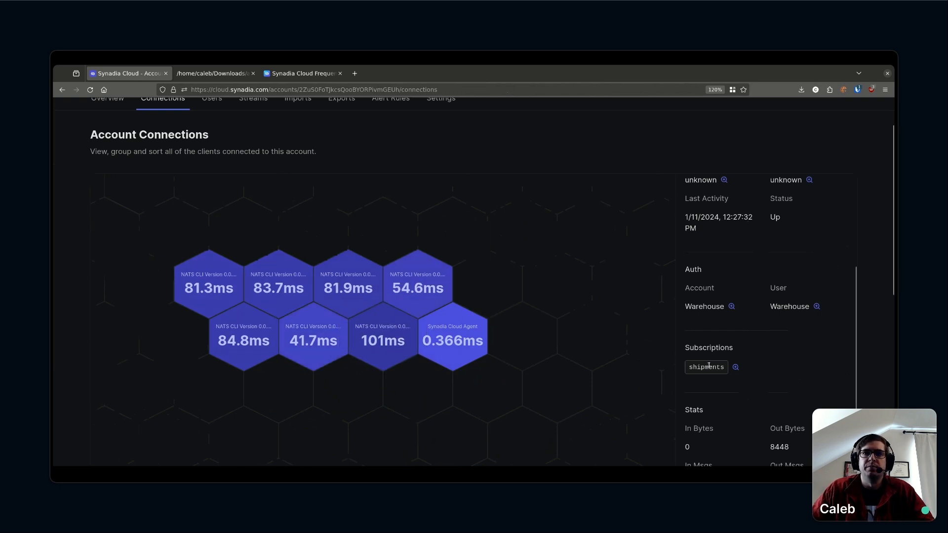
{"action": "mouse_move", "coordinate": [336, 152]}
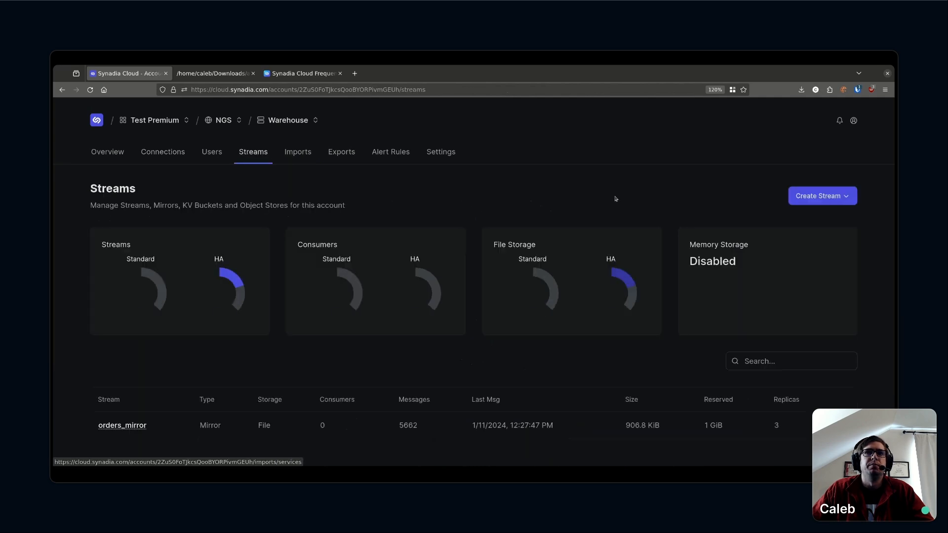
Start a new standard stream named Shipments
{"action": "left_click", "coordinate": [821, 196]}
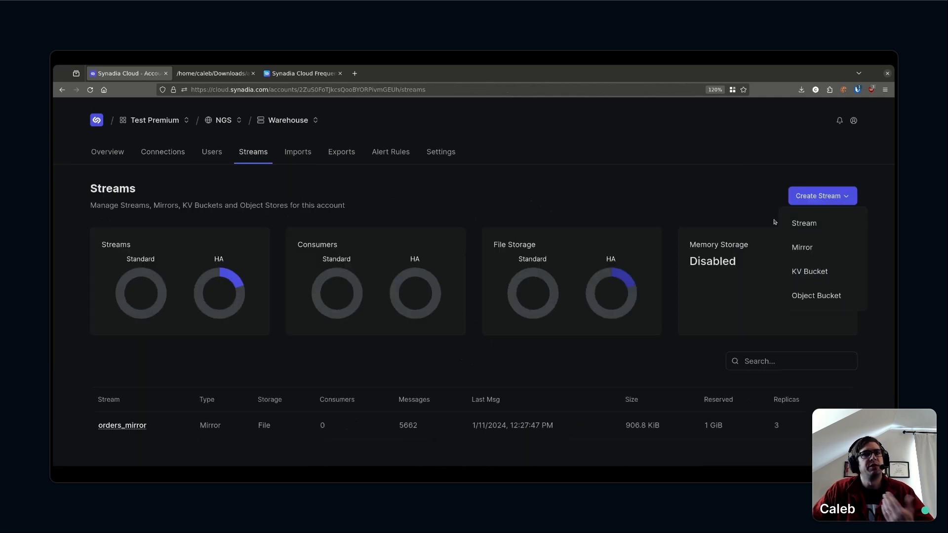
{"action": "left_click", "coordinate": [766, 233]}
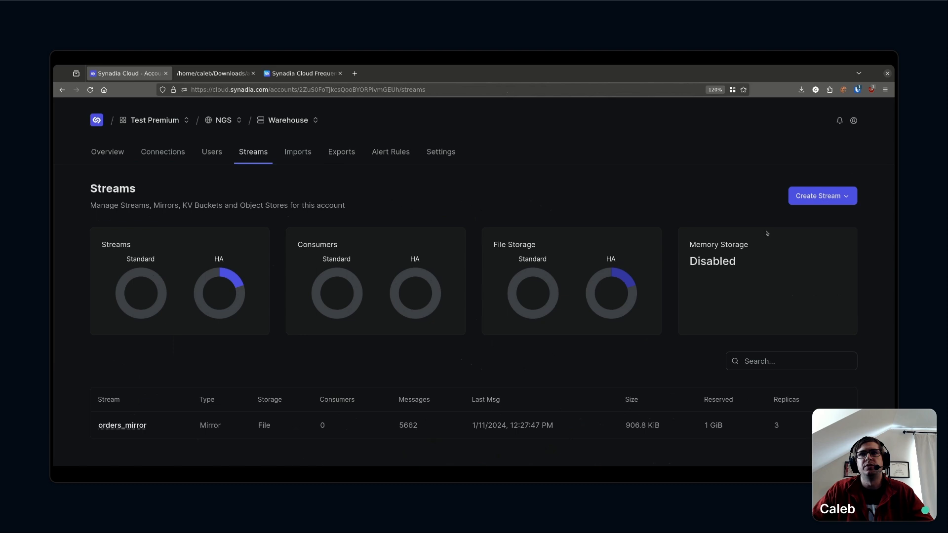
{"action": "left_click", "coordinate": [821, 196]}
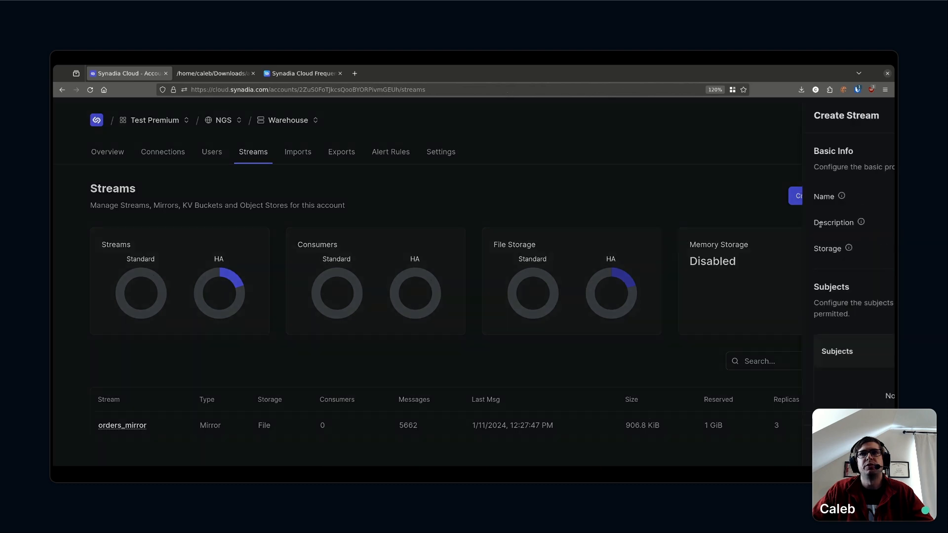
{"action": "type", "text": "s"}
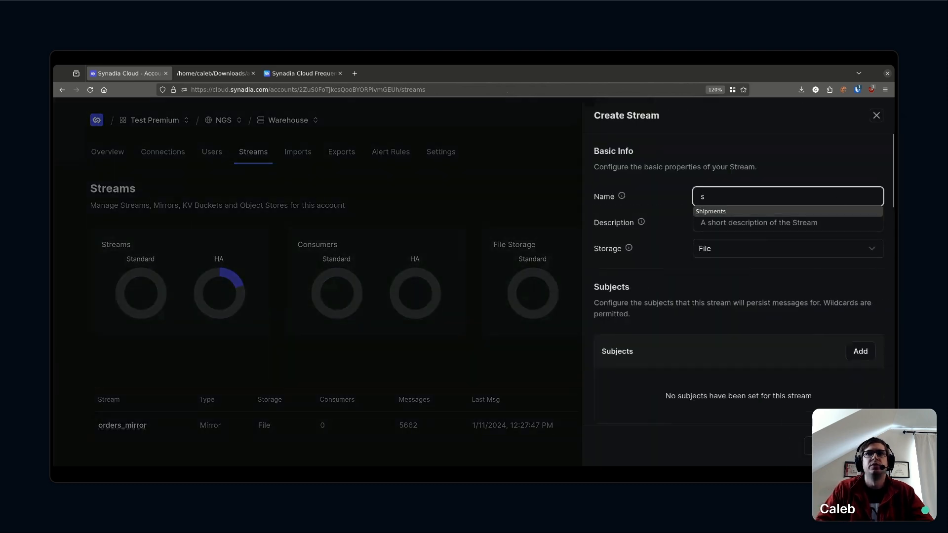
{"action": "left_click", "coordinate": [711, 211]}
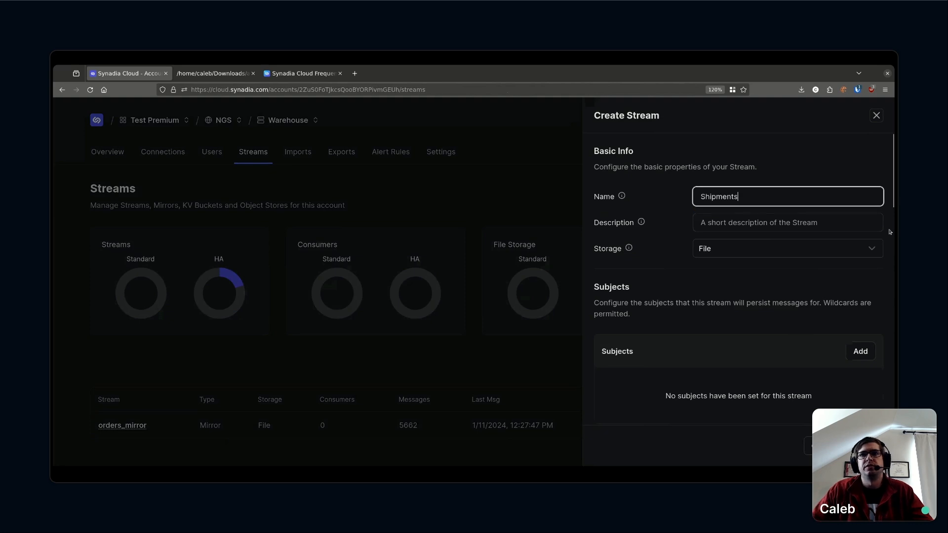
Capture the shipments subject on ngsprod-aws-useast2, then view Warehouse's service exports
{"action": "left_click", "coordinate": [859, 351]}
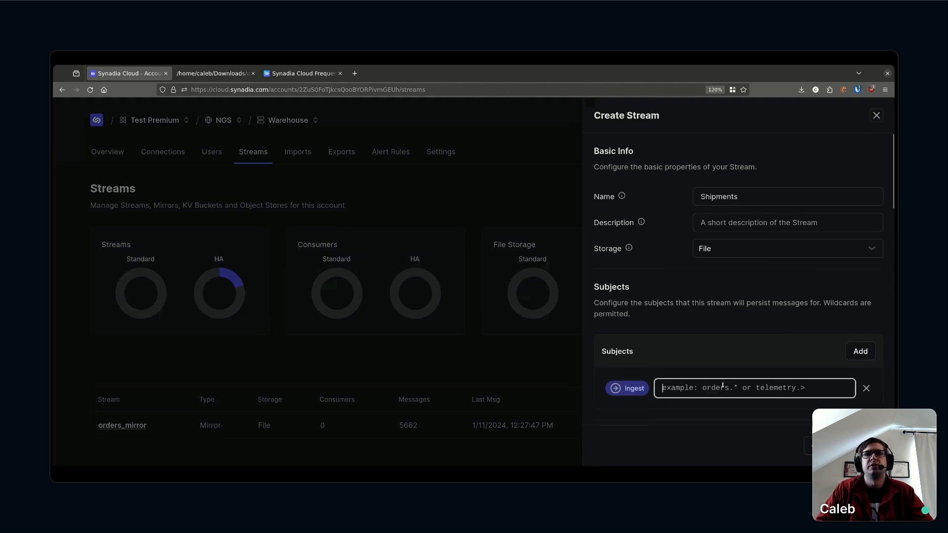
{"action": "type", "text": "shipments"}
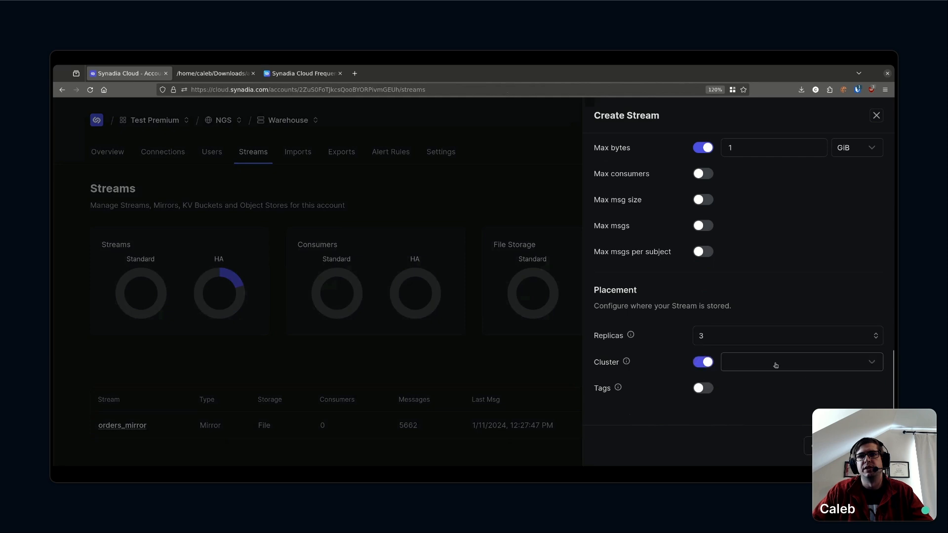
{"action": "left_click", "coordinate": [801, 362]}
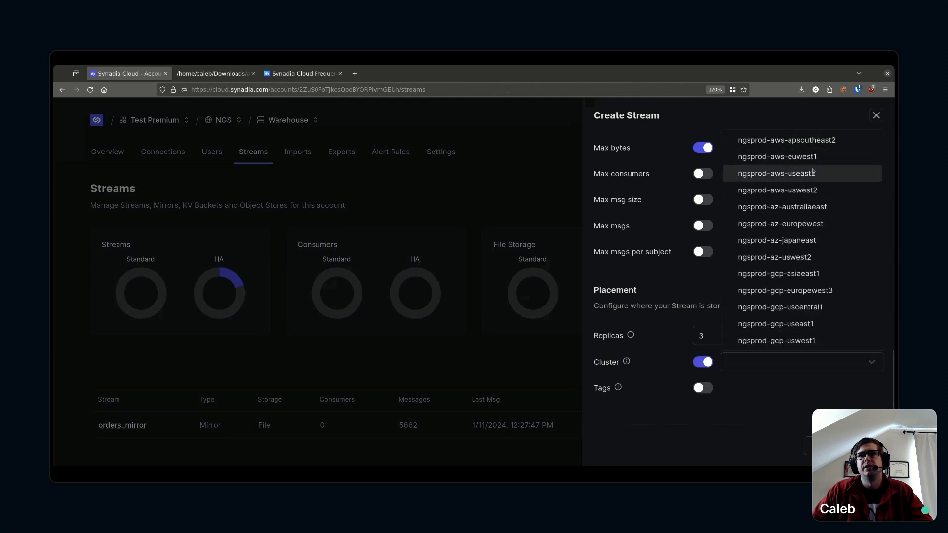
{"action": "left_click", "coordinate": [774, 173]}
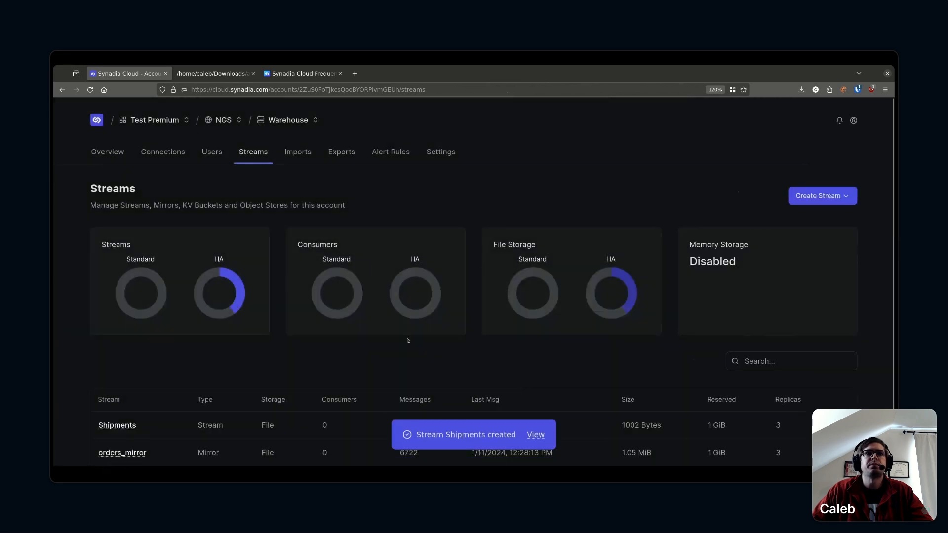
{"action": "left_click", "coordinate": [341, 152]}
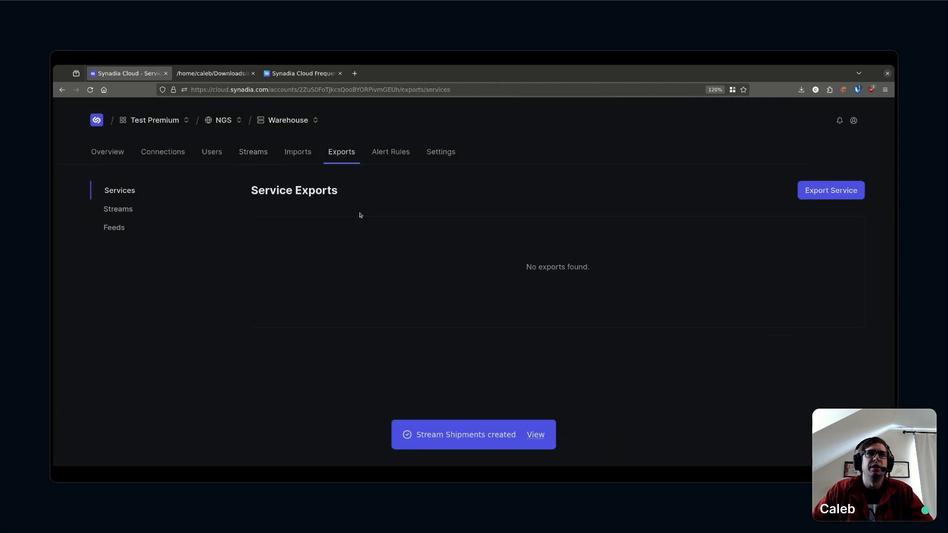
Confirm the Cloud account's stream imports list Shipments from Warehouse
{"action": "left_click", "coordinate": [119, 209]}
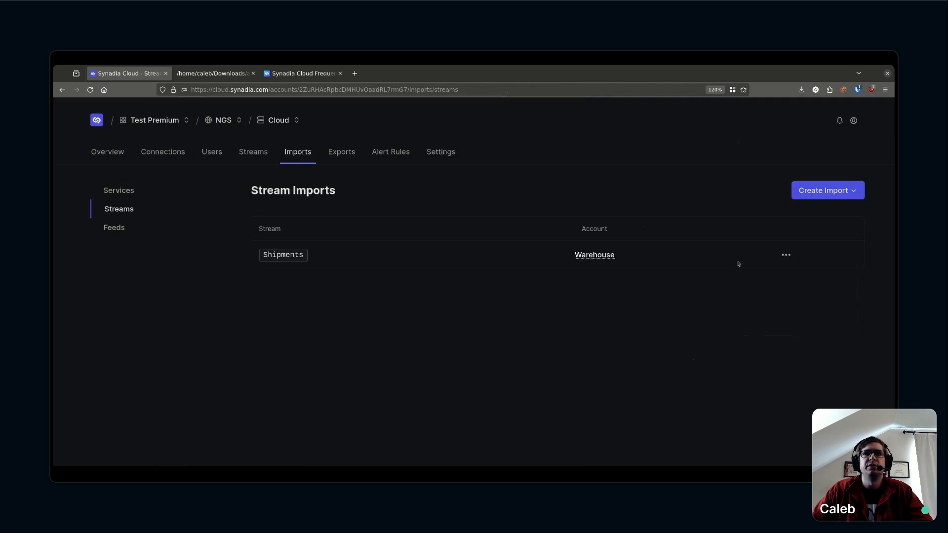
{"action": "left_click", "coordinate": [119, 190]}
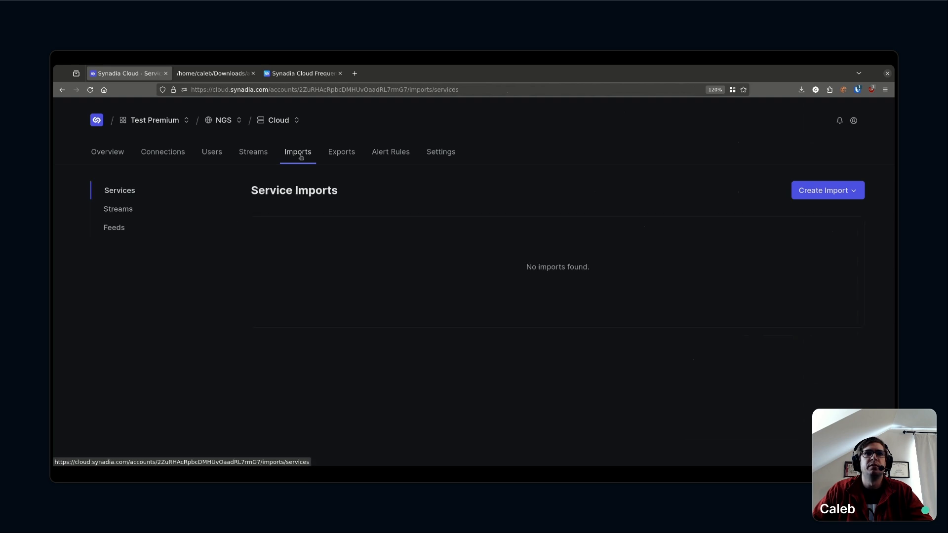
{"action": "left_click", "coordinate": [118, 209]}
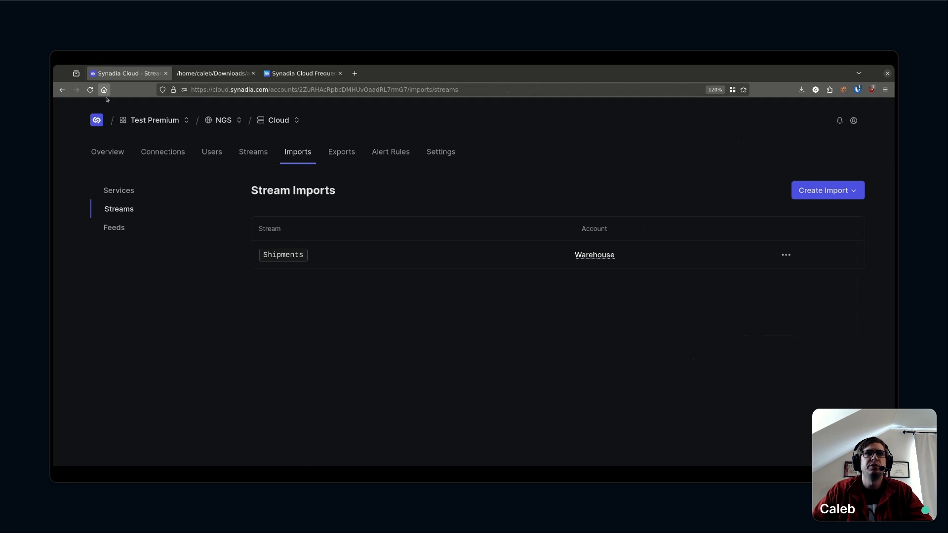
{"action": "mouse_move", "coordinate": [234, 157]}
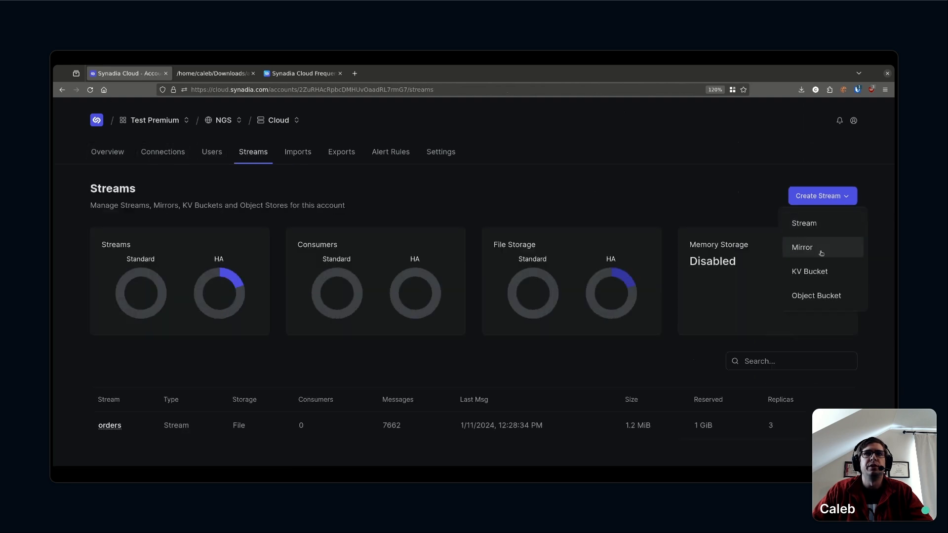
Start a mirror of external Shipments and name it shipments_mirror
{"action": "left_click", "coordinate": [801, 248]}
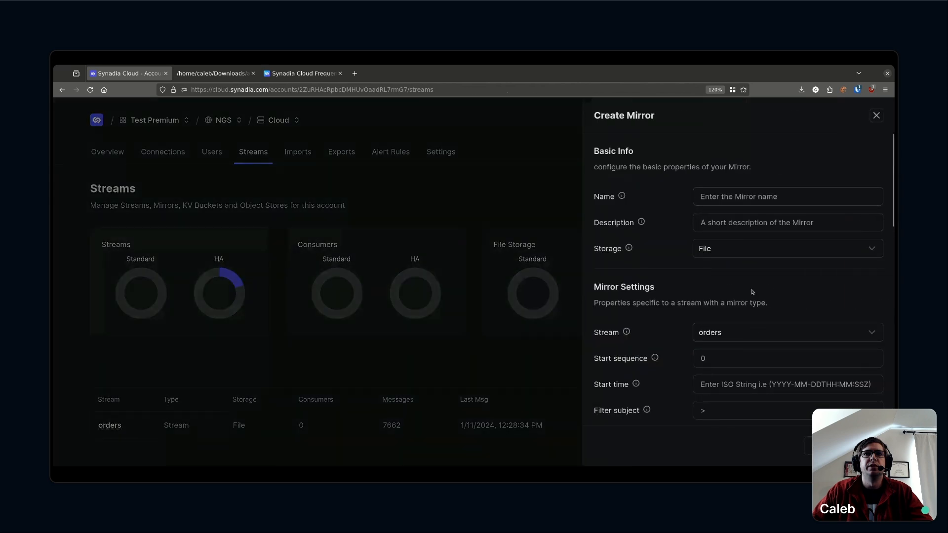
{"action": "mouse_move", "coordinate": [752, 329]}
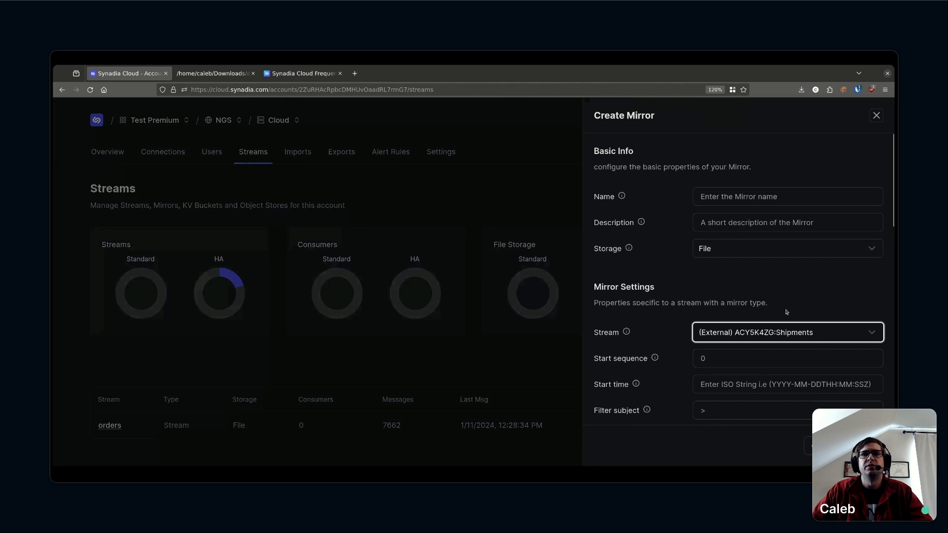
{"action": "left_click", "coordinate": [787, 196]}
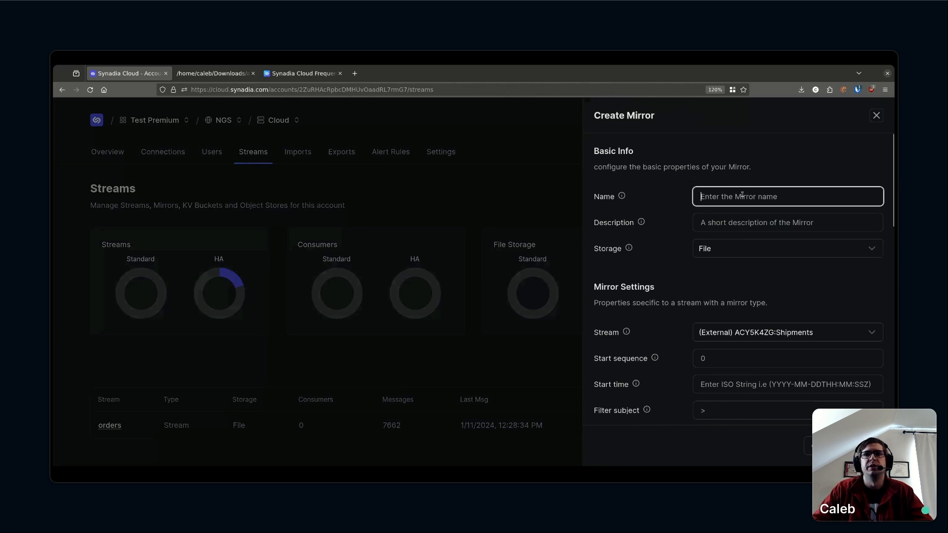
{"action": "type", "text": "shipments_mirror"}
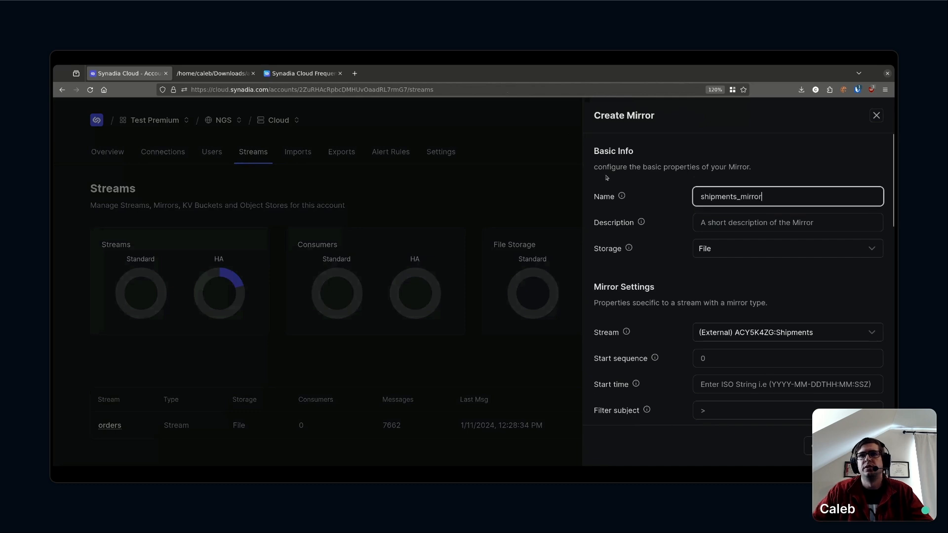
Set 3 replicas and enable cluster placement on ngsprod-aws-uswest2
{"action": "scroll", "scroll_direction": "down", "scroll_amount": 3}
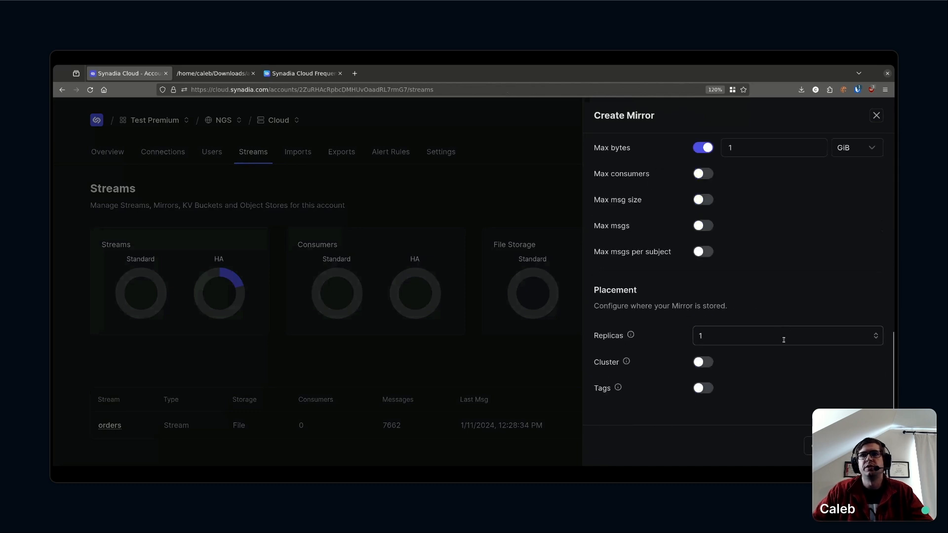
{"action": "type", "text": "3"}
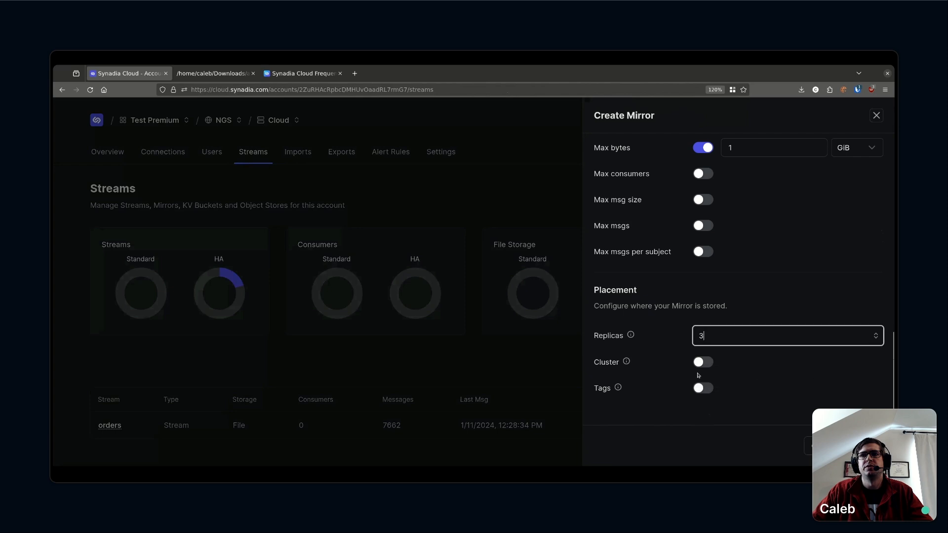
{"action": "left_click", "coordinate": [703, 362]}
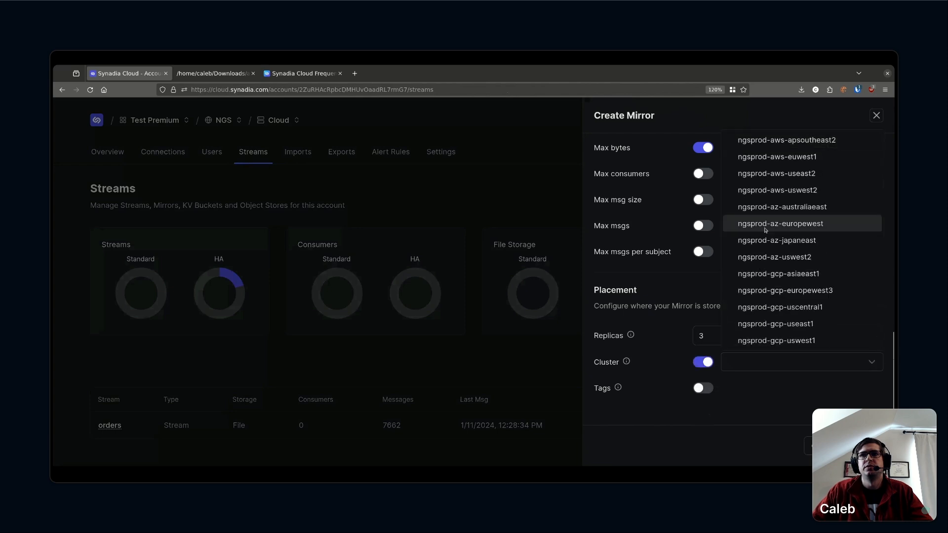
{"action": "left_click", "coordinate": [778, 191]}
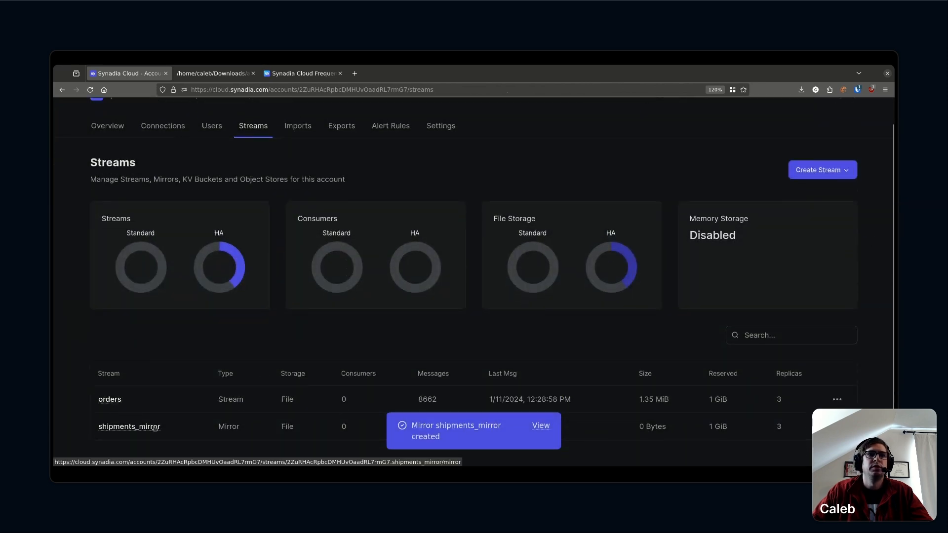
Open shipments_mirror's overview showing 2036 messages, 332.04 KiB and 3 replicas
{"action": "left_click", "coordinate": [129, 426]}
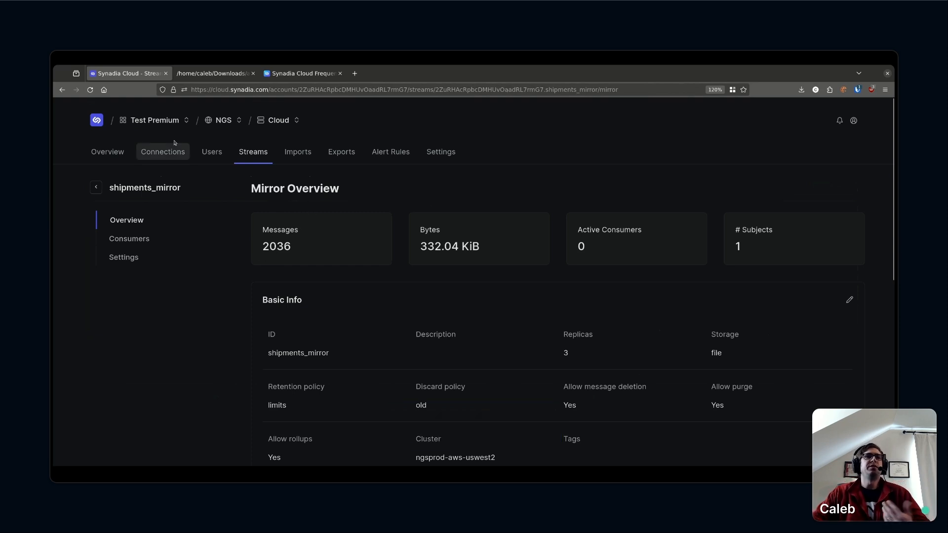
{"action": "mouse_move", "coordinate": [224, 142]}
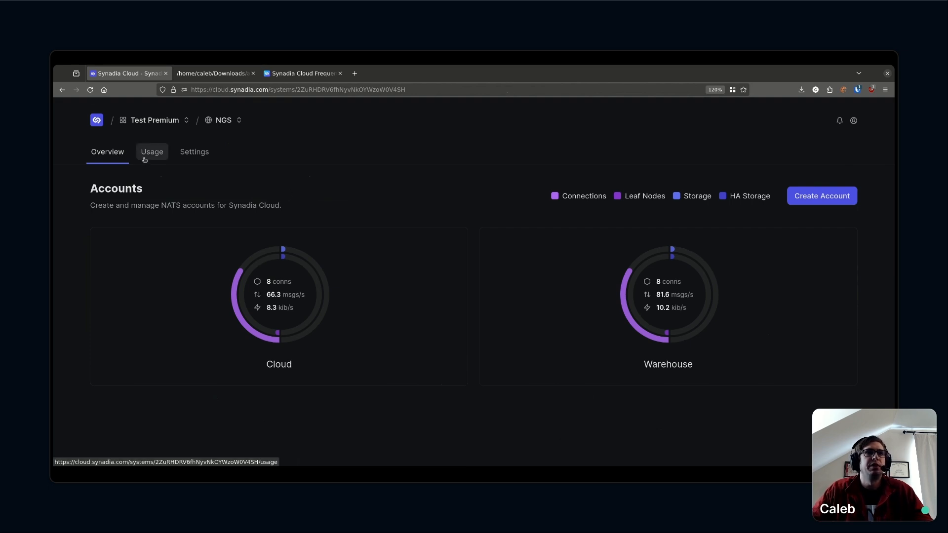
Browse Test Premium's general team settings and its Access page
{"action": "left_click", "coordinate": [195, 152]}
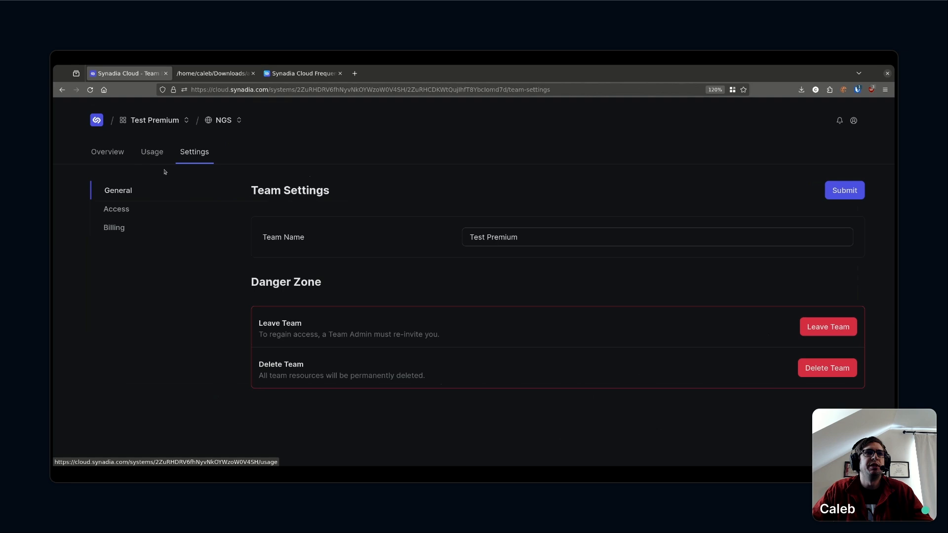
{"action": "mouse_move", "coordinate": [118, 213]}
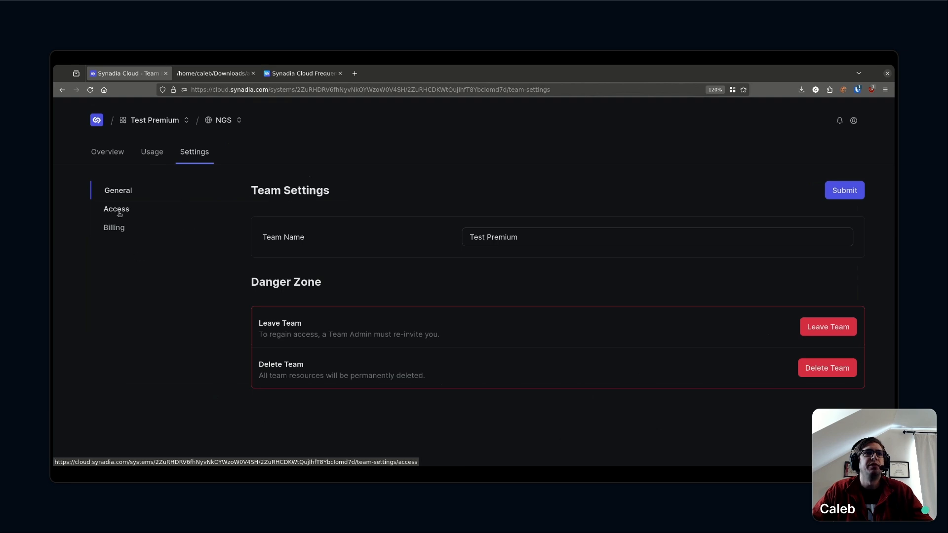
{"action": "left_click", "coordinate": [116, 209]}
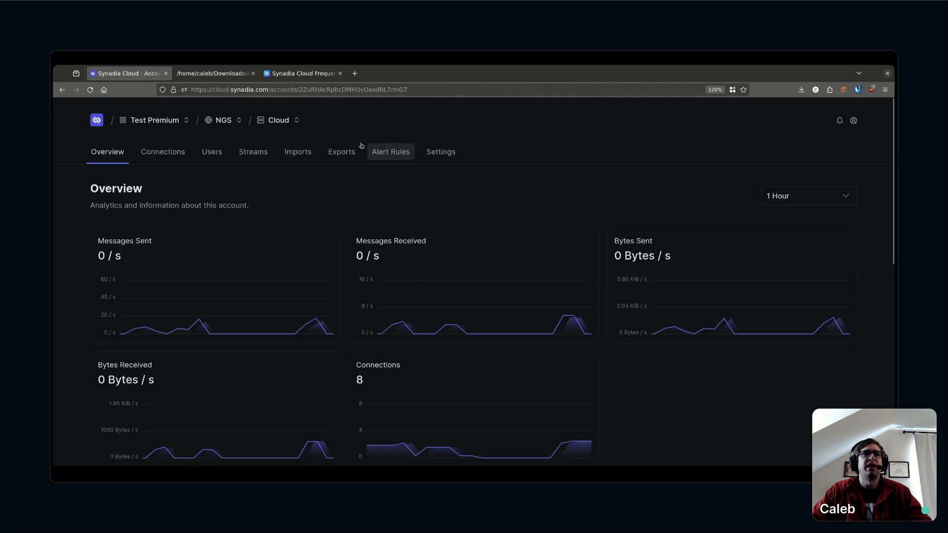
{"action": "mouse_move", "coordinate": [452, 154]}
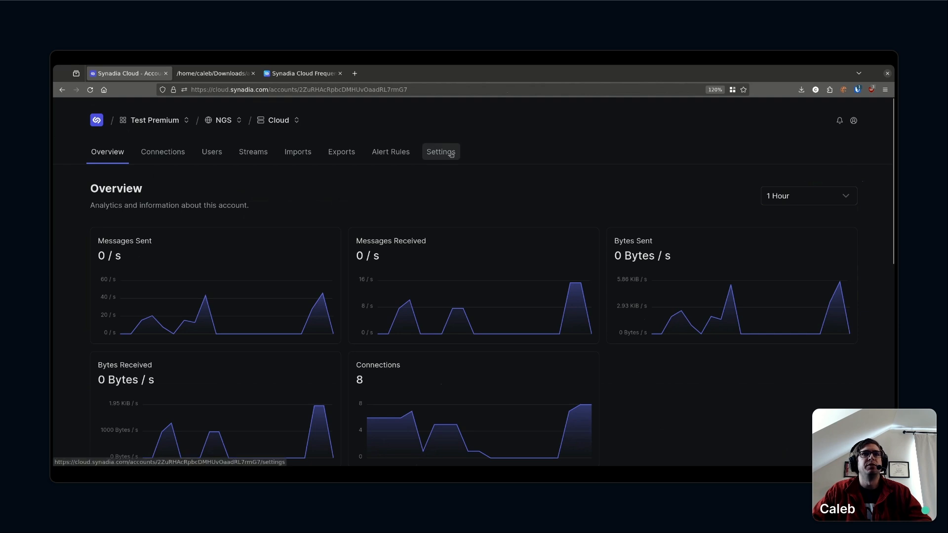
Draft an invitation for 'Eco' to the Cloud account, then discard it unsaved
{"action": "left_click", "coordinate": [441, 151]}
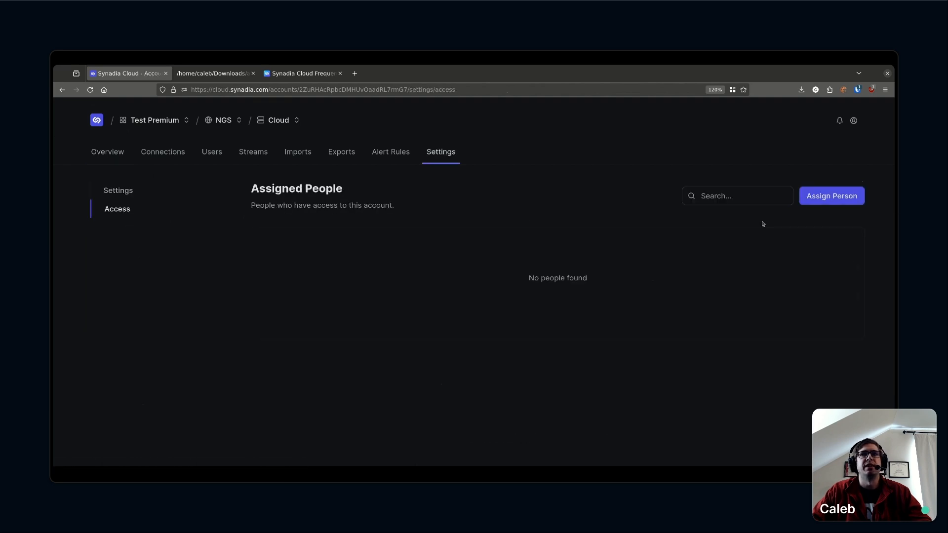
{"action": "left_click", "coordinate": [831, 195]}
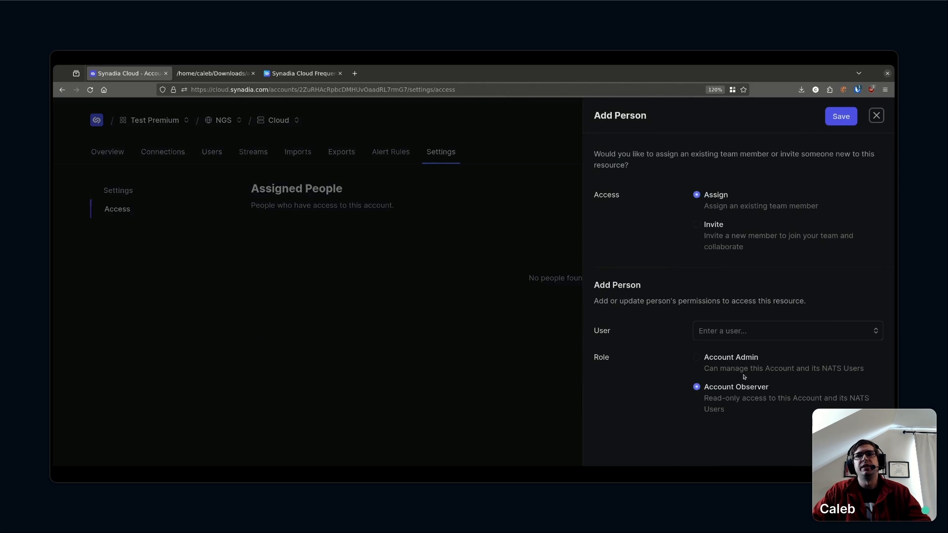
{"action": "mouse_move", "coordinate": [695, 223]}
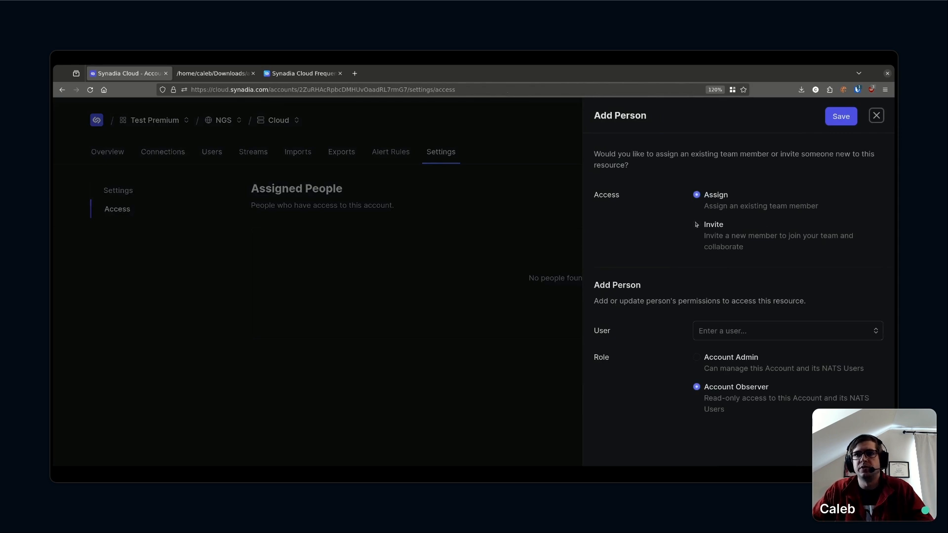
{"action": "left_click", "coordinate": [696, 224]}
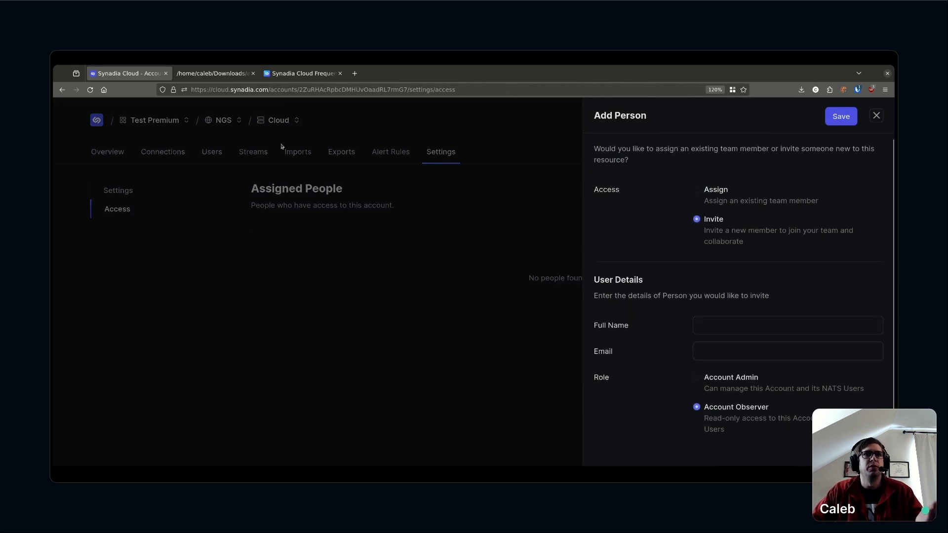
{"action": "left_click", "coordinate": [788, 325]}
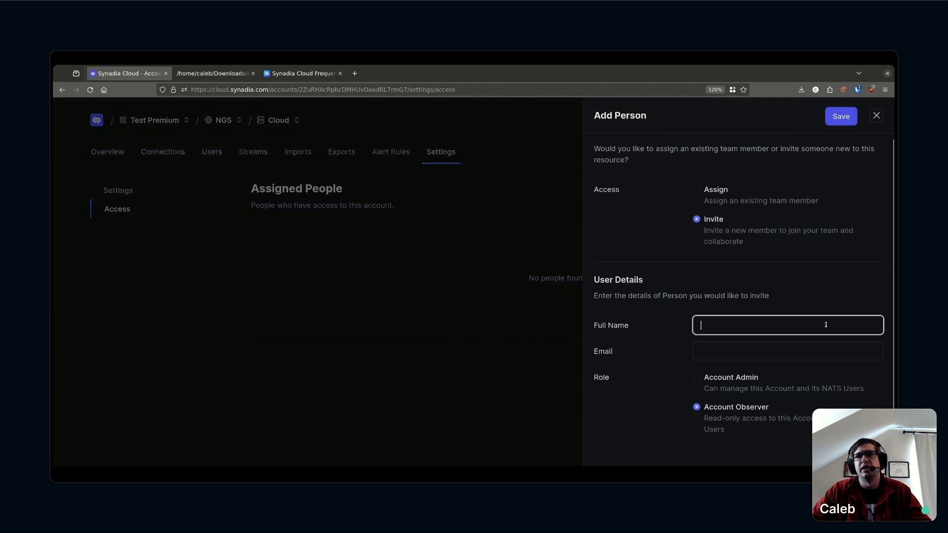
{"action": "type", "text": "Ecomm user"}
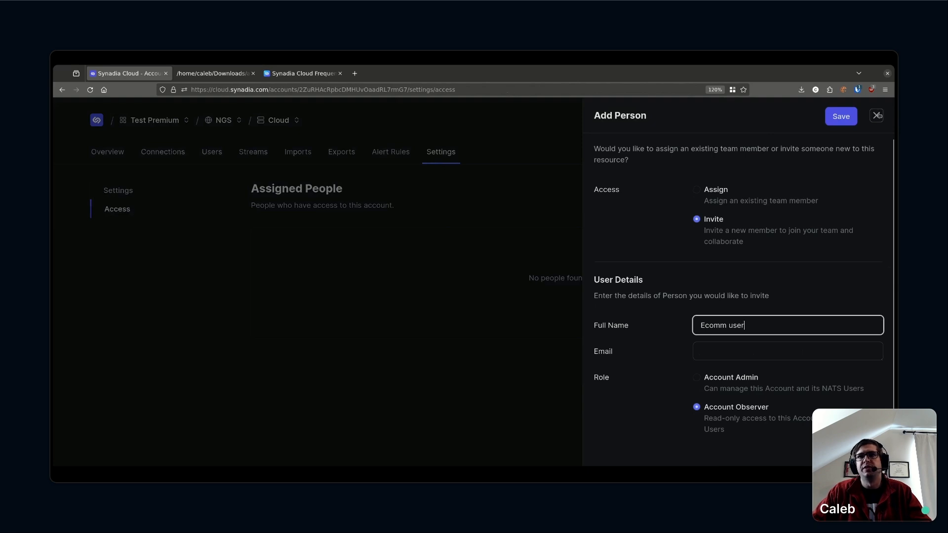
{"action": "left_click", "coordinate": [876, 116]}
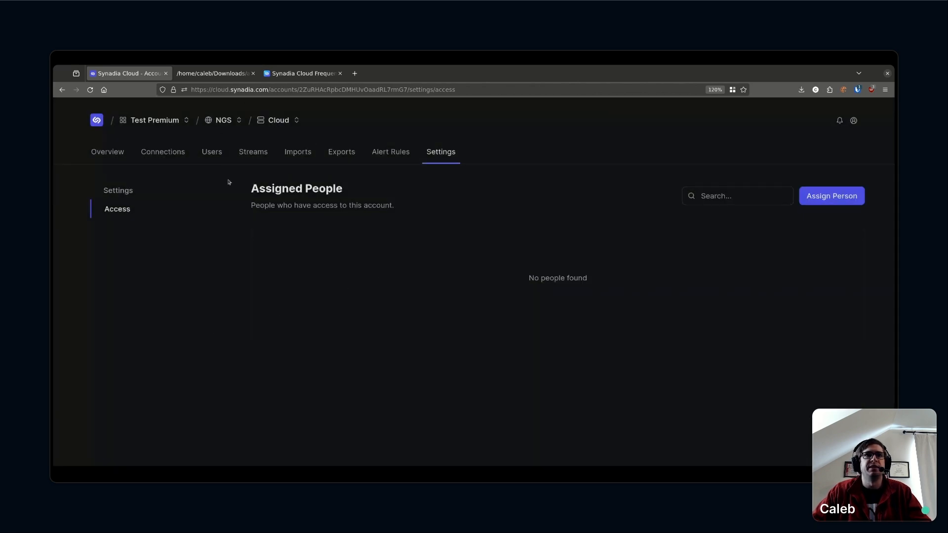
{"action": "mouse_move", "coordinate": [285, 125]}
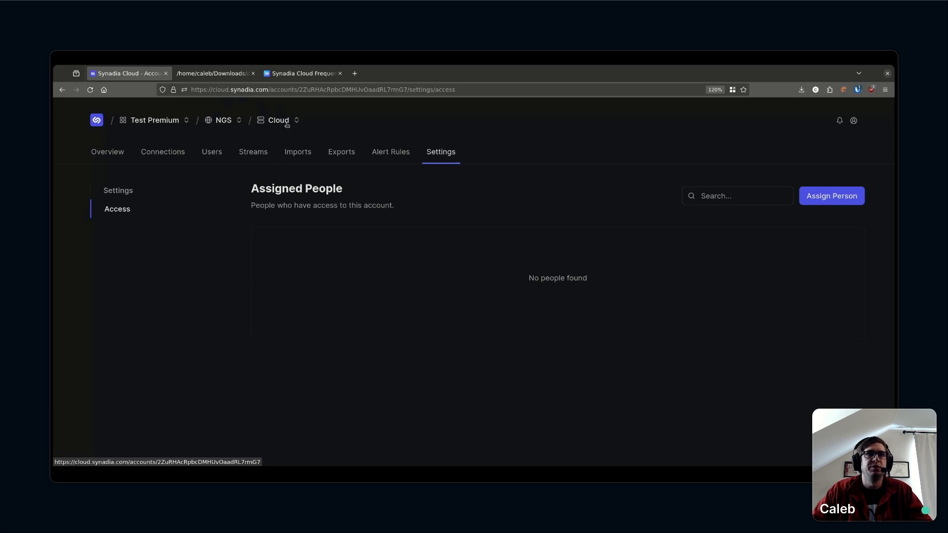
Switch to Warehouse and view its overview charts: 63.8 messages/s, 8 connections
{"action": "left_click", "coordinate": [278, 121]}
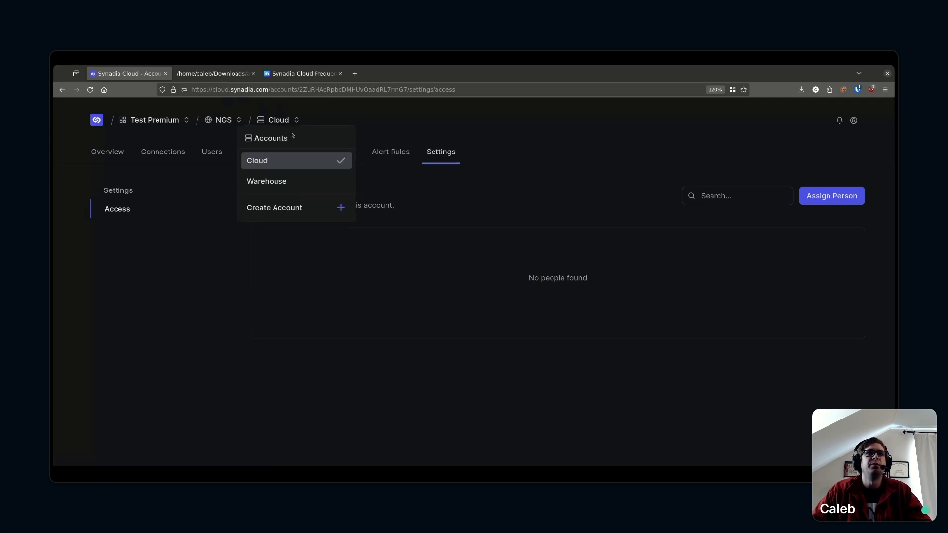
{"action": "left_click", "coordinate": [267, 180]}
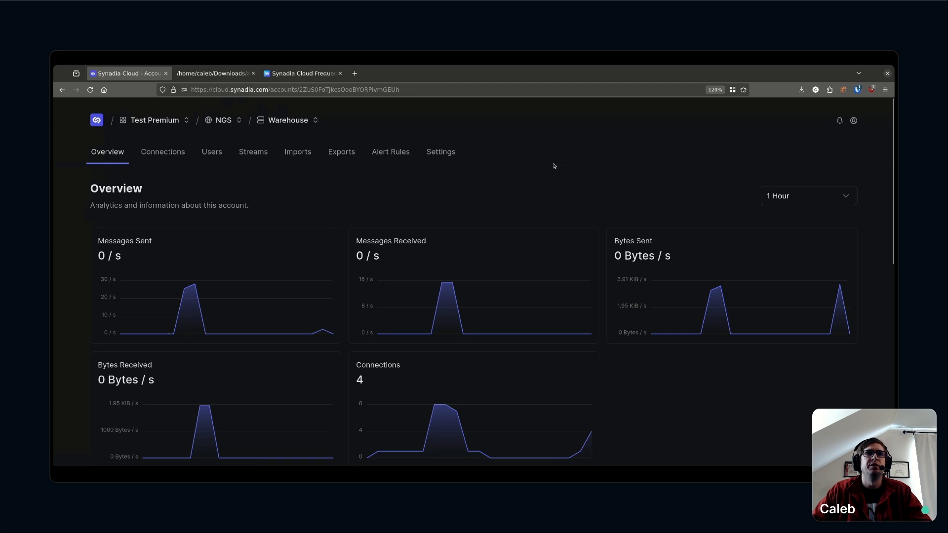
{"action": "mouse_move", "coordinate": [534, 197]}
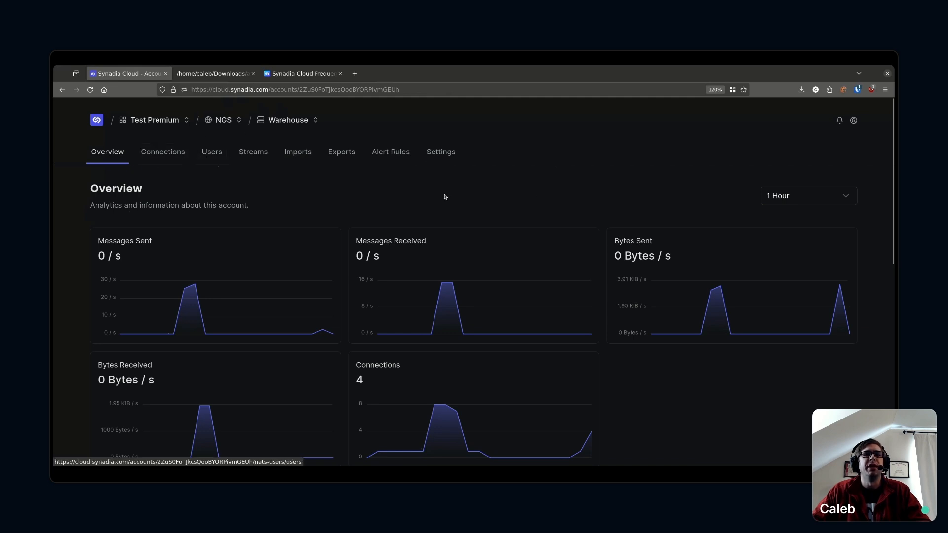
{"action": "mouse_move", "coordinate": [443, 157]}
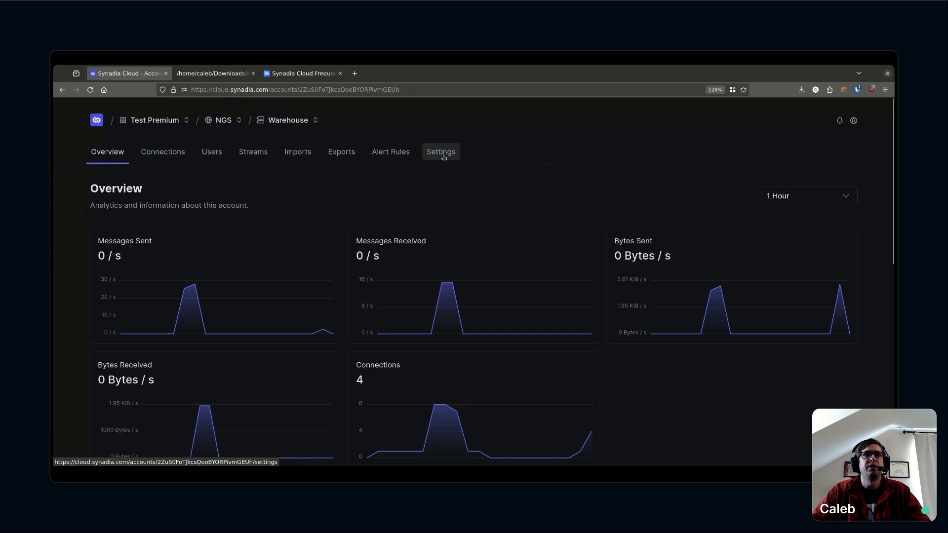
{"action": "left_click", "coordinate": [440, 152]}
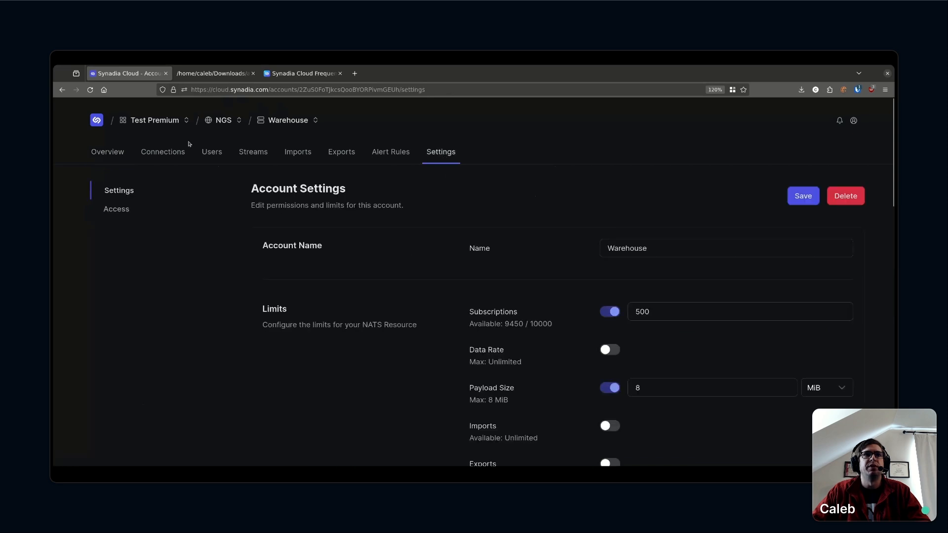
{"action": "left_click", "coordinate": [108, 152]}
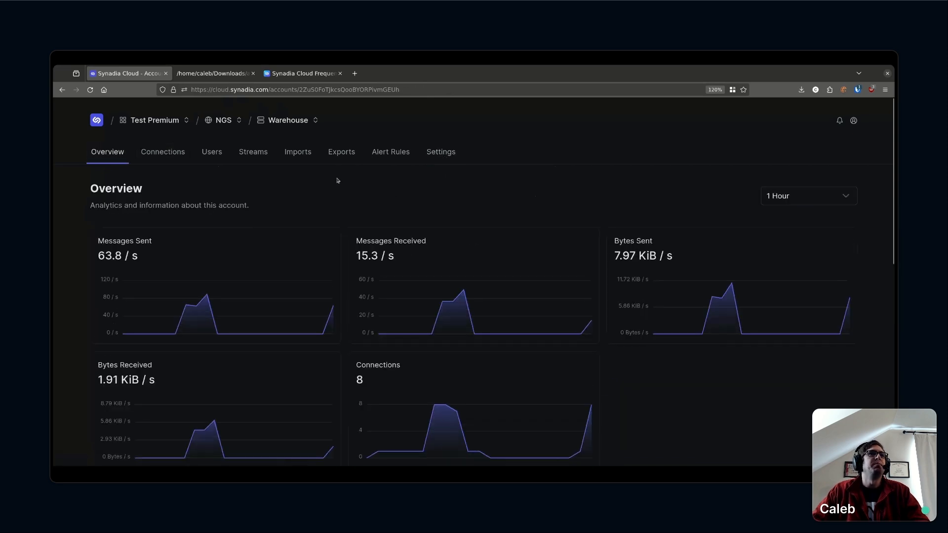
{"action": "mouse_move", "coordinate": [154, 163]}
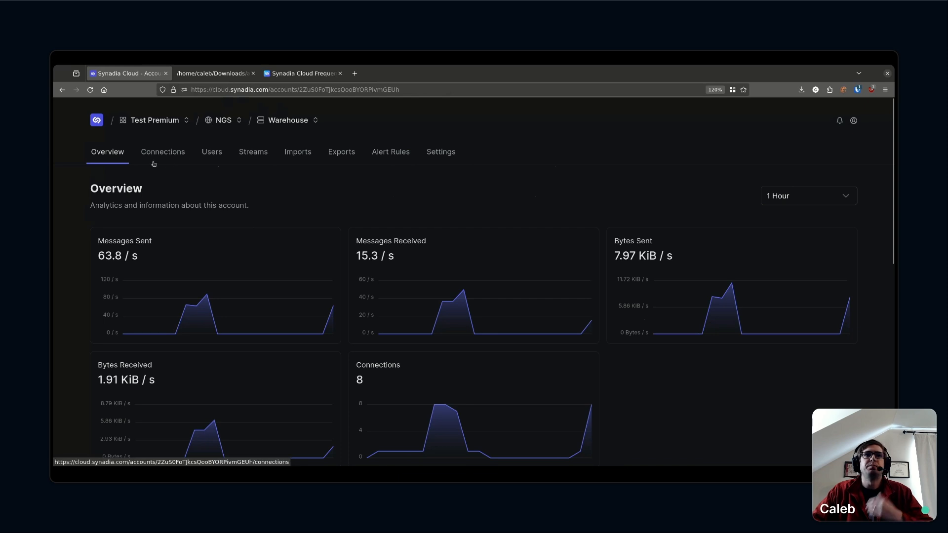
{"action": "mouse_move", "coordinate": [221, 173]}
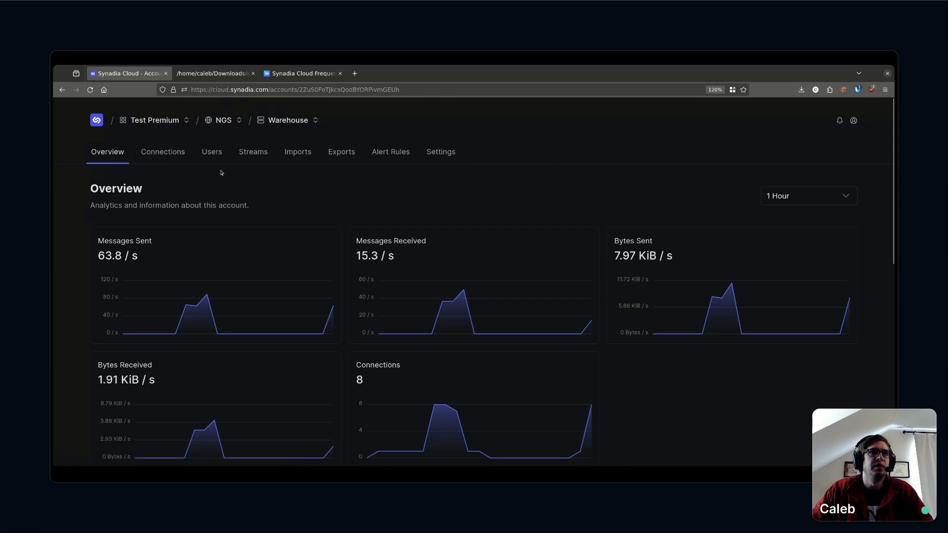
{"action": "mouse_move", "coordinate": [211, 151]}
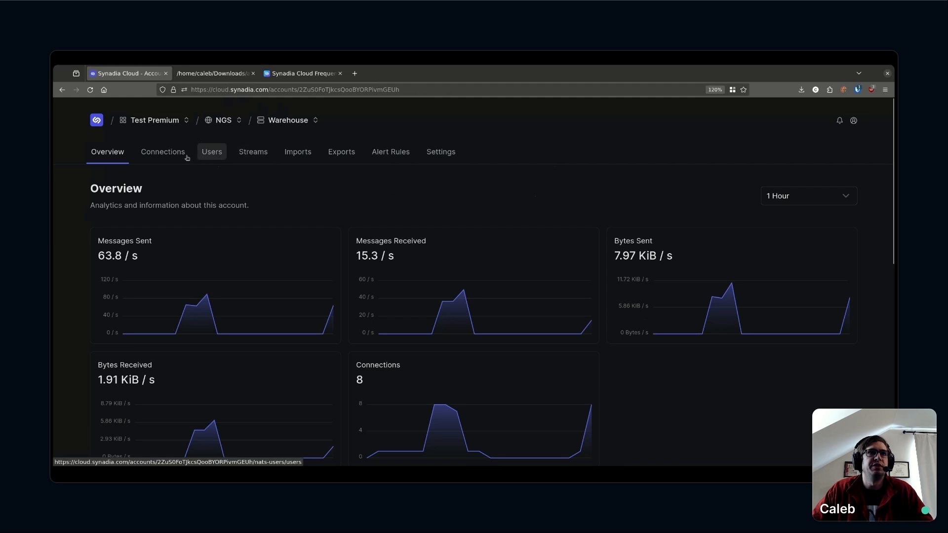
{"action": "mouse_move", "coordinate": [412, 194]}
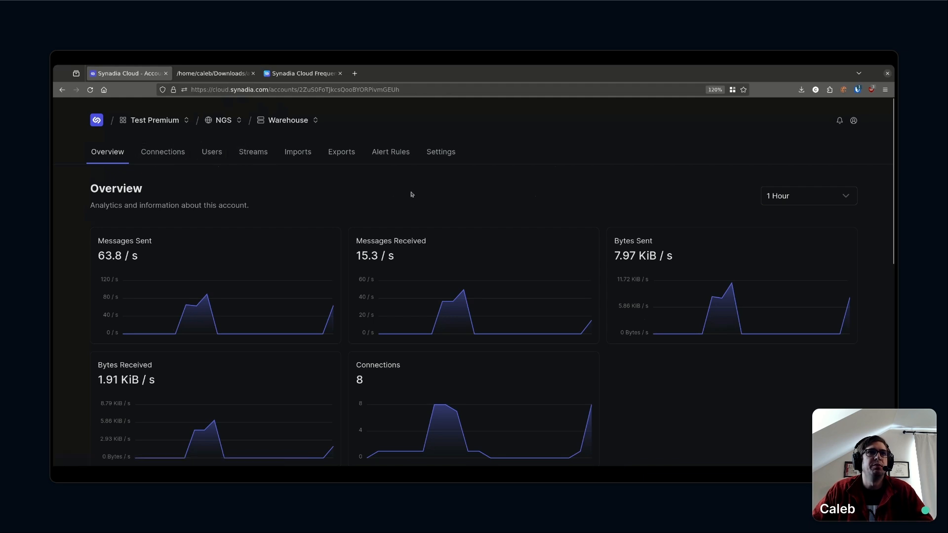
Browse Warehouse's connected clients, NATS users and signing-key groups, then return to Overview
{"action": "left_click", "coordinate": [163, 151]}
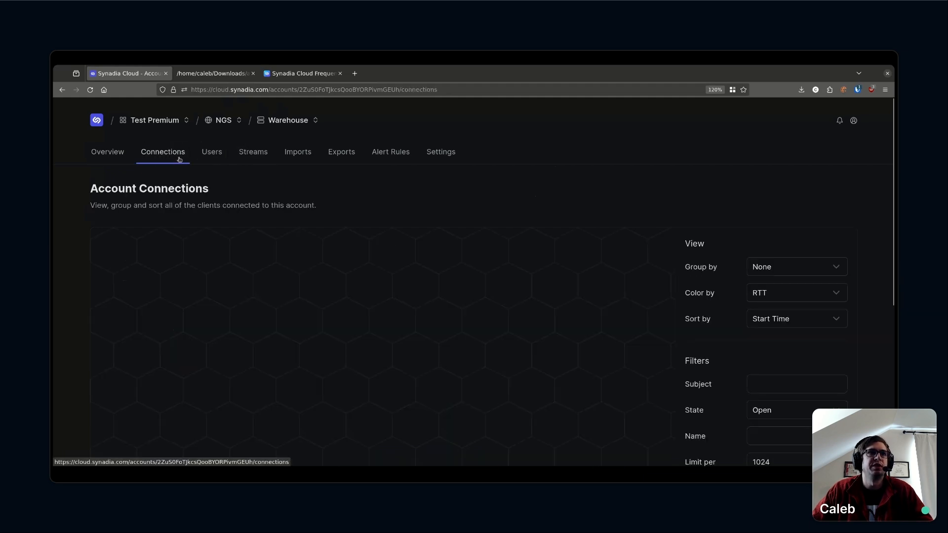
{"action": "left_click", "coordinate": [211, 152]}
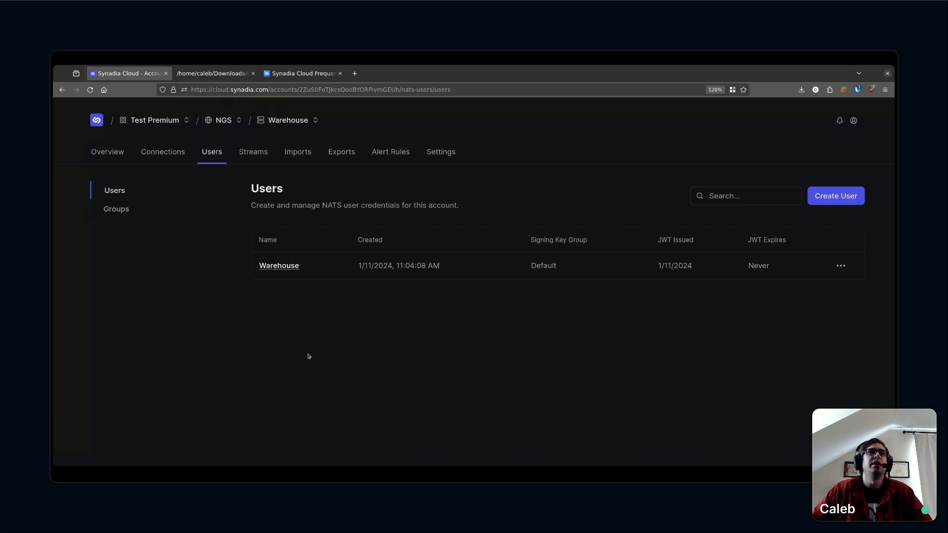
{"action": "left_click", "coordinate": [116, 208]}
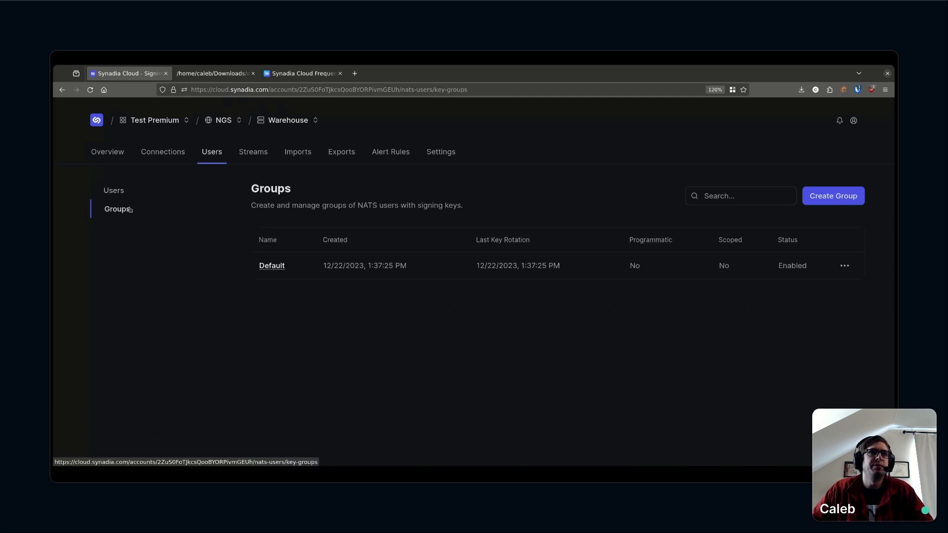
{"action": "mouse_move", "coordinate": [464, 163]}
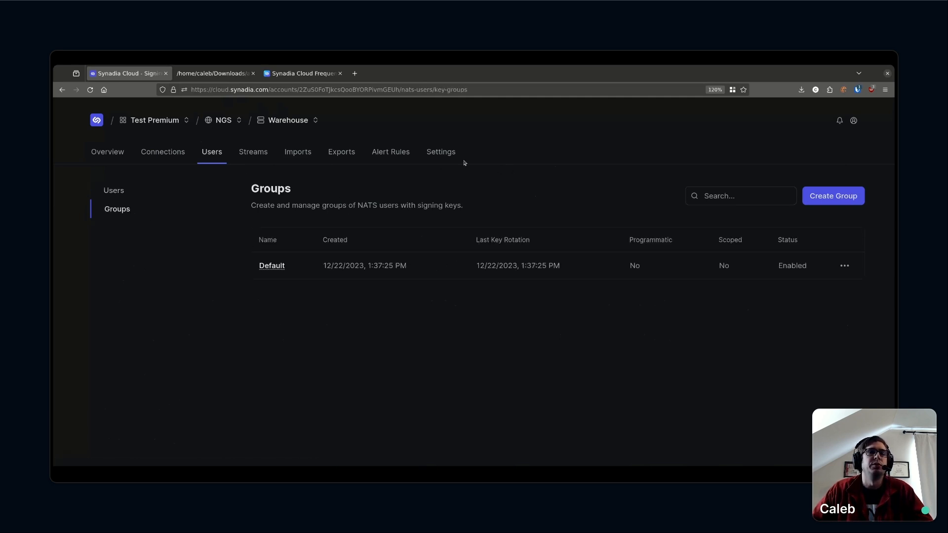
{"action": "left_click", "coordinate": [107, 152]}
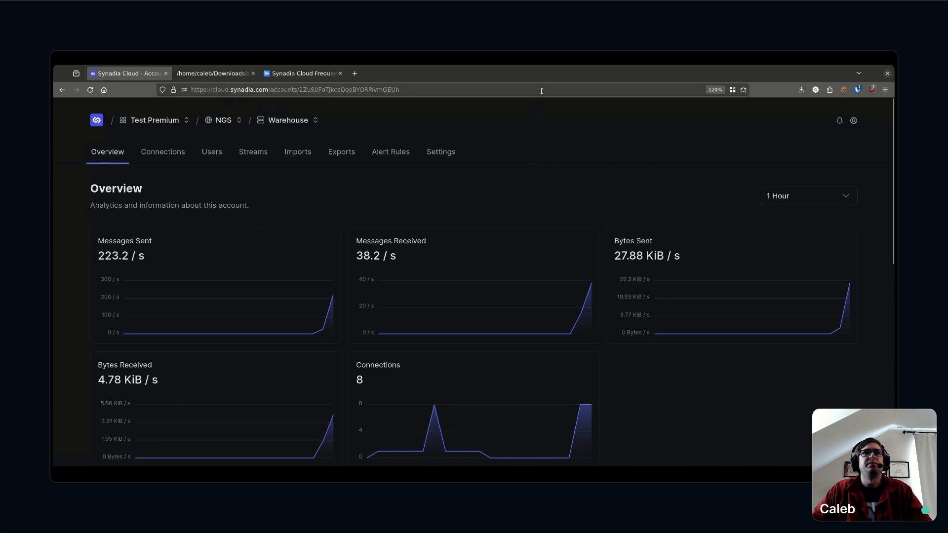
{"action": "mouse_move", "coordinate": [581, 219]}
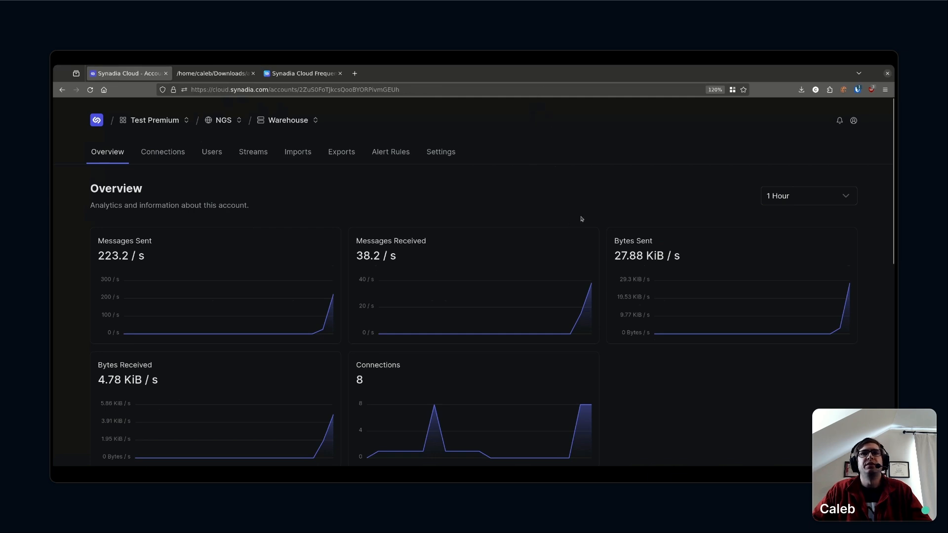
{"action": "mouse_move", "coordinate": [496, 214]}
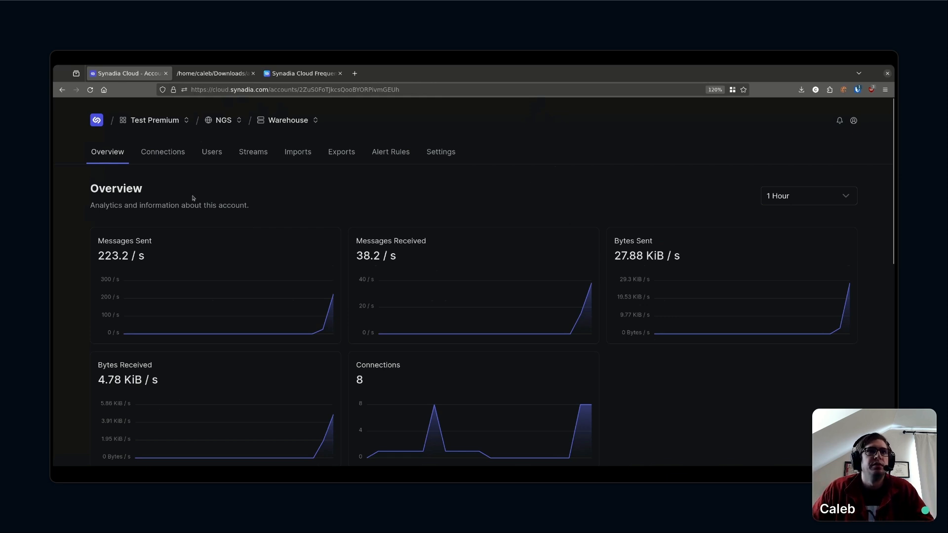
{"action": "mouse_move", "coordinate": [344, 202]}
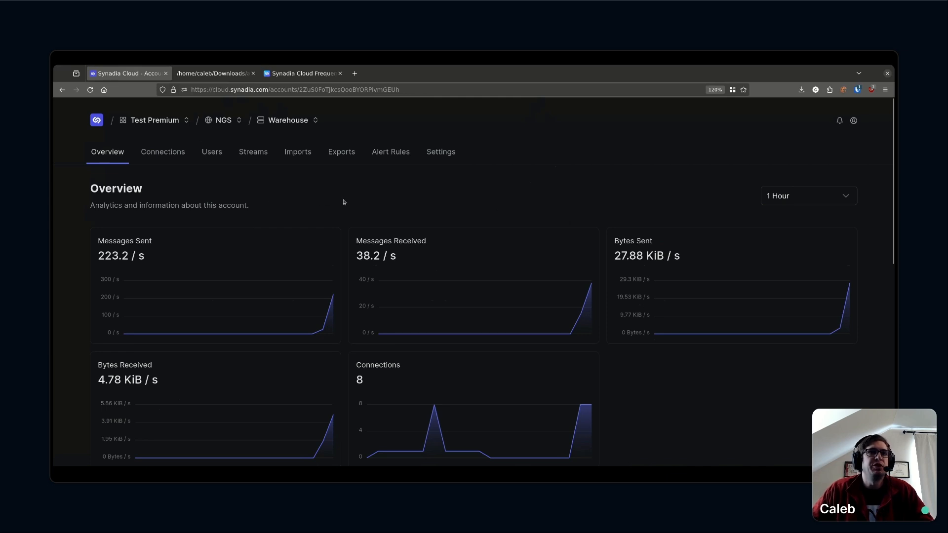
{"action": "mouse_move", "coordinate": [364, 202]}
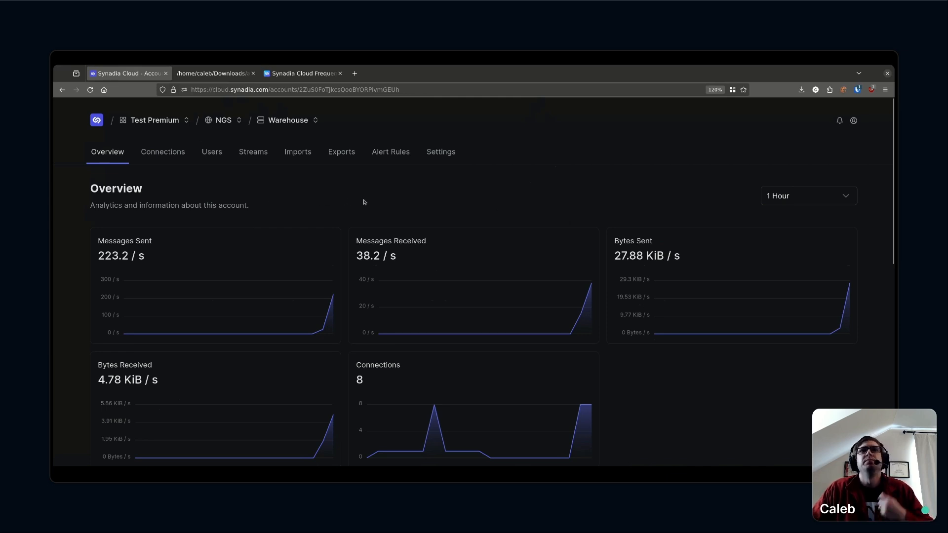
{"action": "mouse_move", "coordinate": [334, 197]}
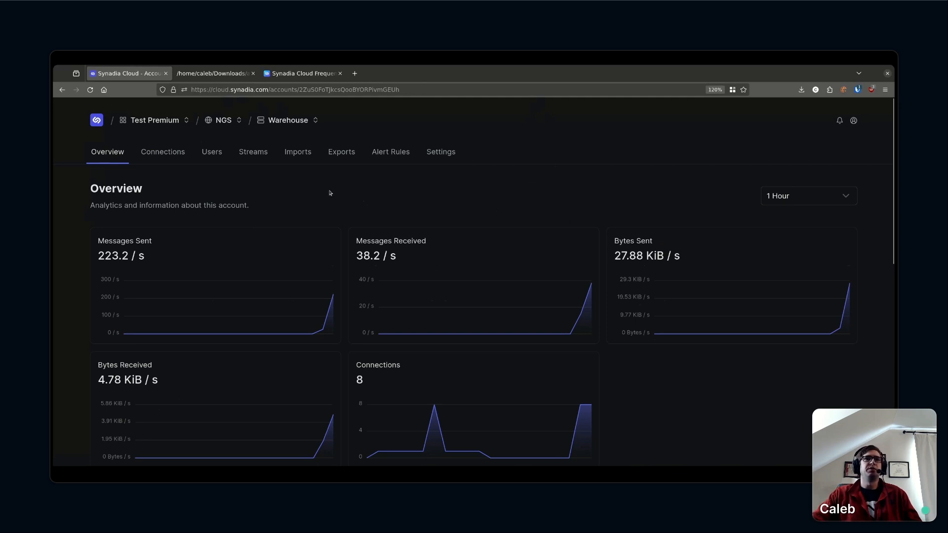
{"action": "mouse_move", "coordinate": [490, 196]}
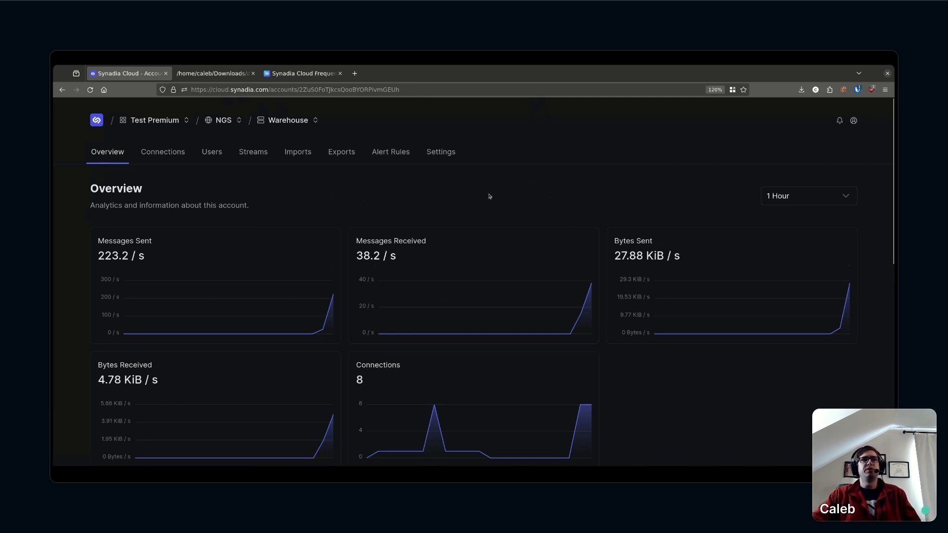
{"action": "mouse_move", "coordinate": [458, 191]}
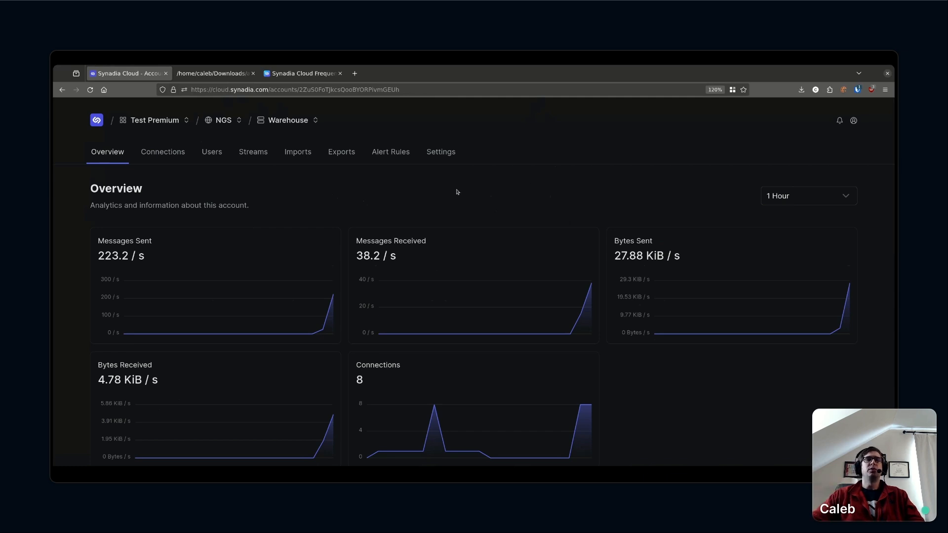
{"action": "mouse_move", "coordinate": [350, 195]}
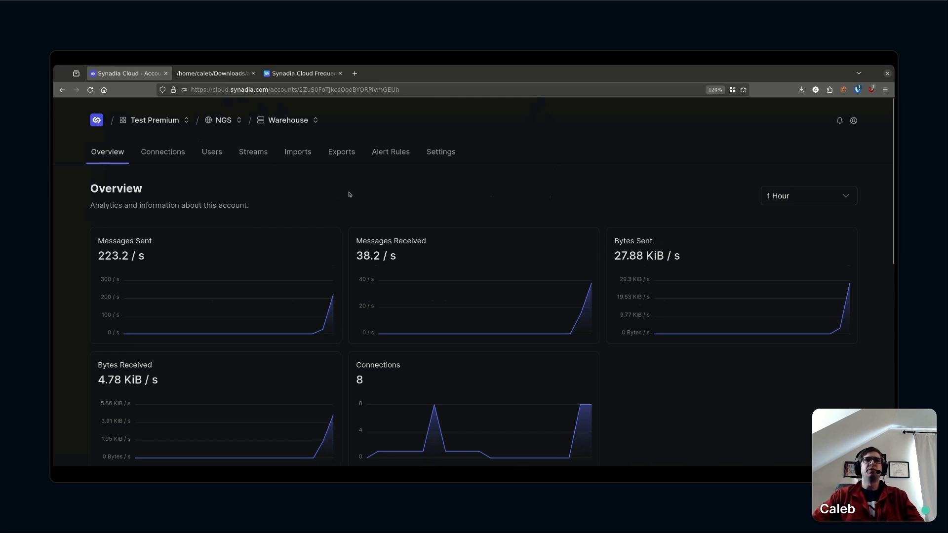
{"action": "mouse_move", "coordinate": [341, 196]}
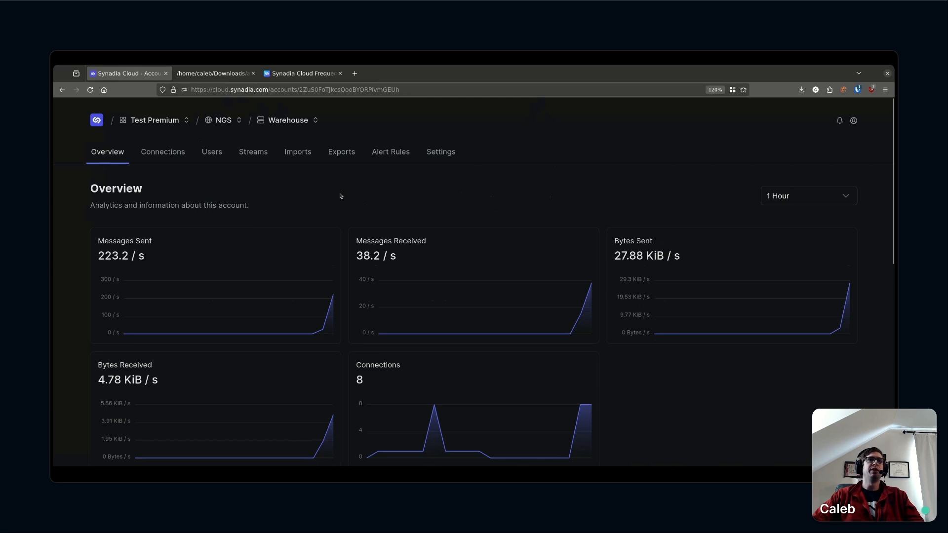
{"action": "mouse_move", "coordinate": [307, 170]}
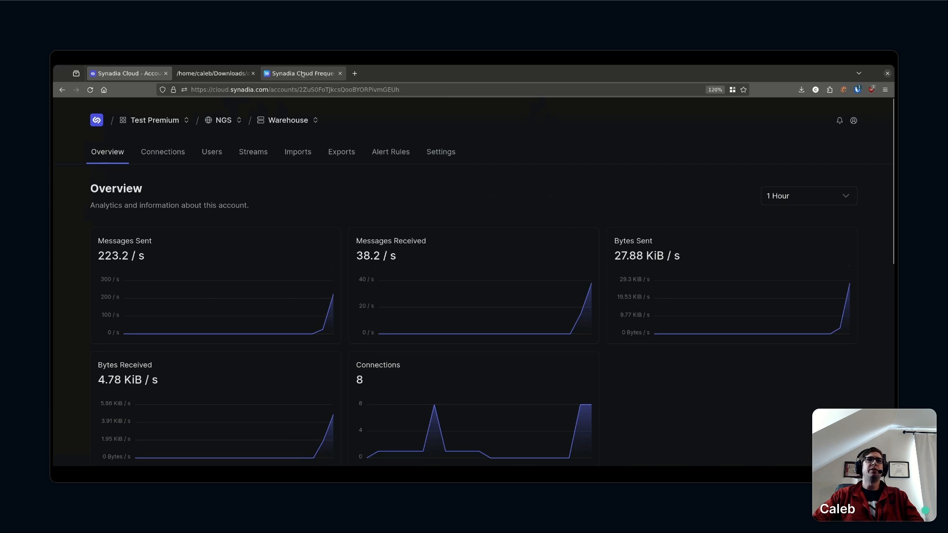
Switch to the Synadia Docs FAQ on importing app.ngs.global accounts
{"action": "left_click", "coordinate": [302, 73]}
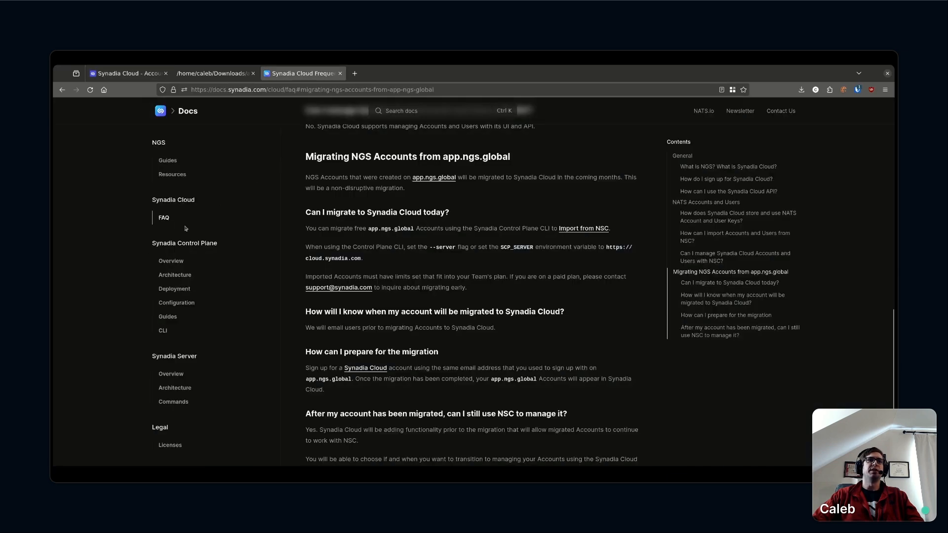
{"action": "mouse_move", "coordinate": [211, 223]}
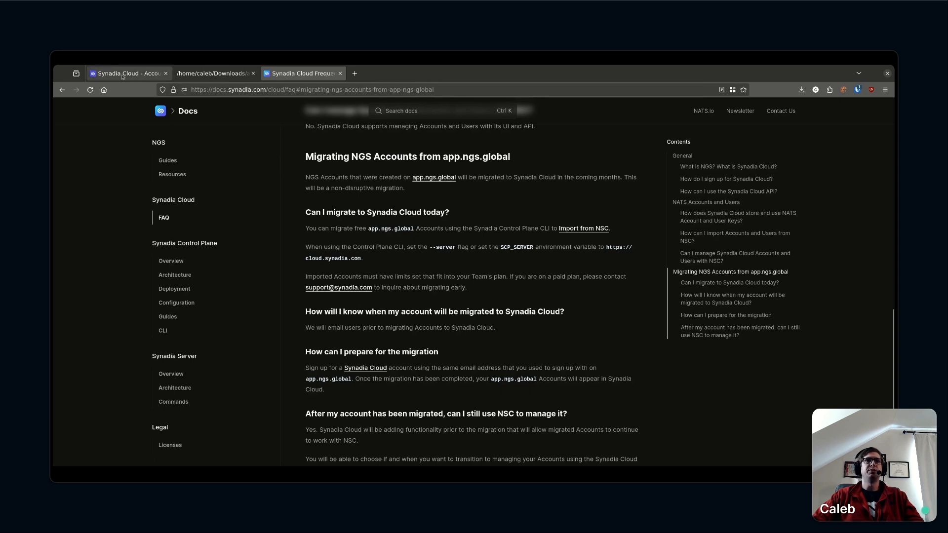
Switch back to the Warehouse account overview tab in Synadia Cloud
{"action": "left_click", "coordinate": [125, 73]}
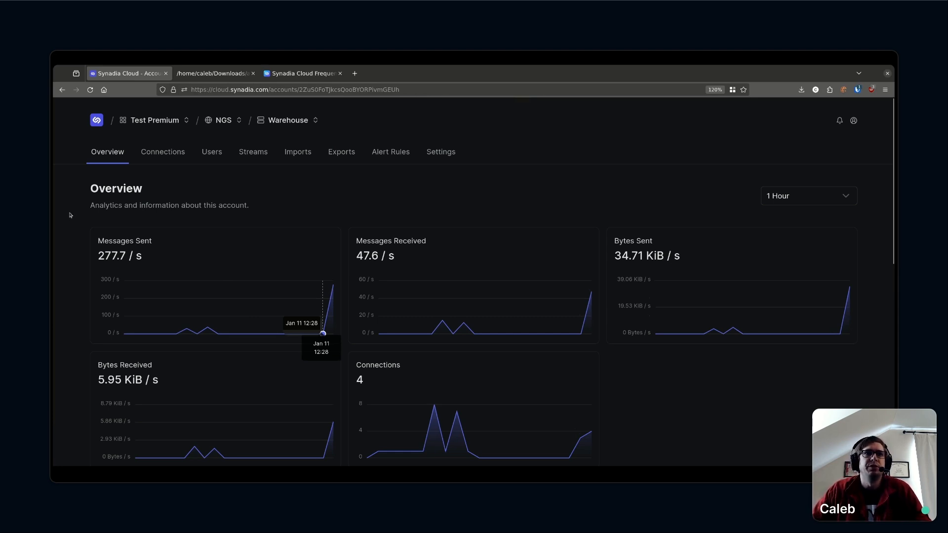
{"action": "mouse_move", "coordinate": [75, 216]}
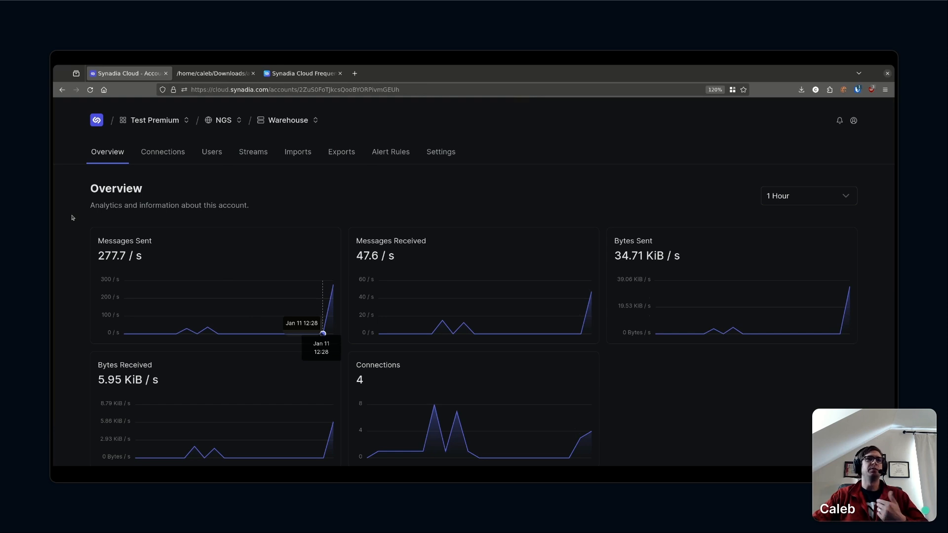
{"action": "mouse_move", "coordinate": [77, 218]}
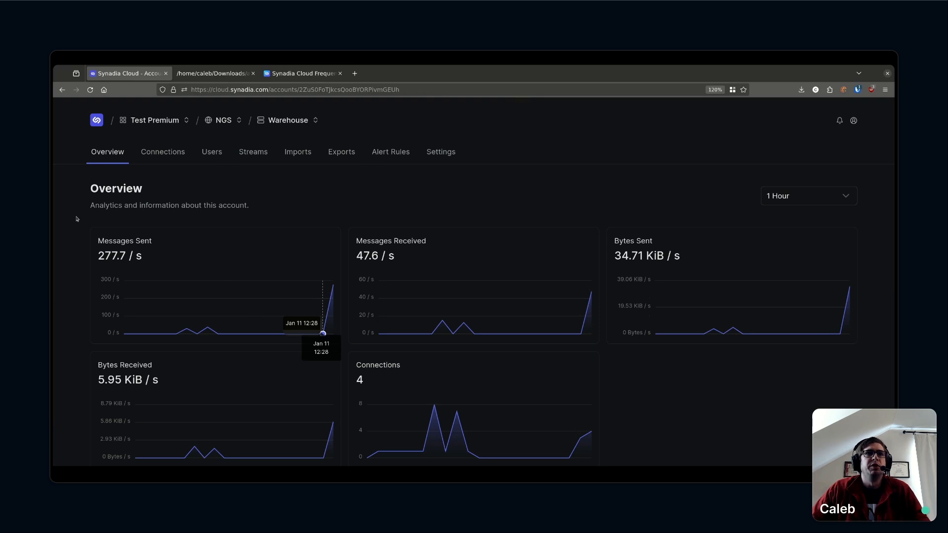
{"action": "mouse_move", "coordinate": [342, 191]}
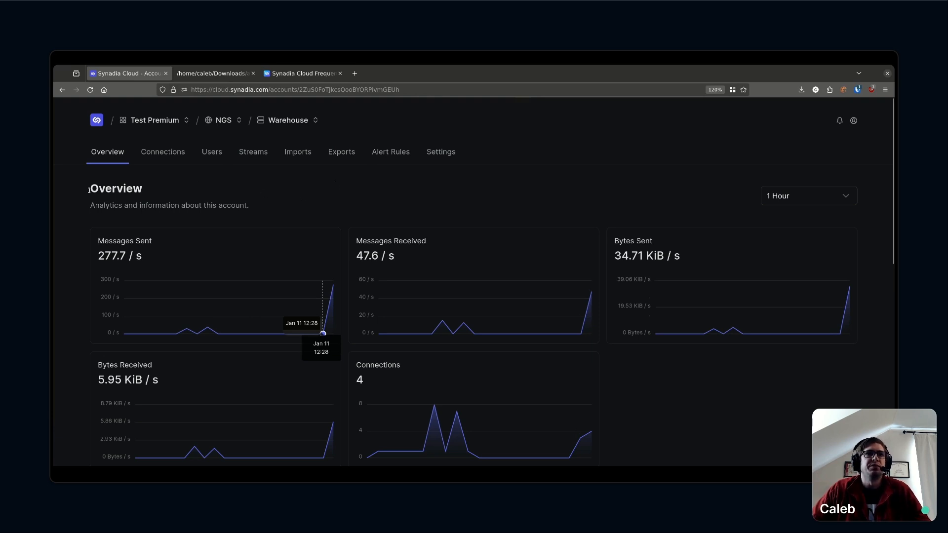
{"action": "mouse_move", "coordinate": [473, 192]}
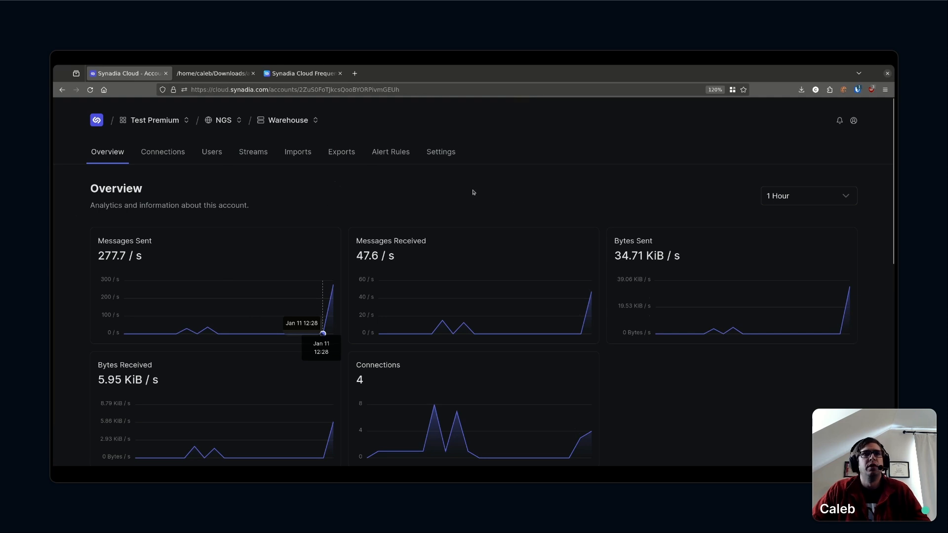
{"action": "mouse_move", "coordinate": [453, 196]}
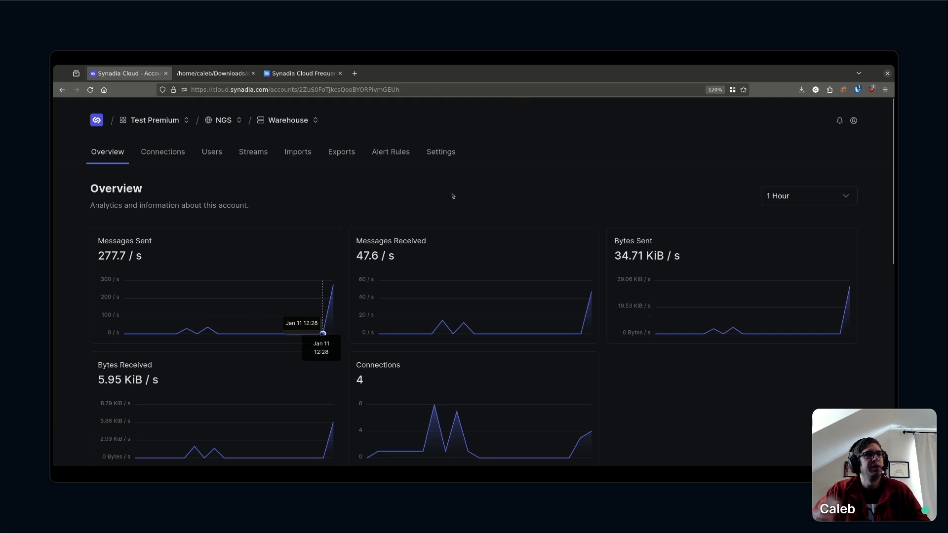